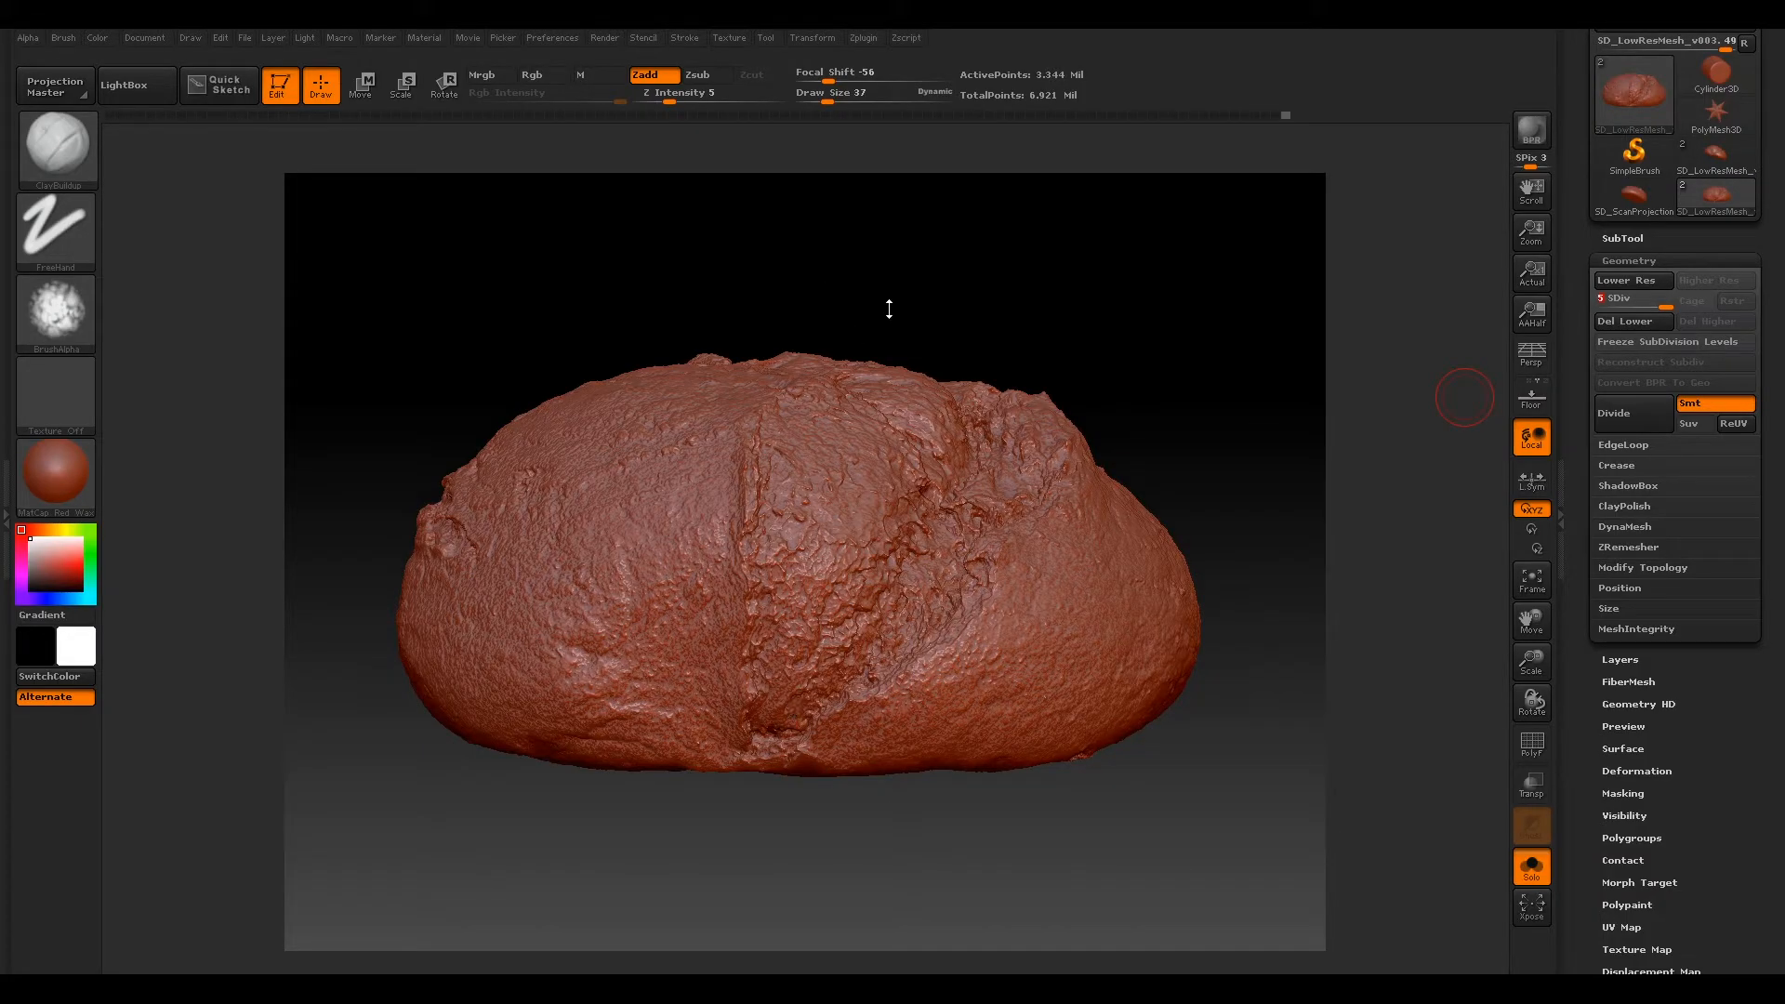
mouse_move(941, 315)
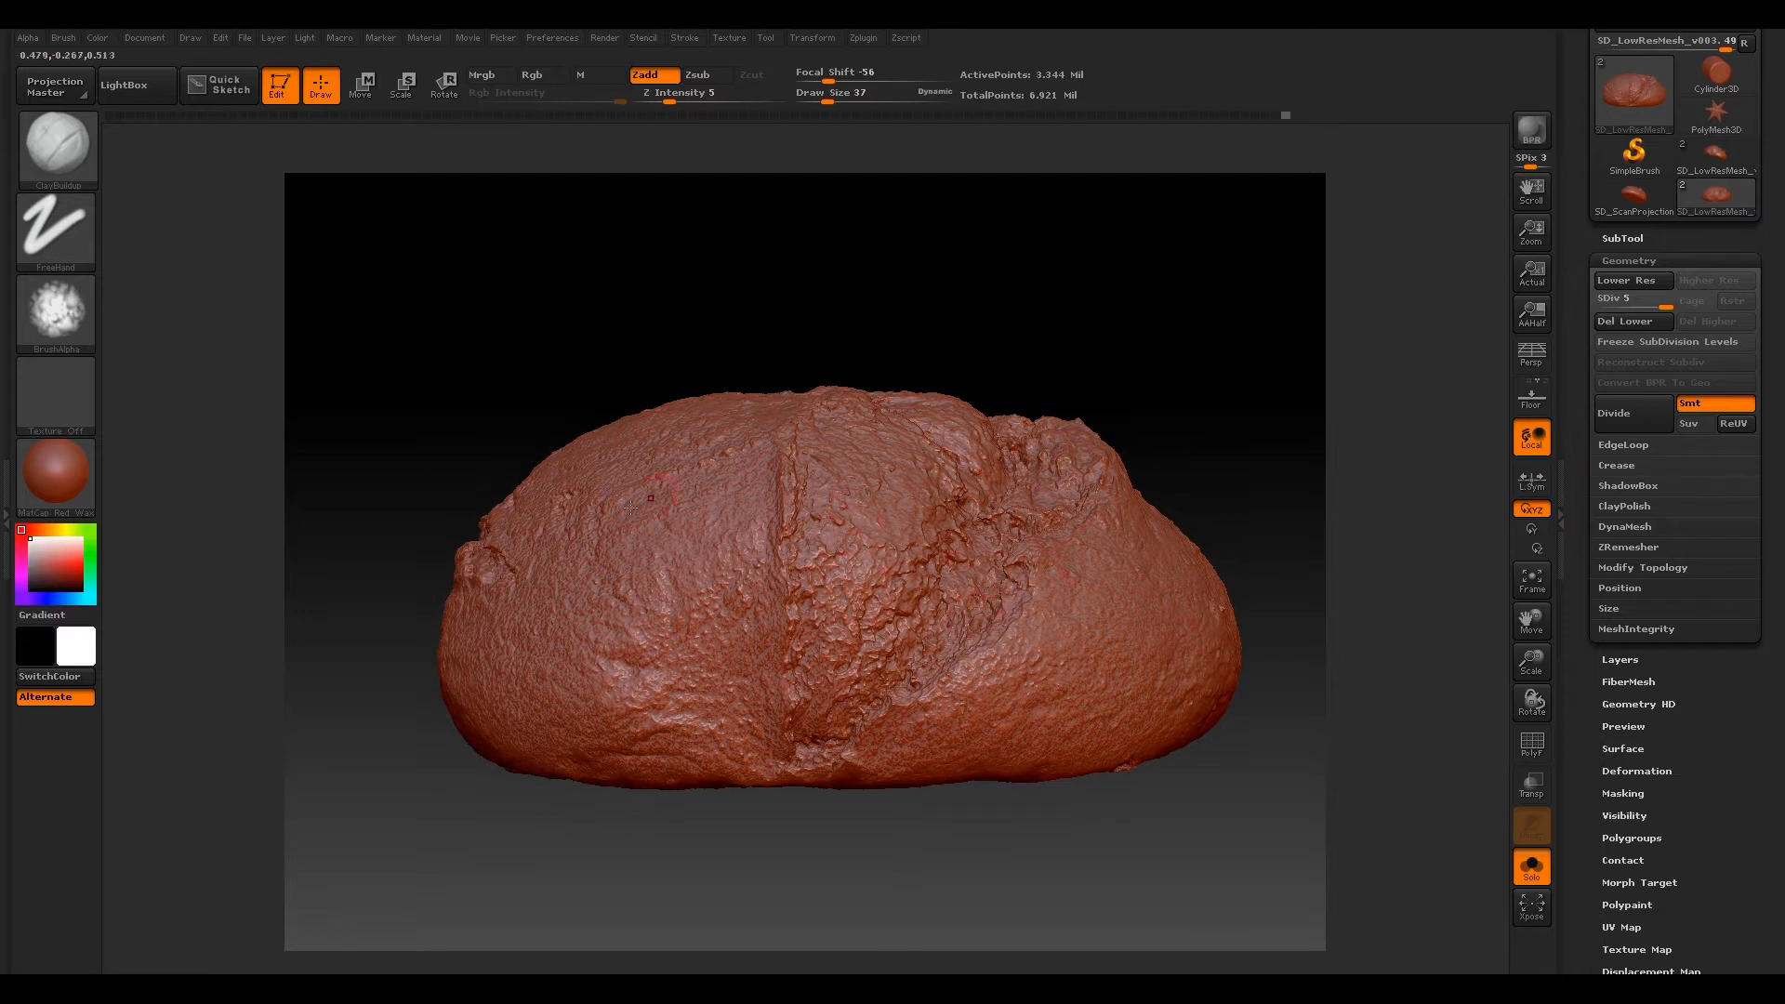
mouse_move(1188, 528)
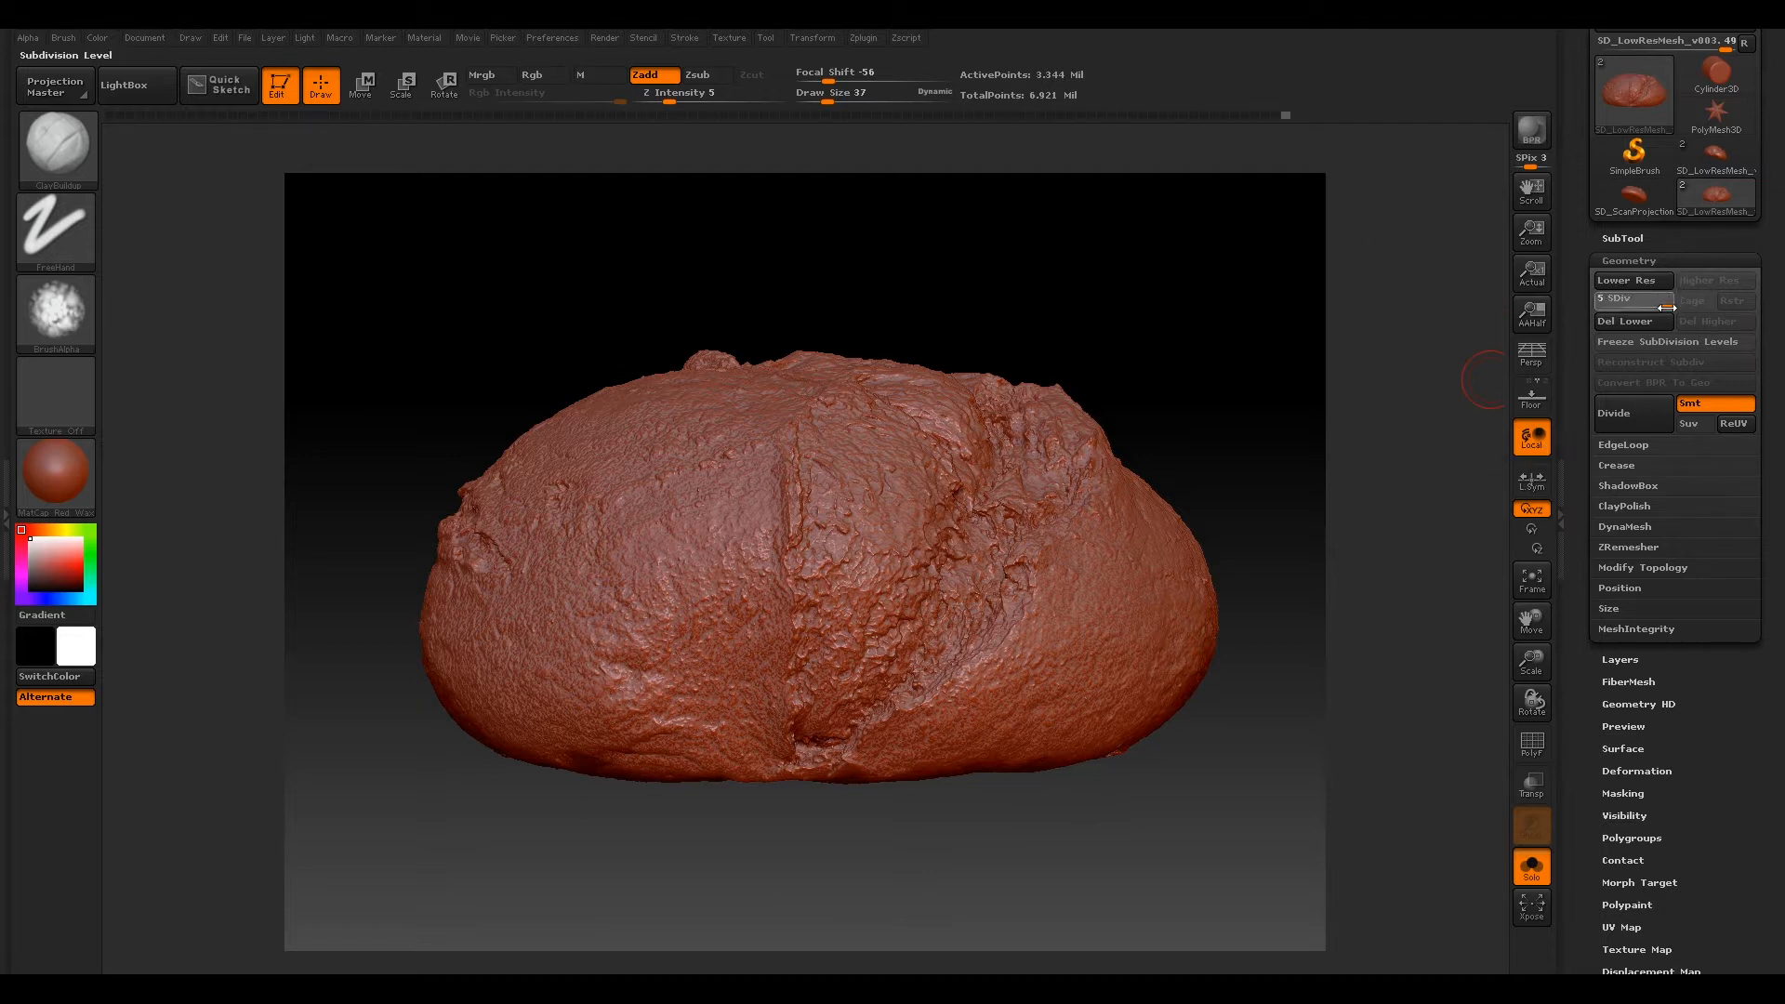
Step: Set the bread mesh to SDiv 1 and expand Tool > Export to show Qud, Mrg, scale and offsets
click(1631, 281)
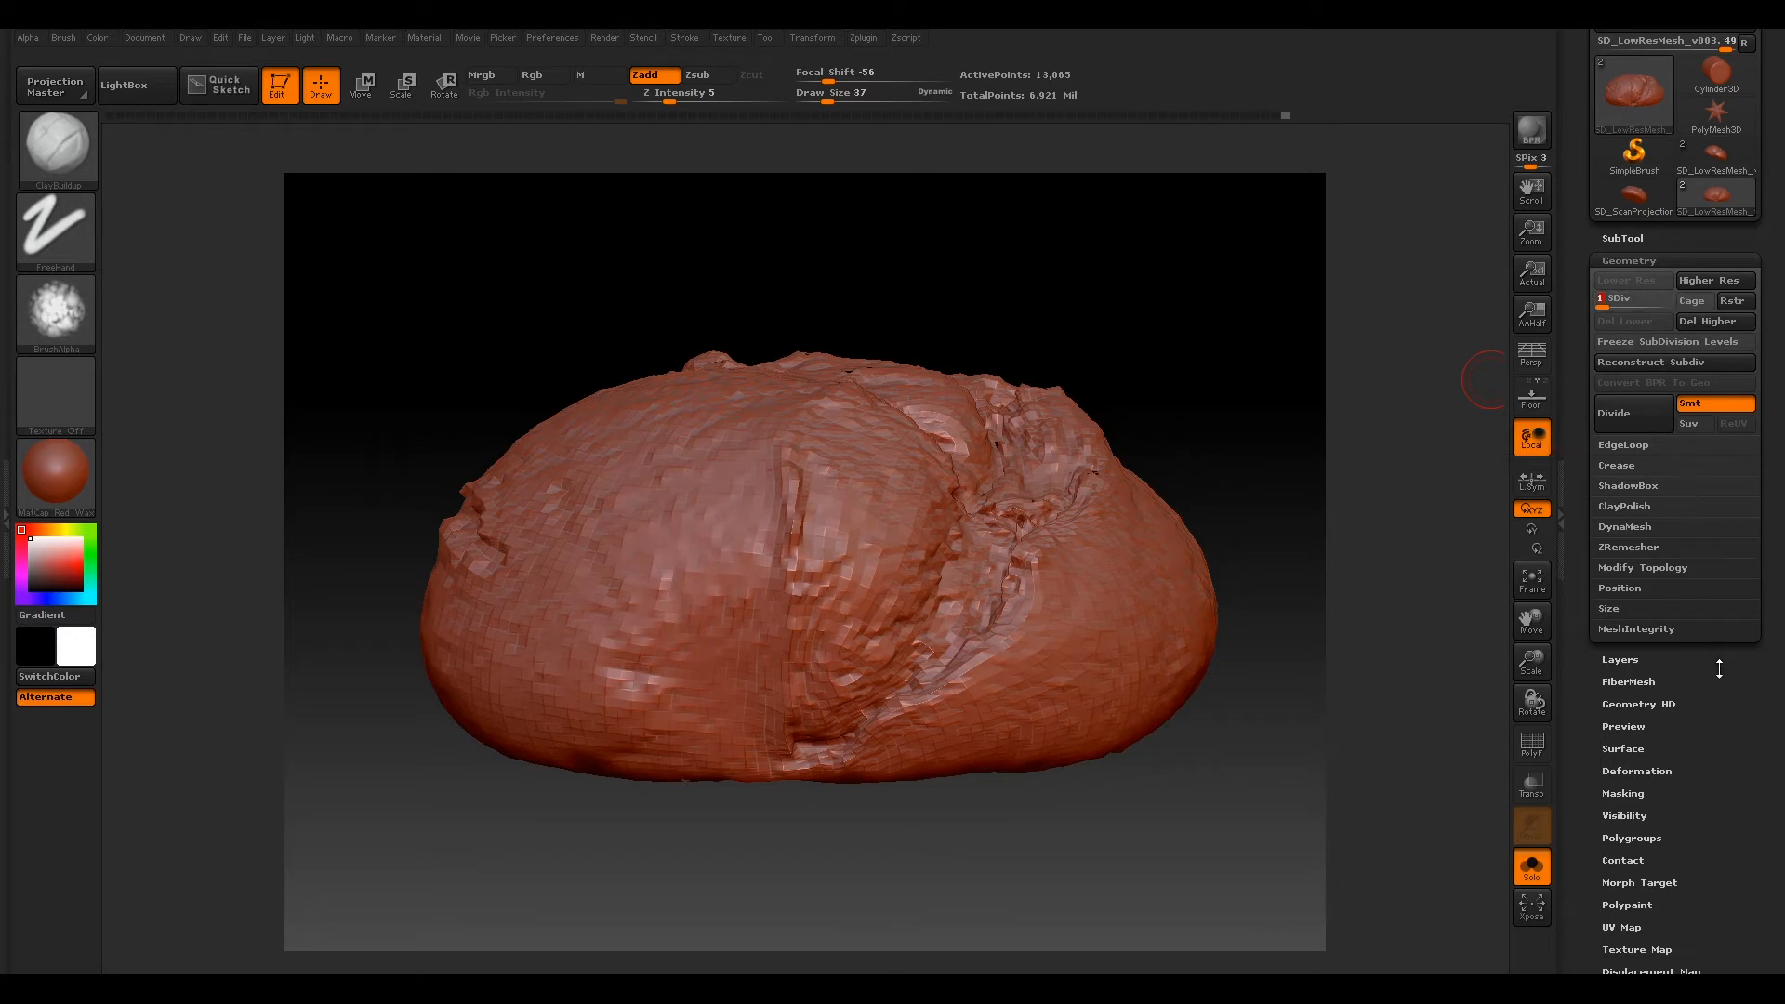
scroll(down, 3)
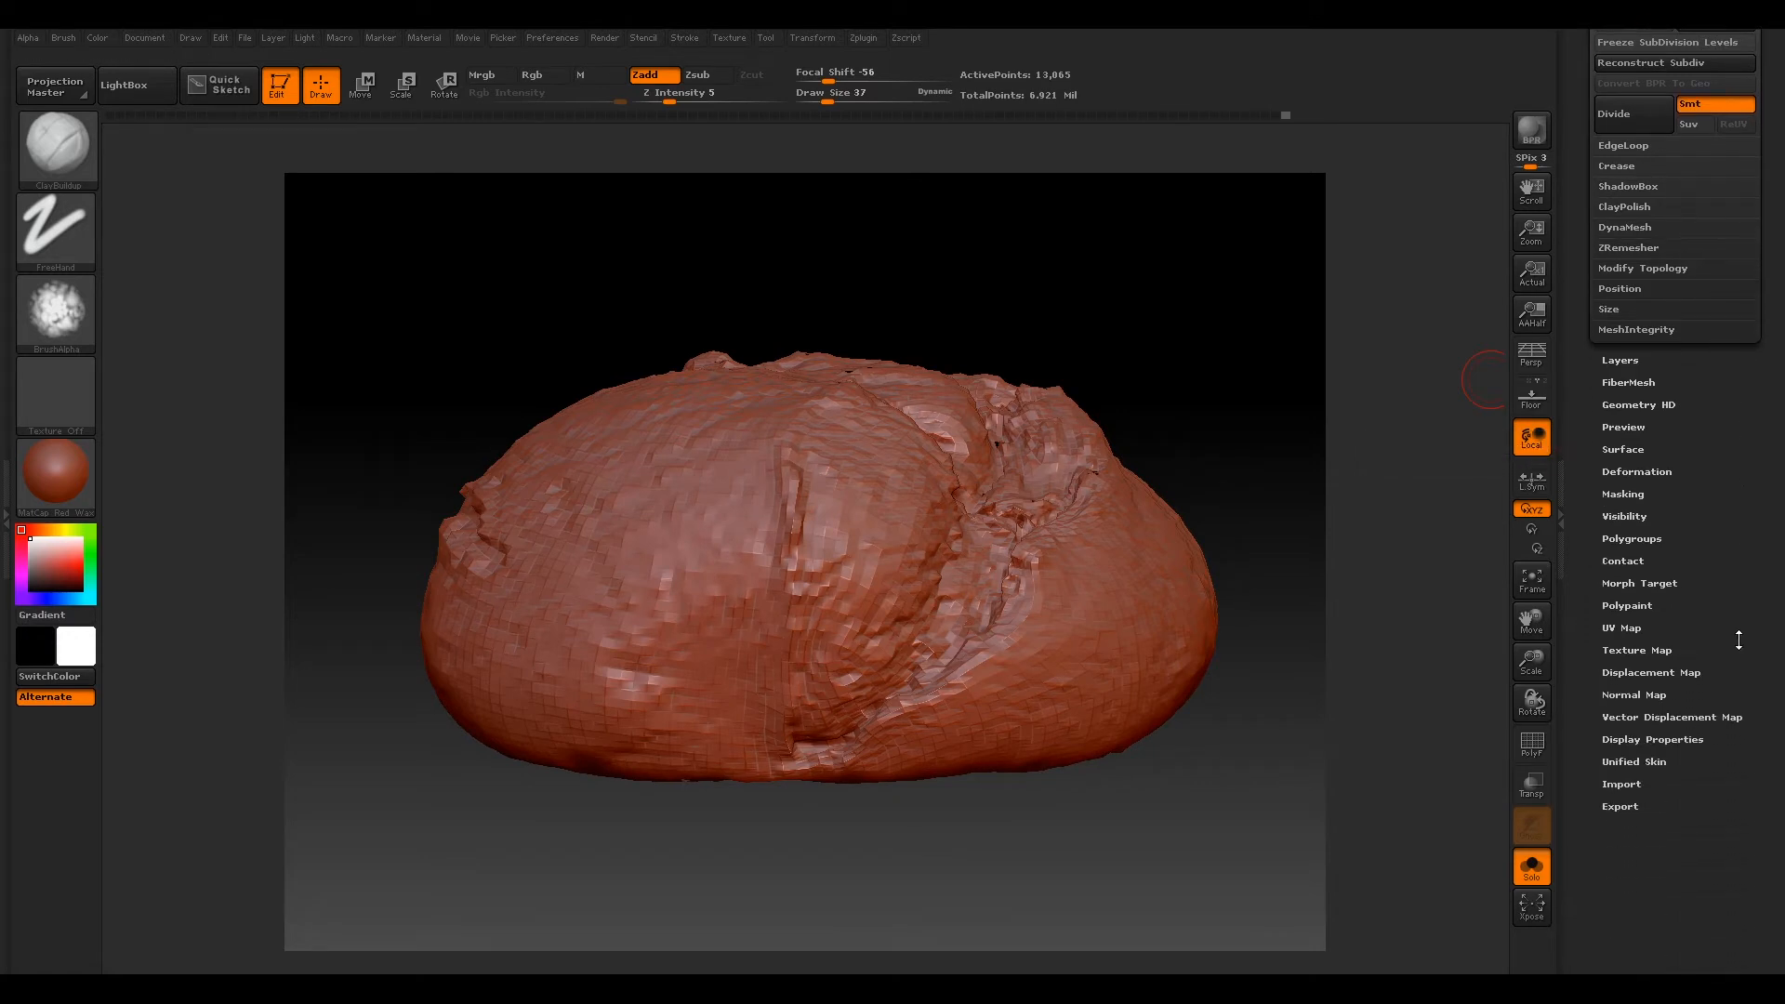
click(1619, 805)
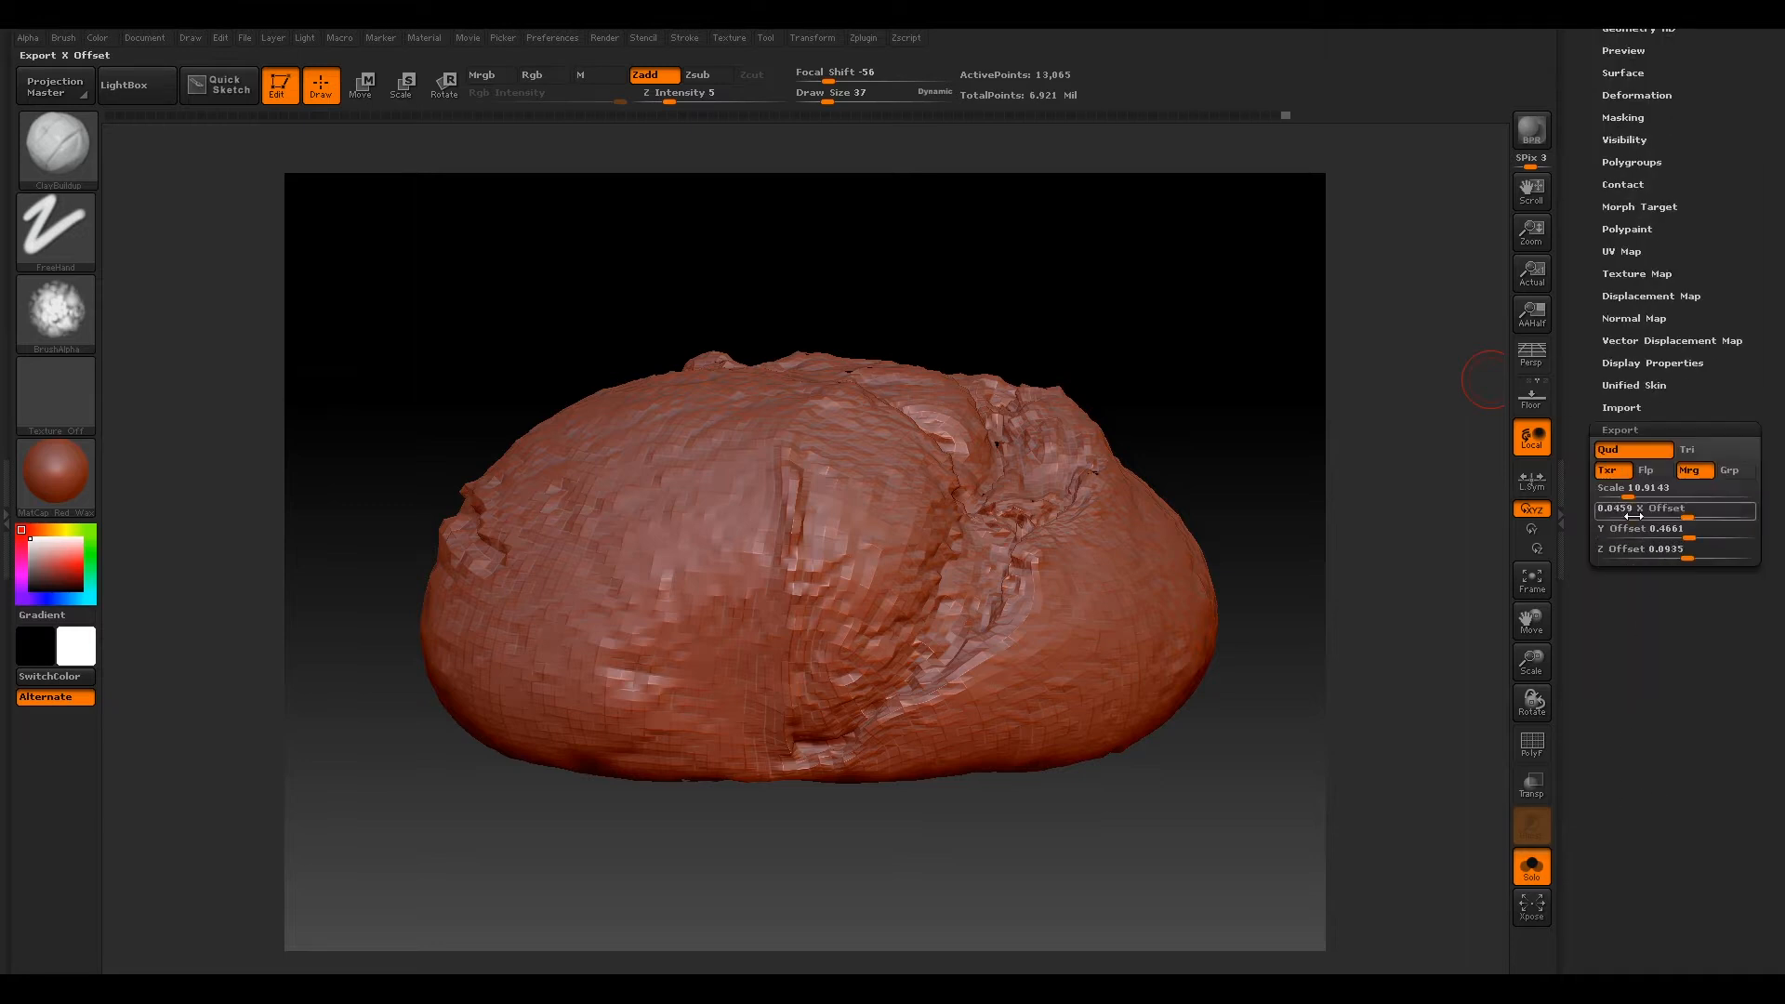
mouse_move(1631, 448)
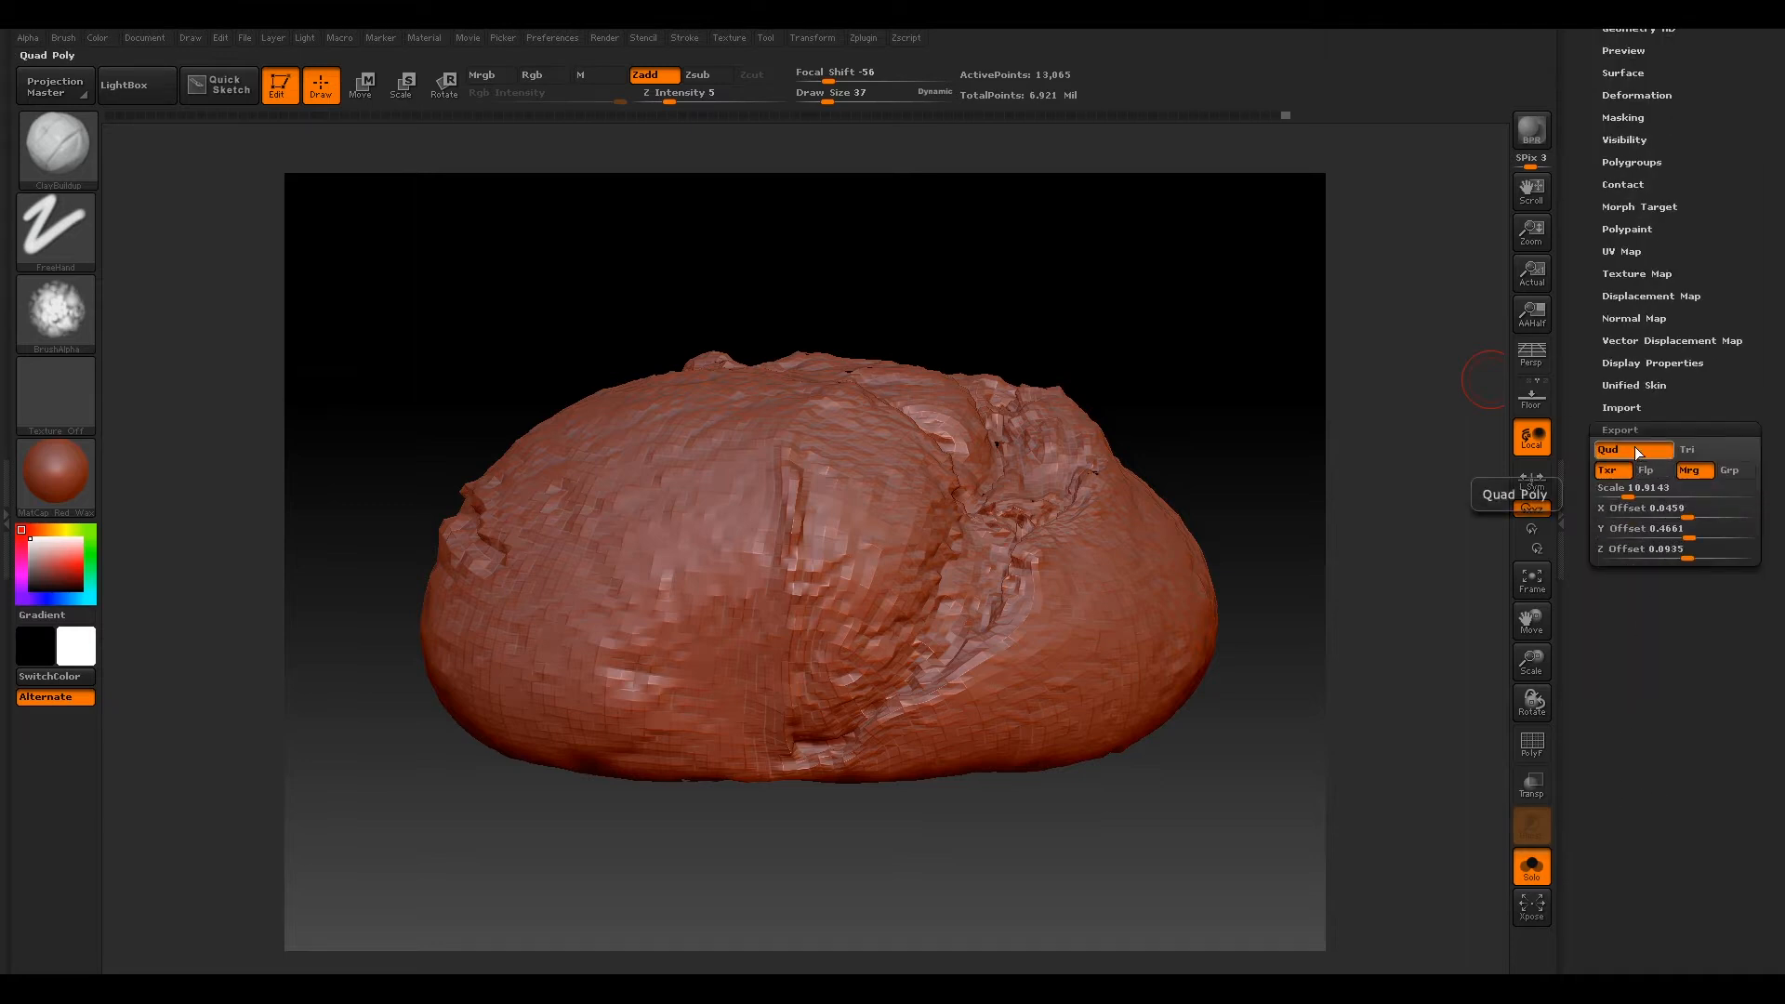
mouse_move(1692, 471)
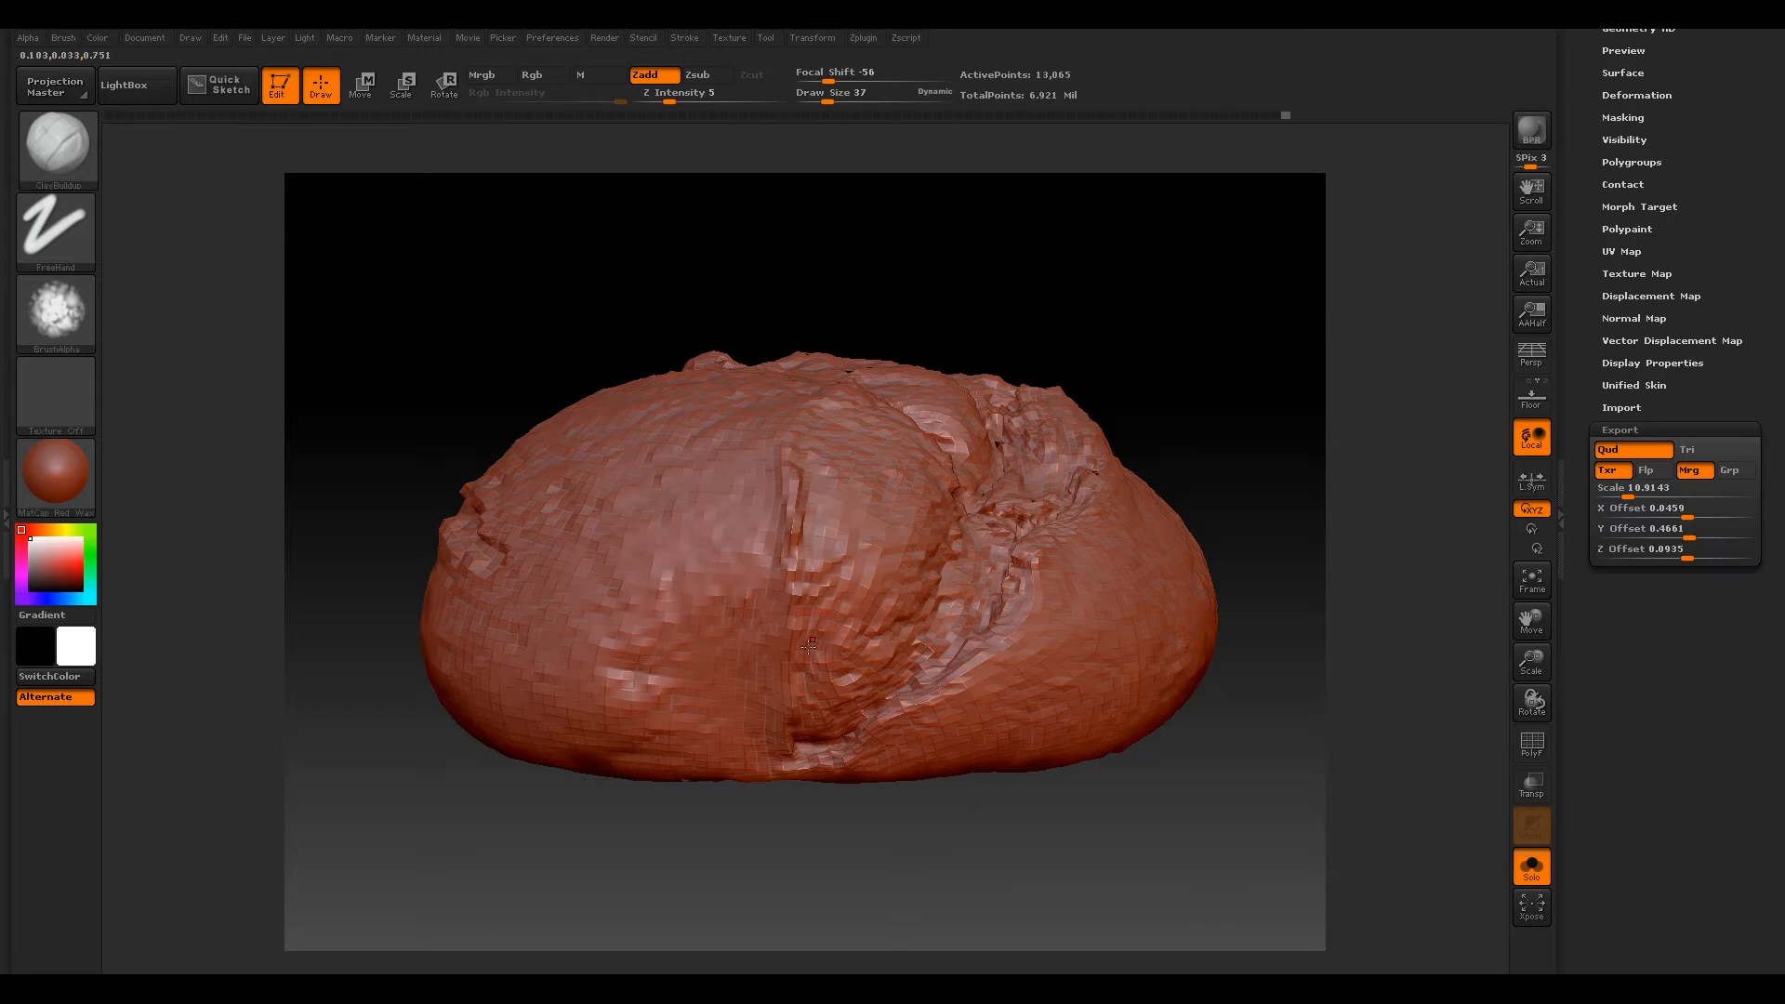
mouse_move(851, 478)
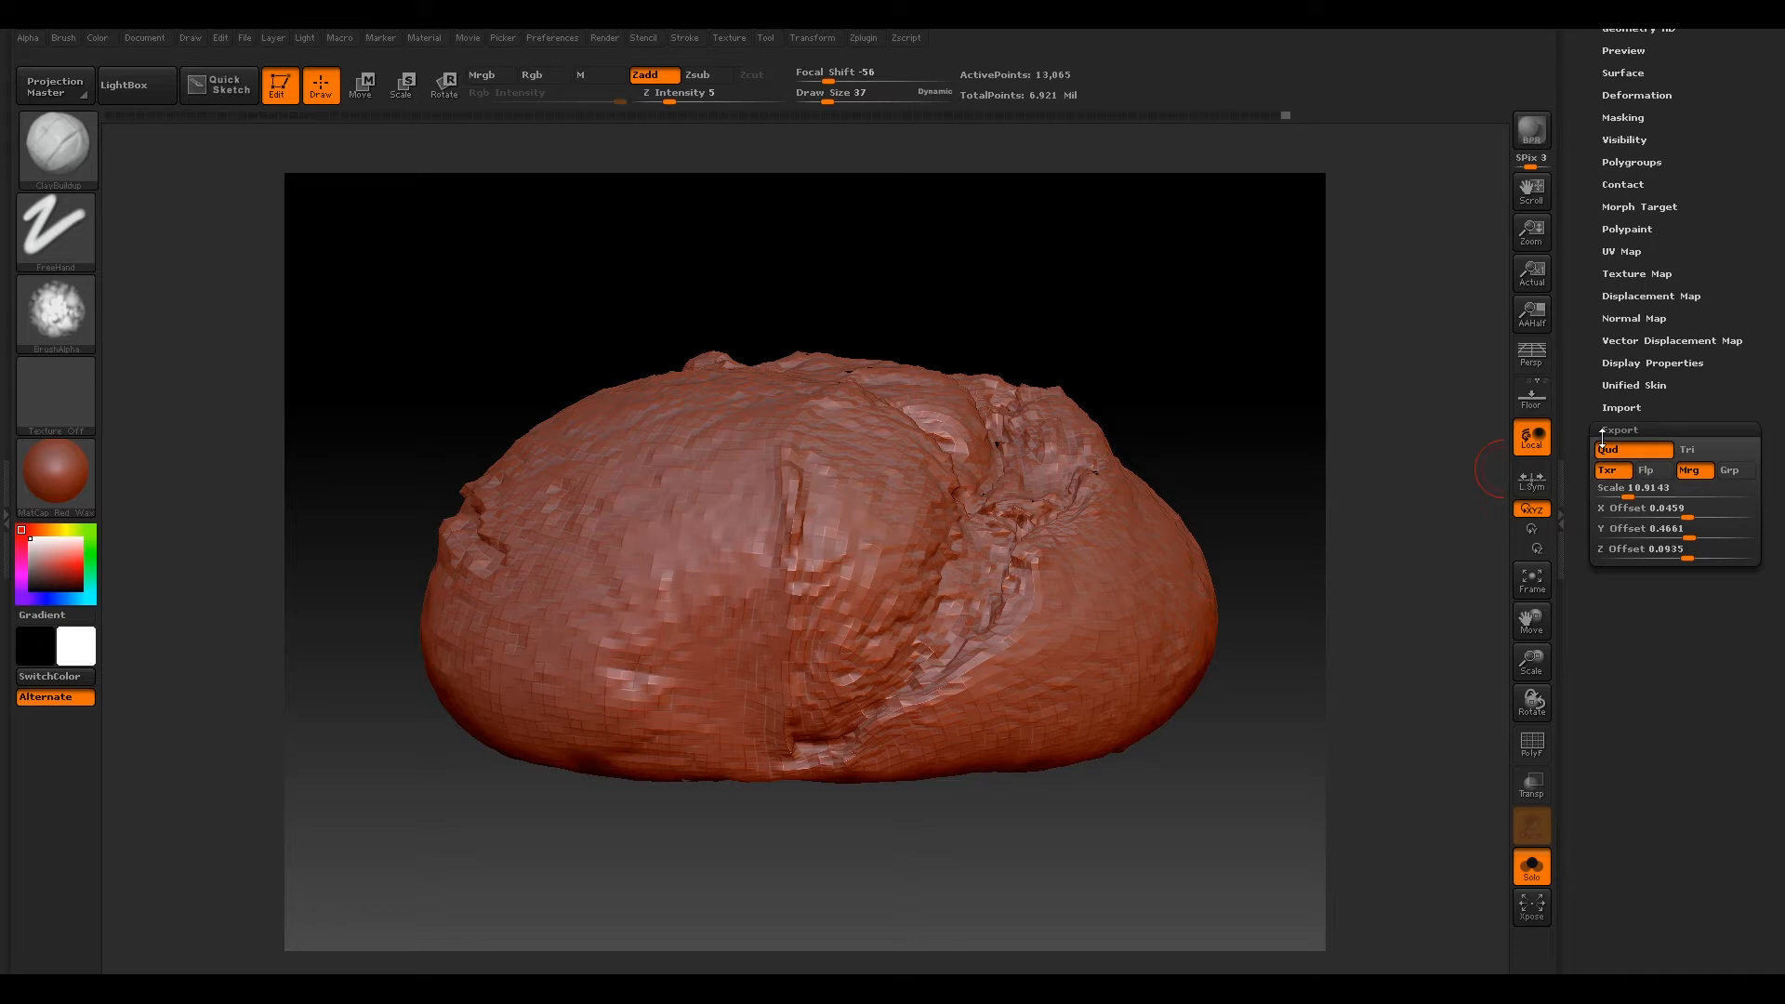
mouse_move(1731, 470)
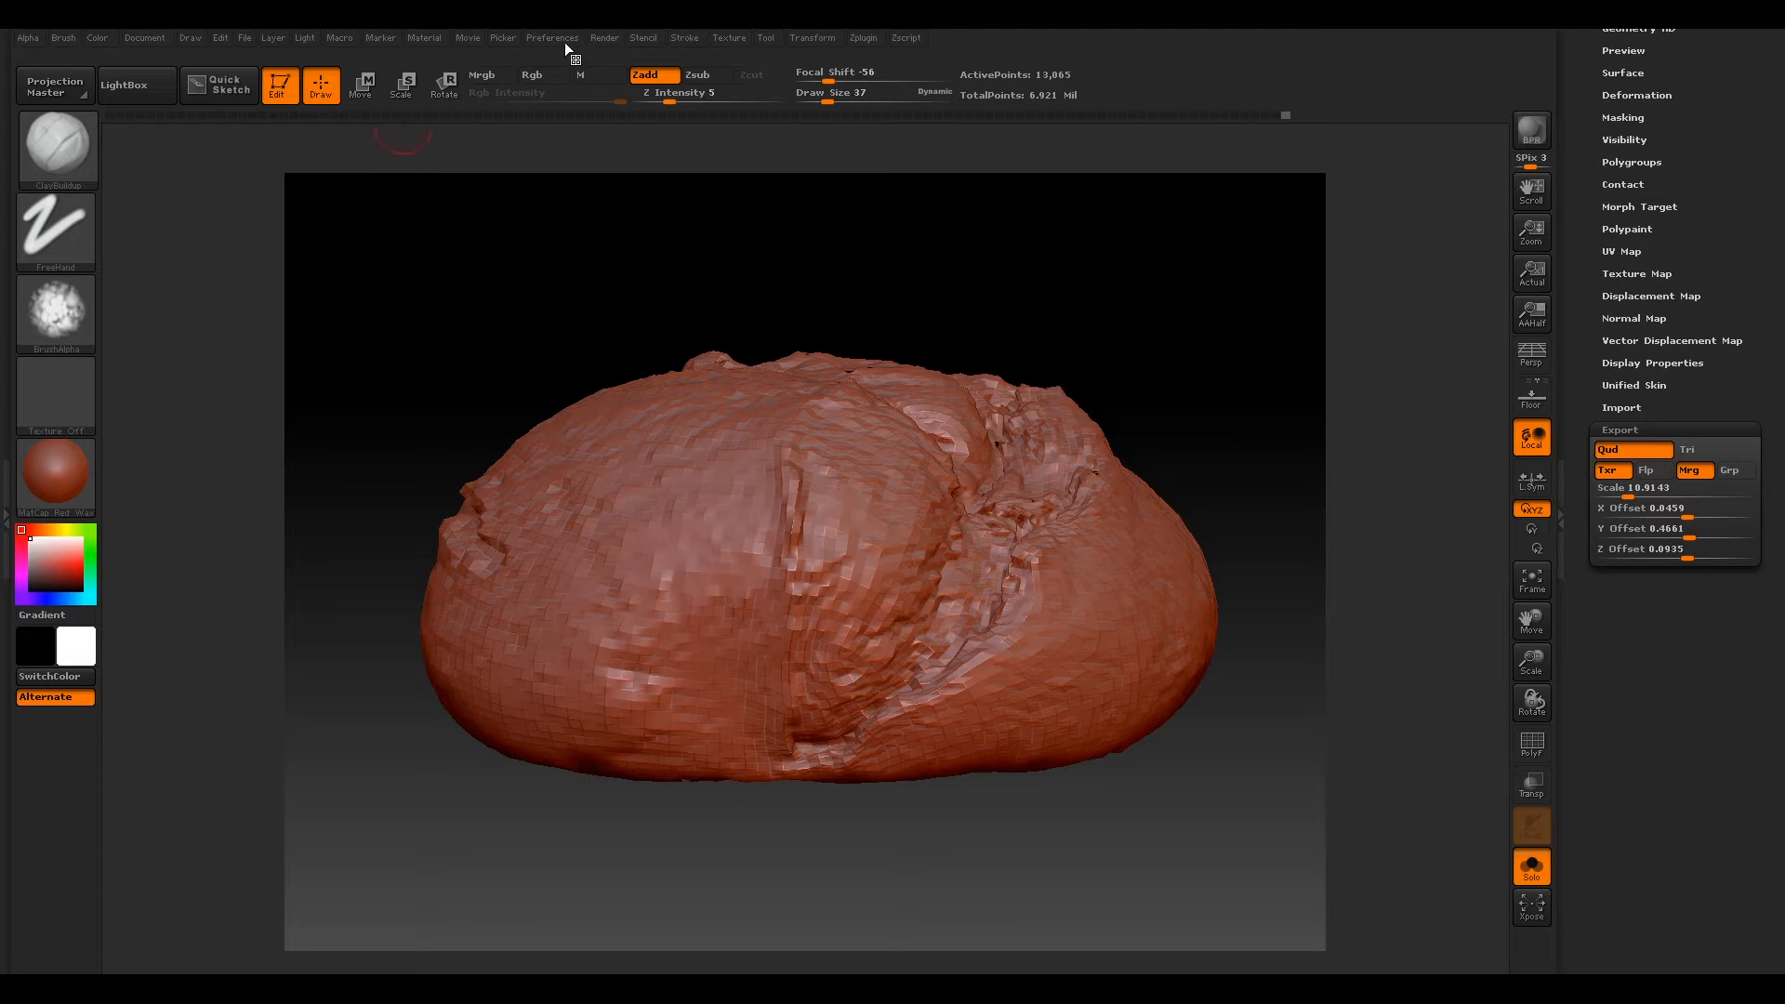
click(552, 37)
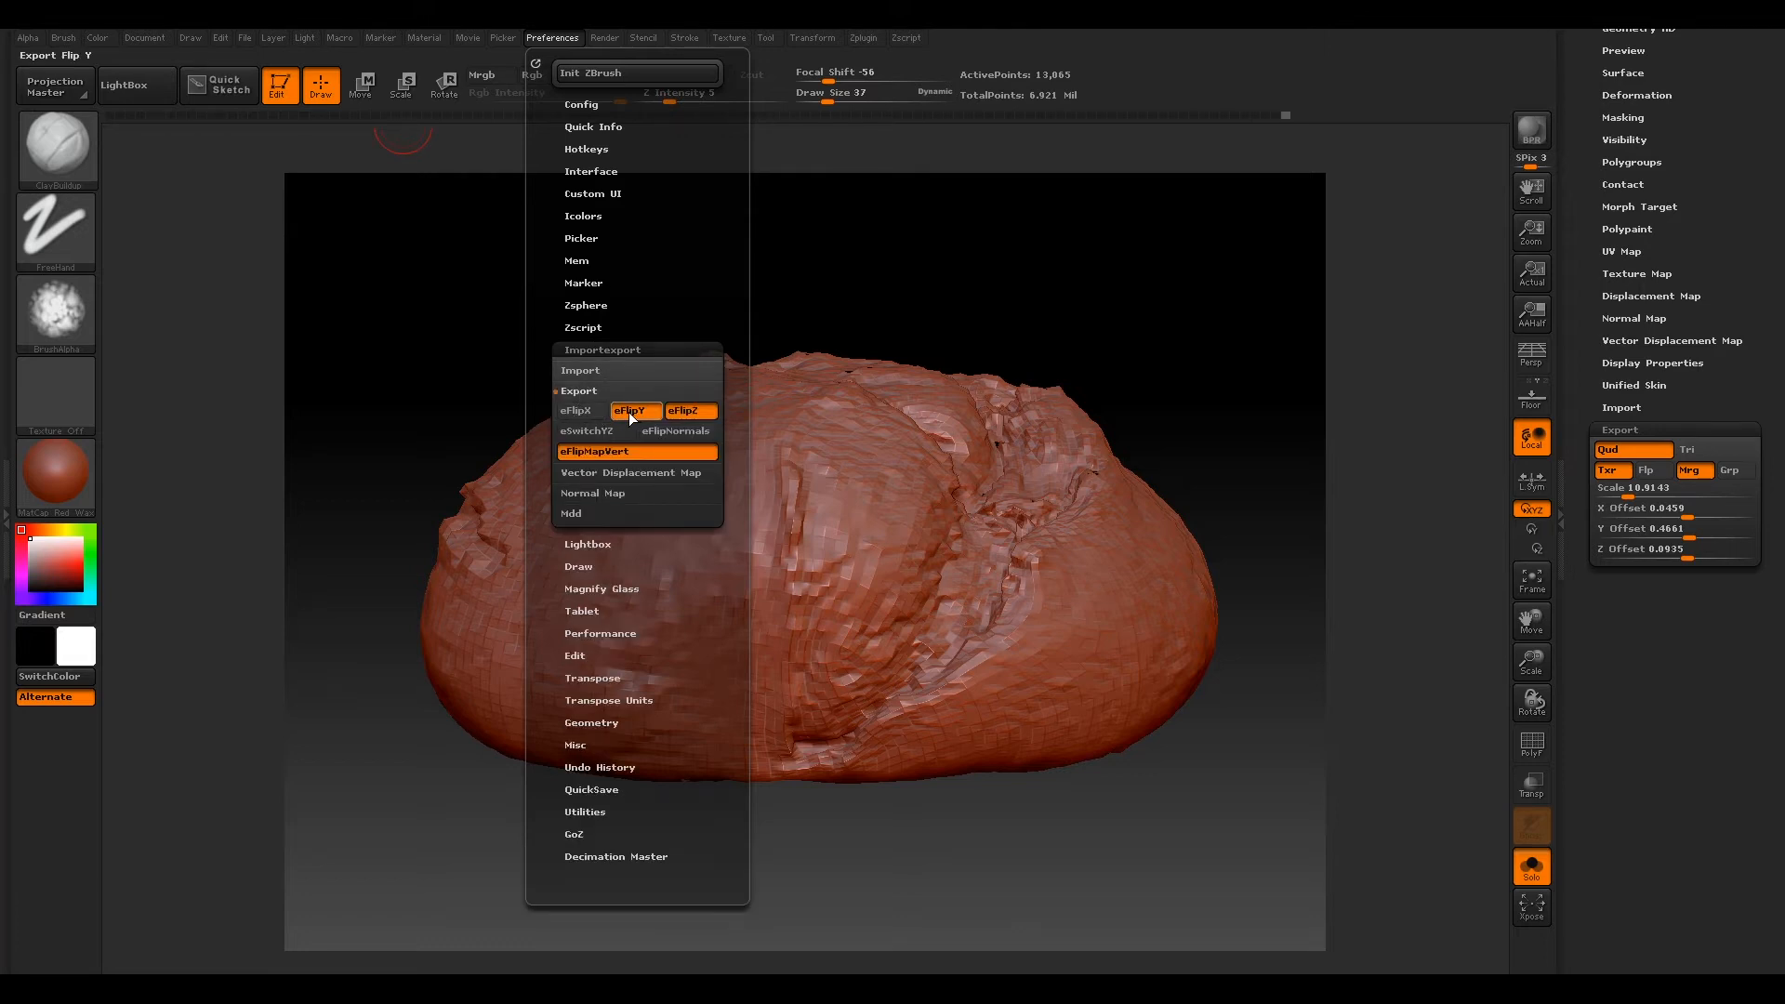
mouse_move(689, 409)
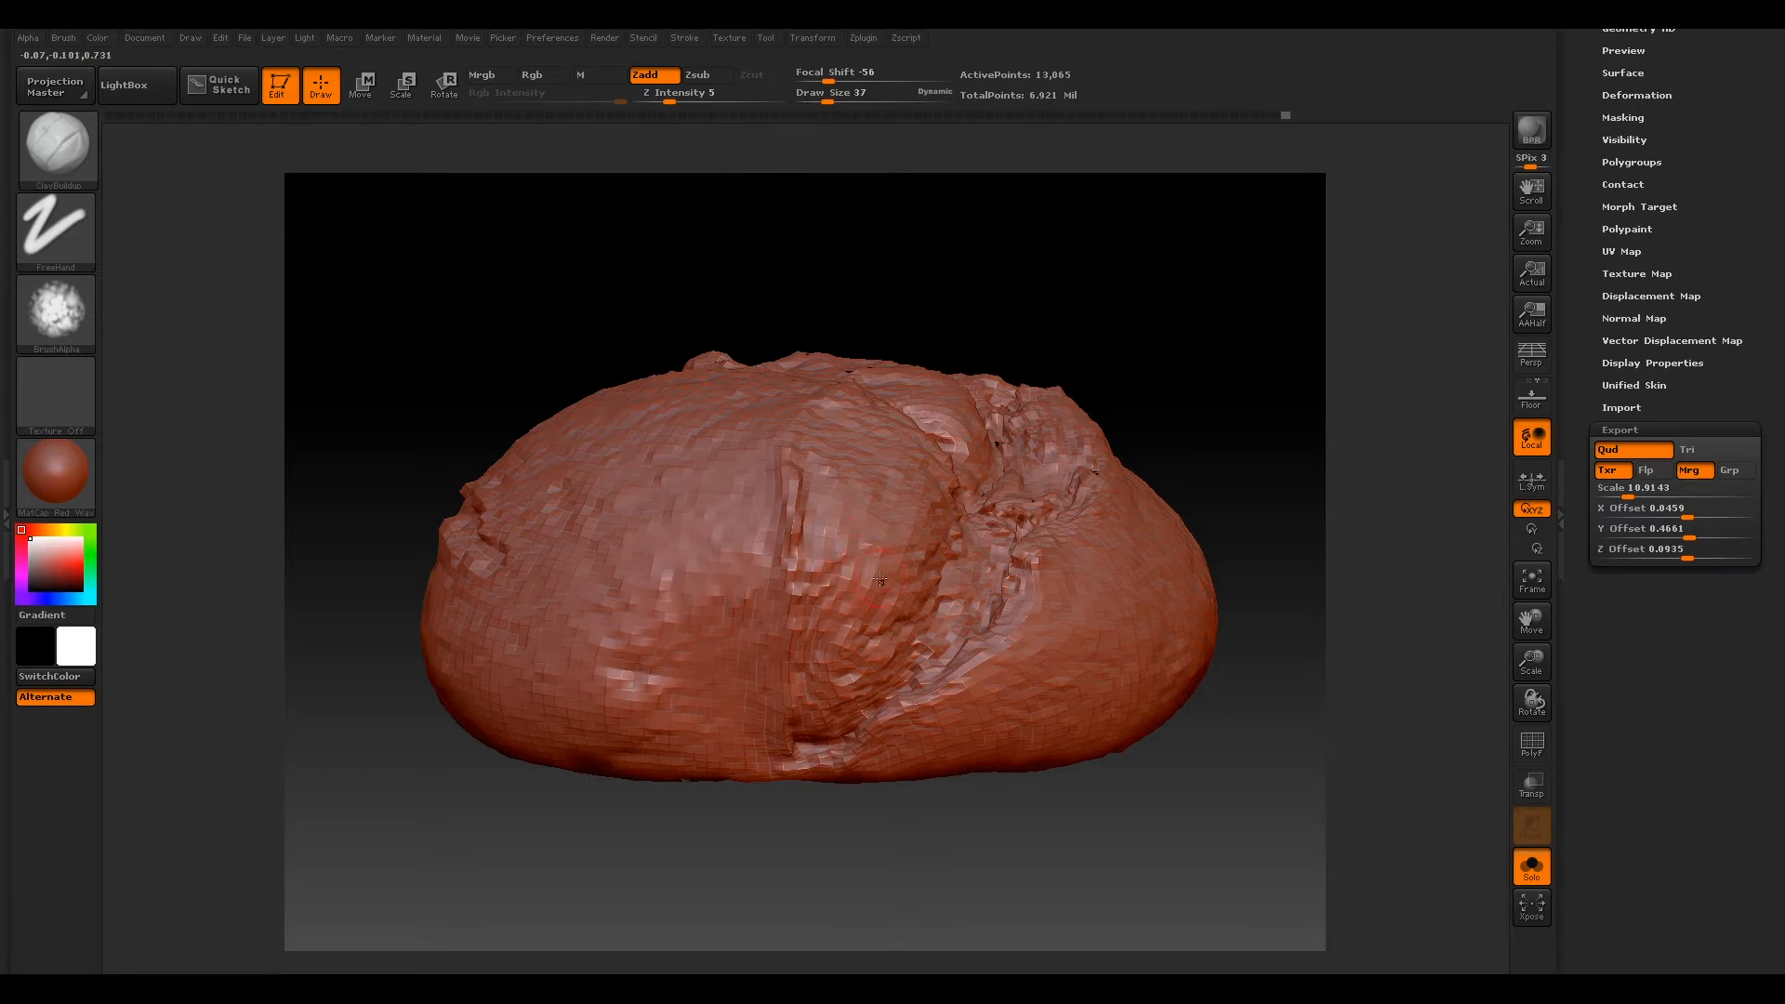
mouse_move(666, 63)
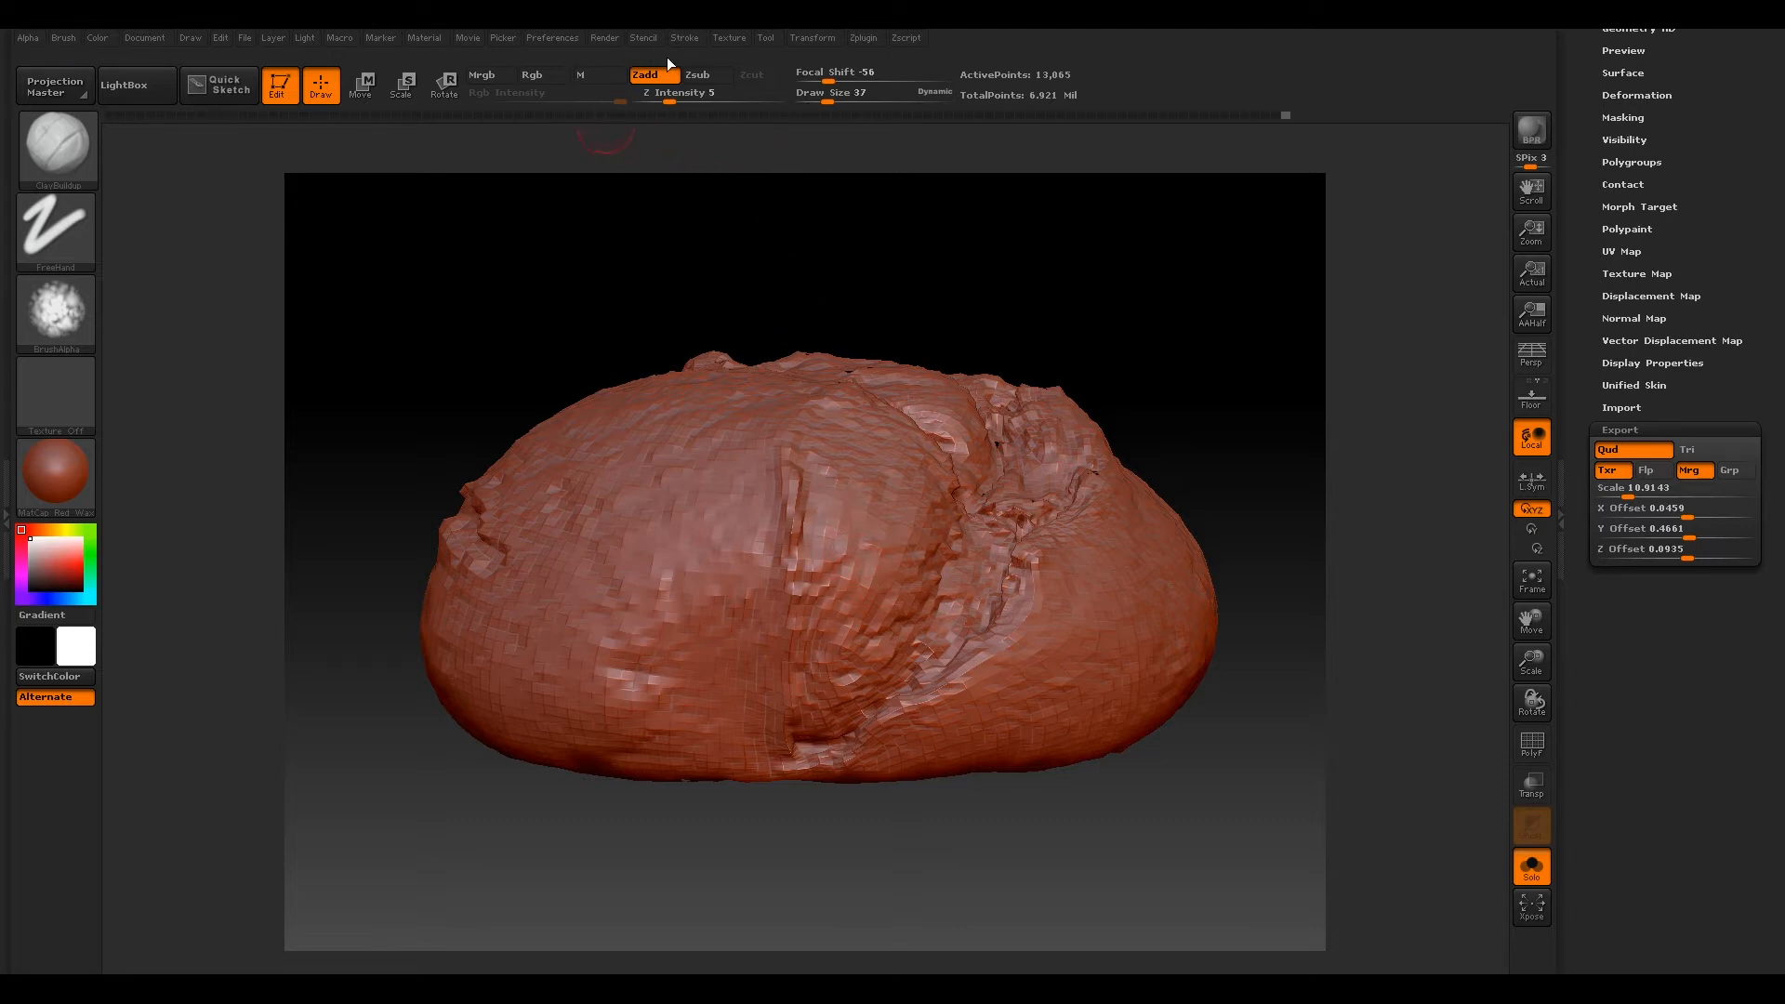
click(552, 37)
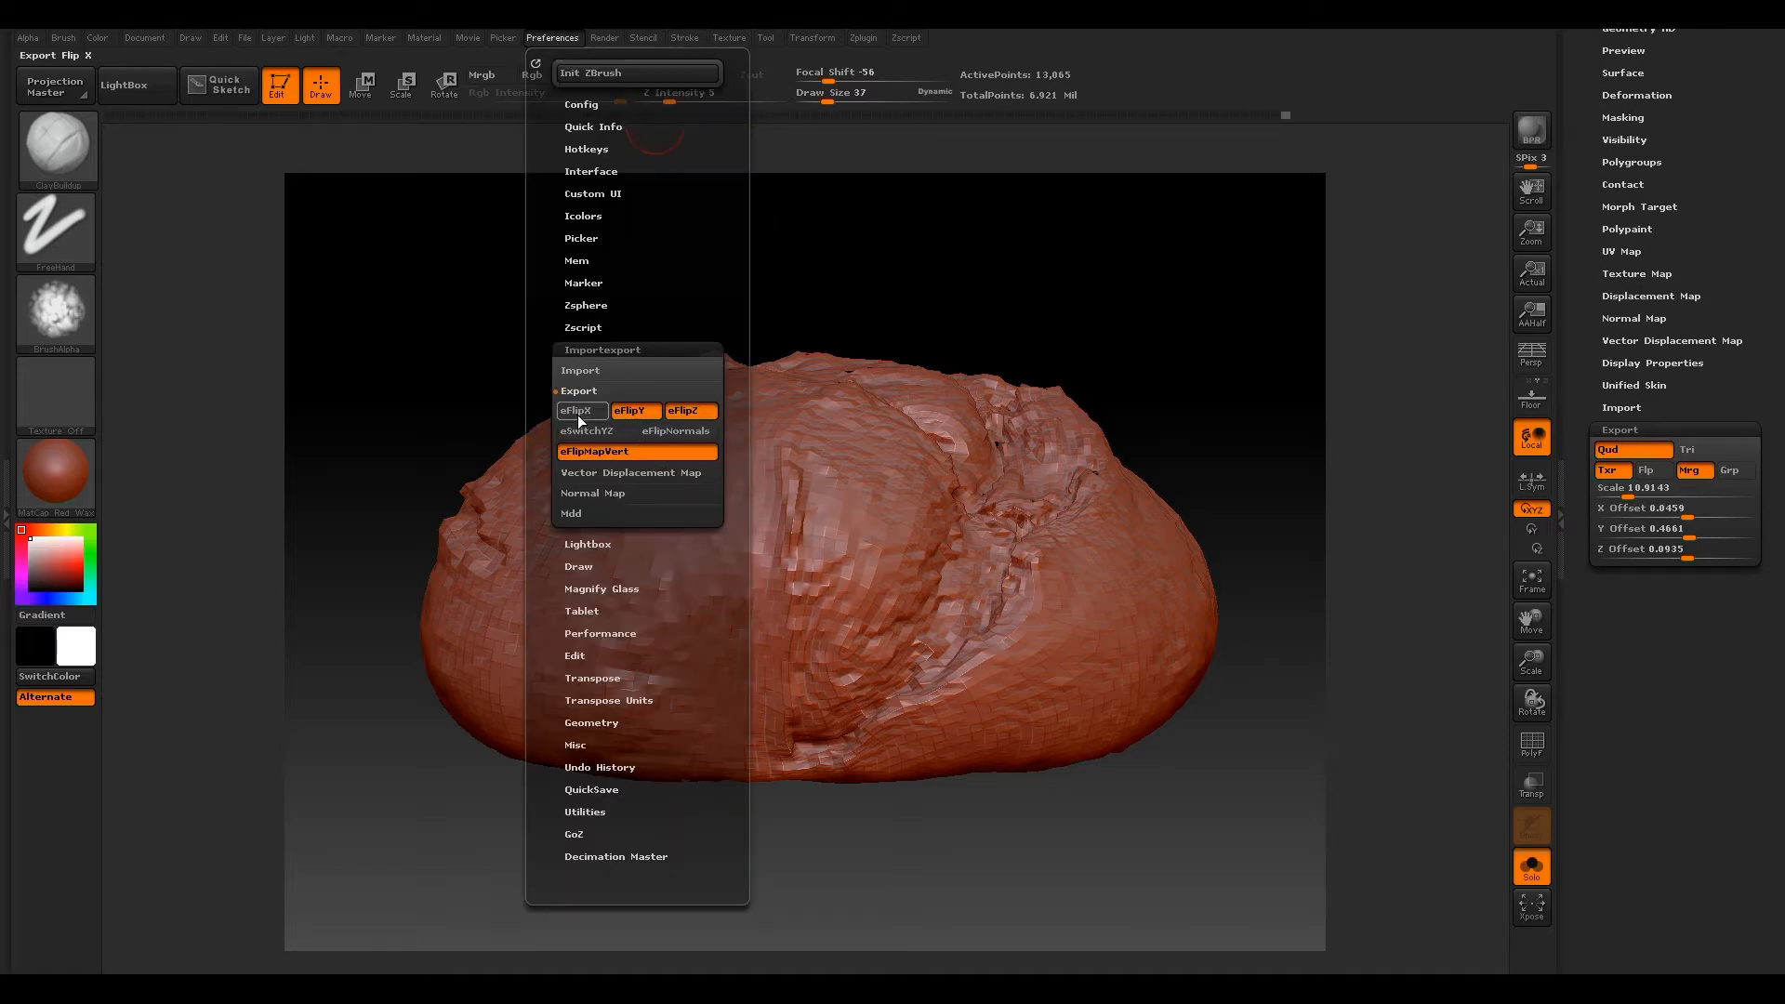
mouse_move(689, 411)
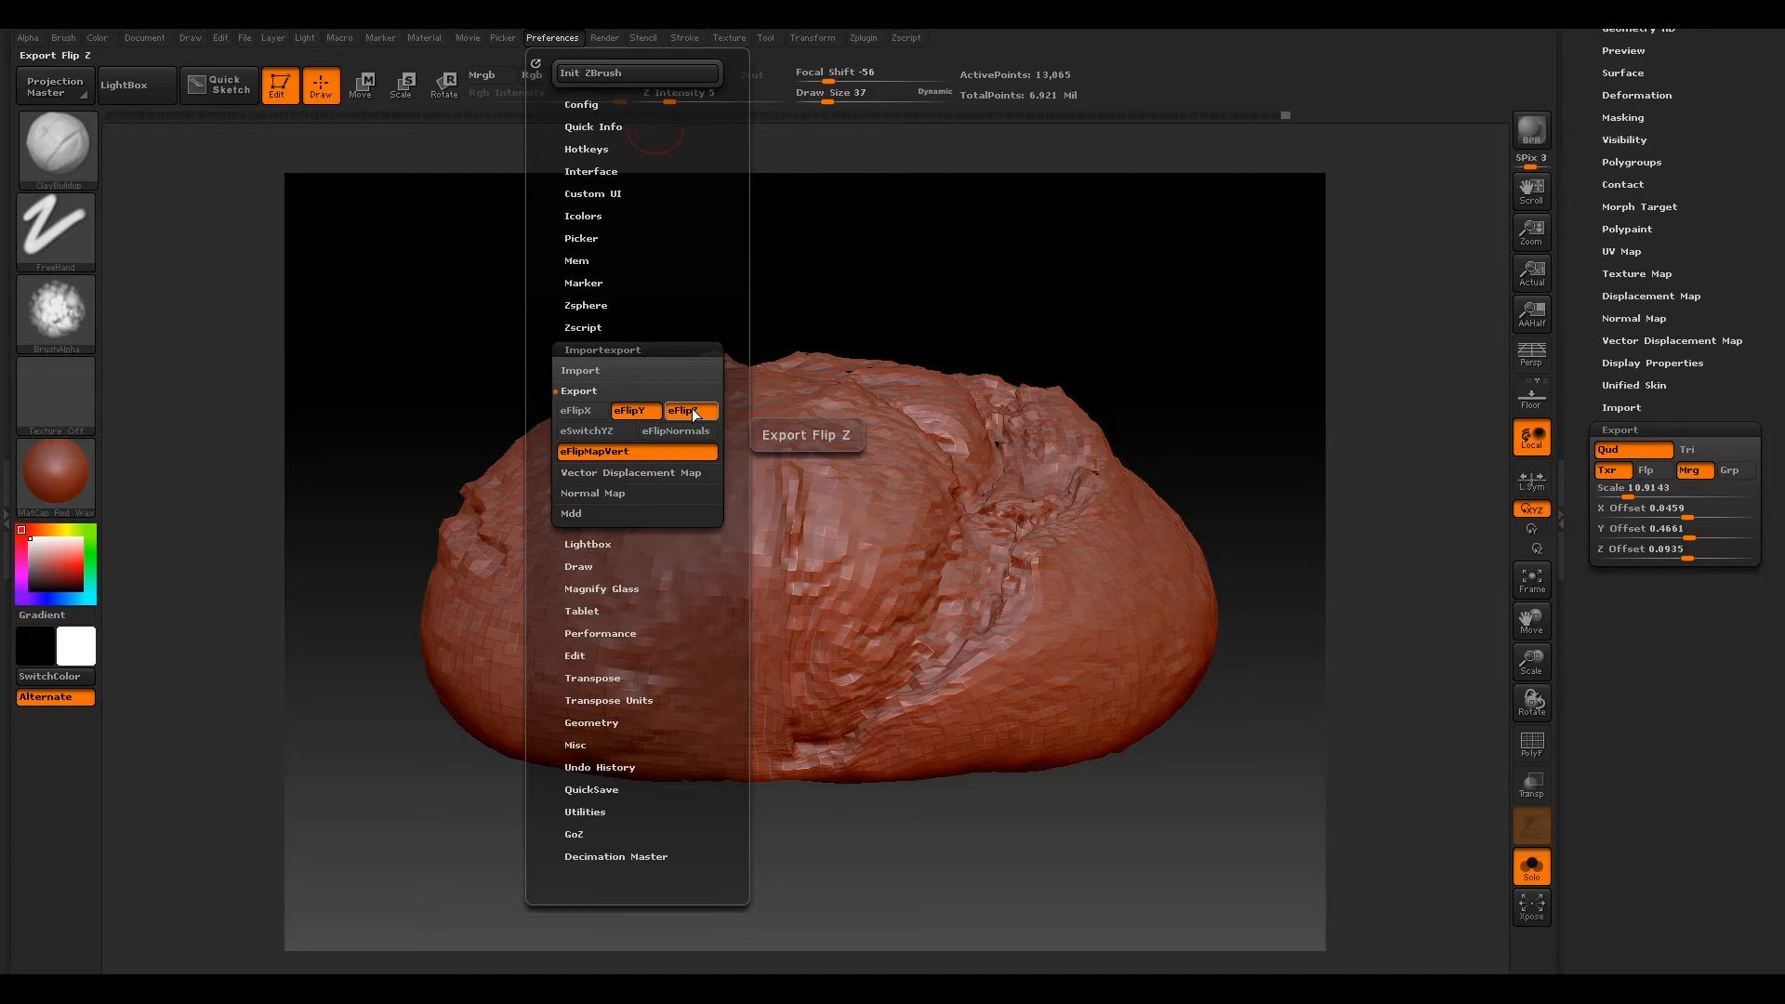
mouse_move(580, 392)
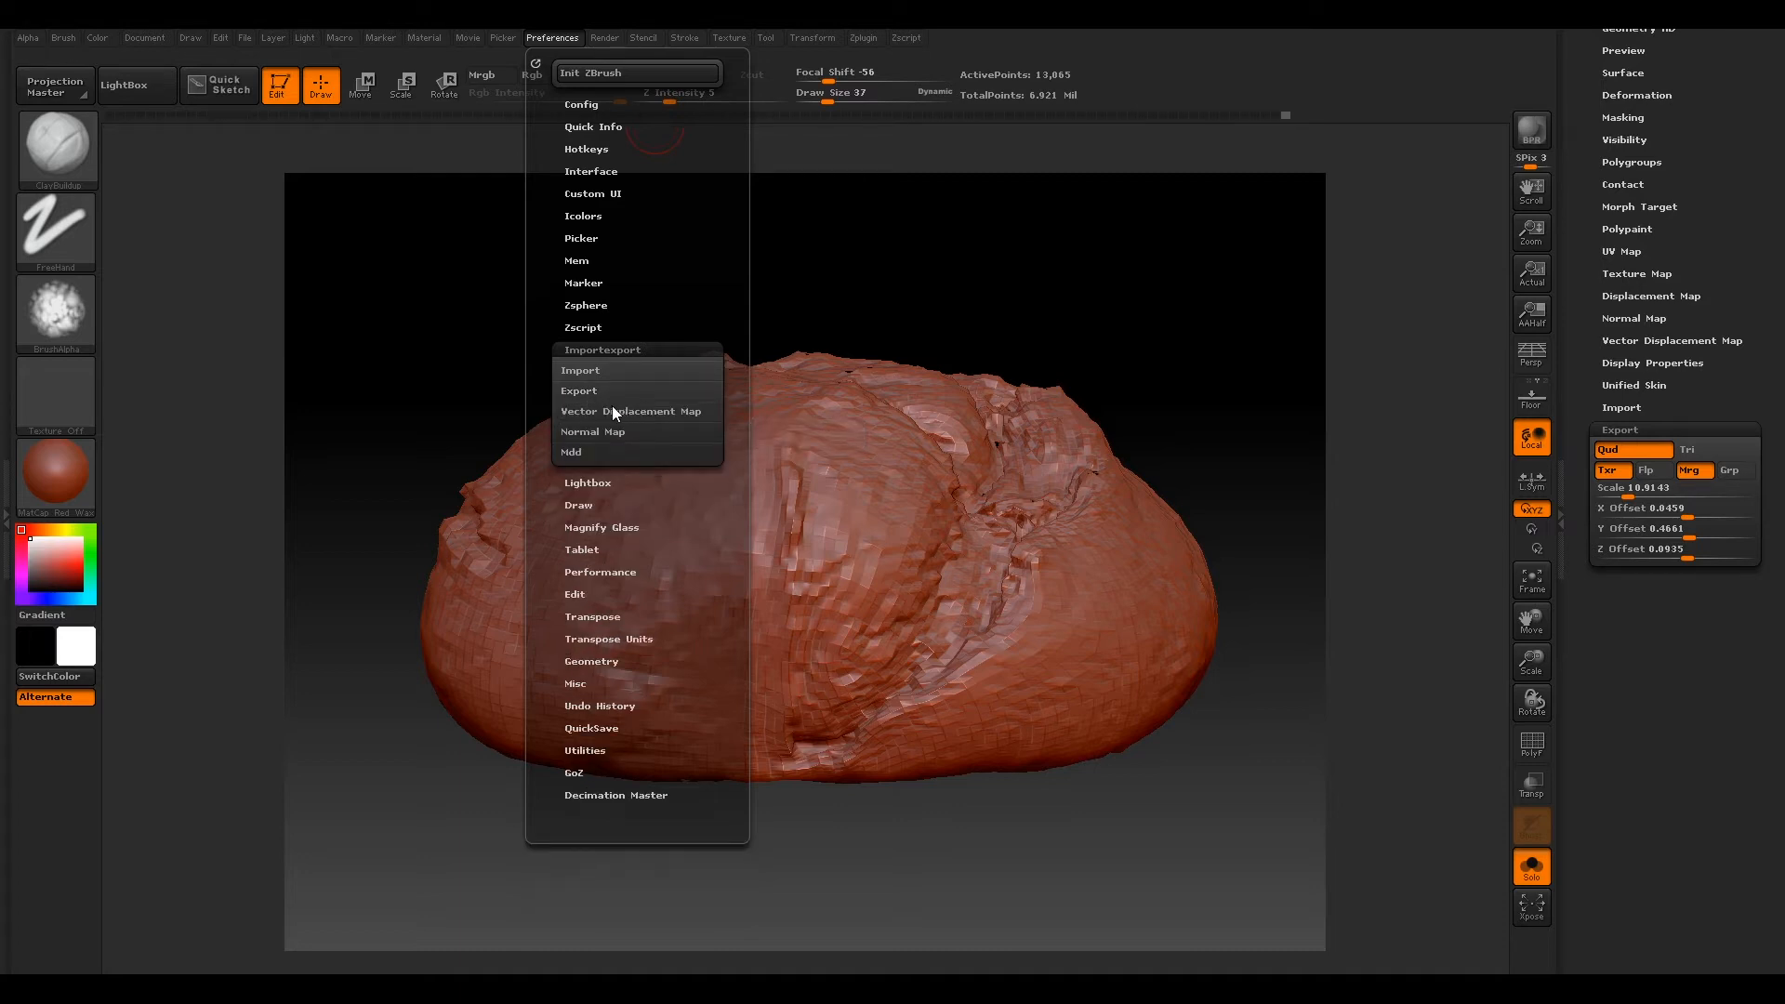
click(632, 411)
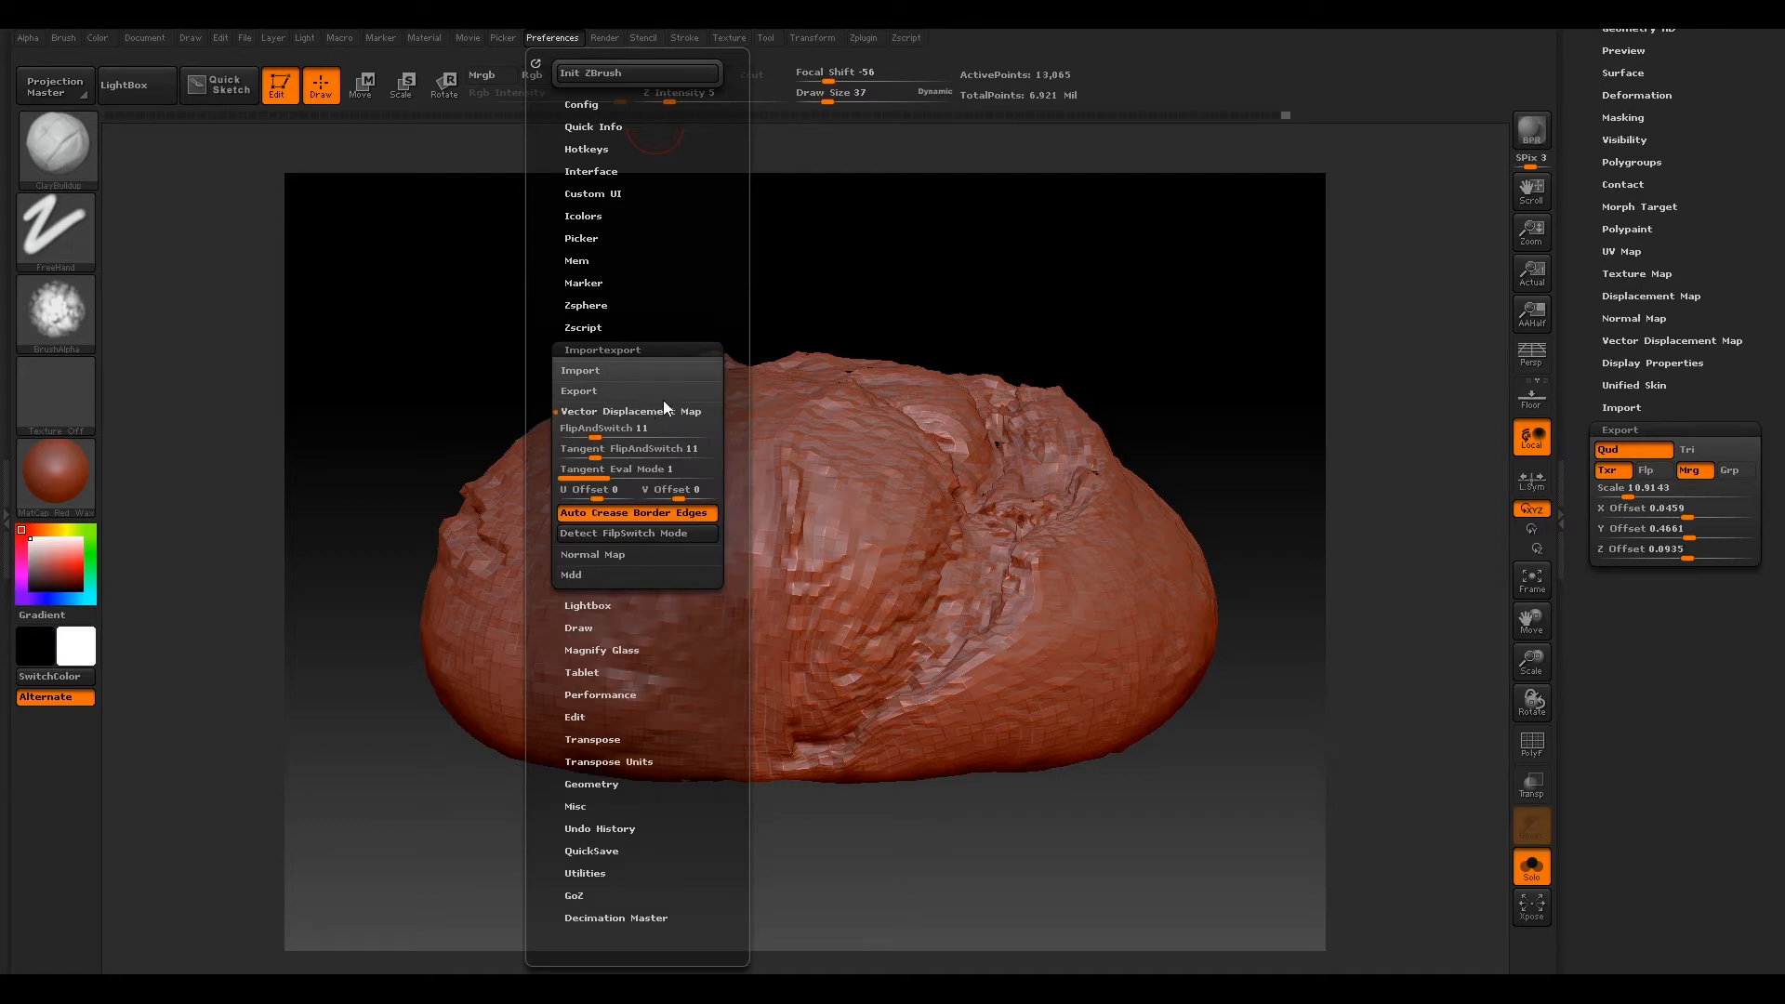
mouse_move(632, 448)
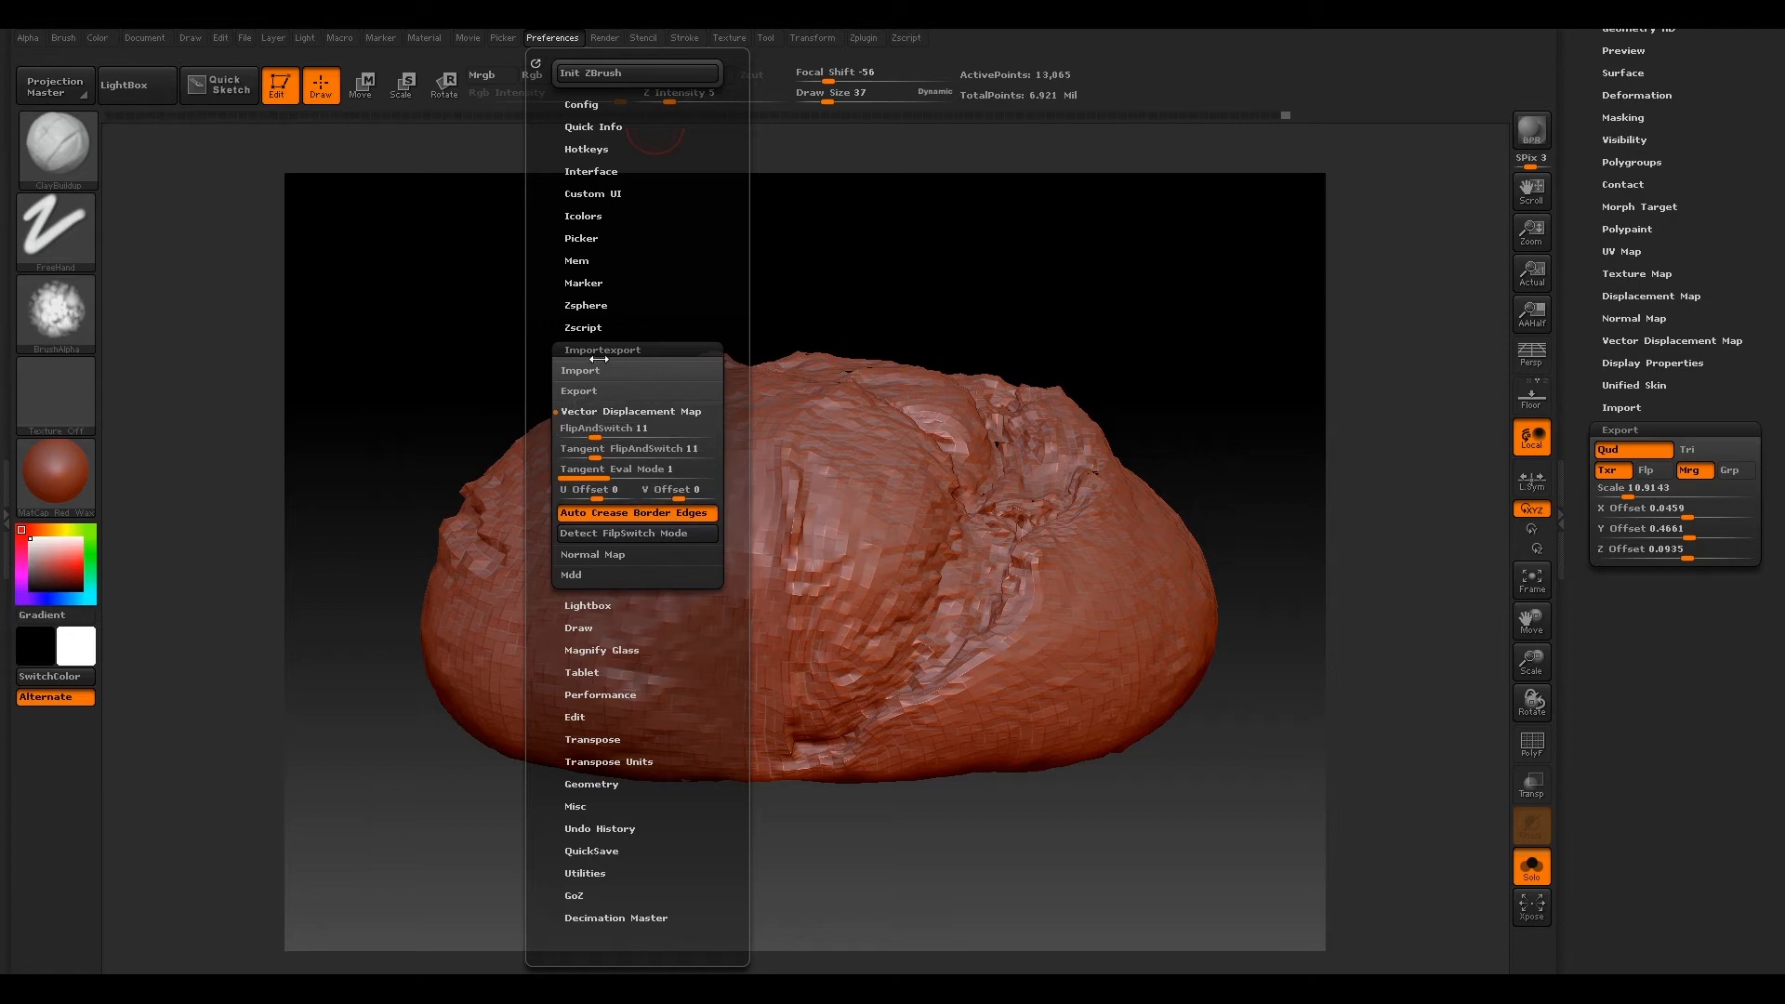
mouse_move(586, 402)
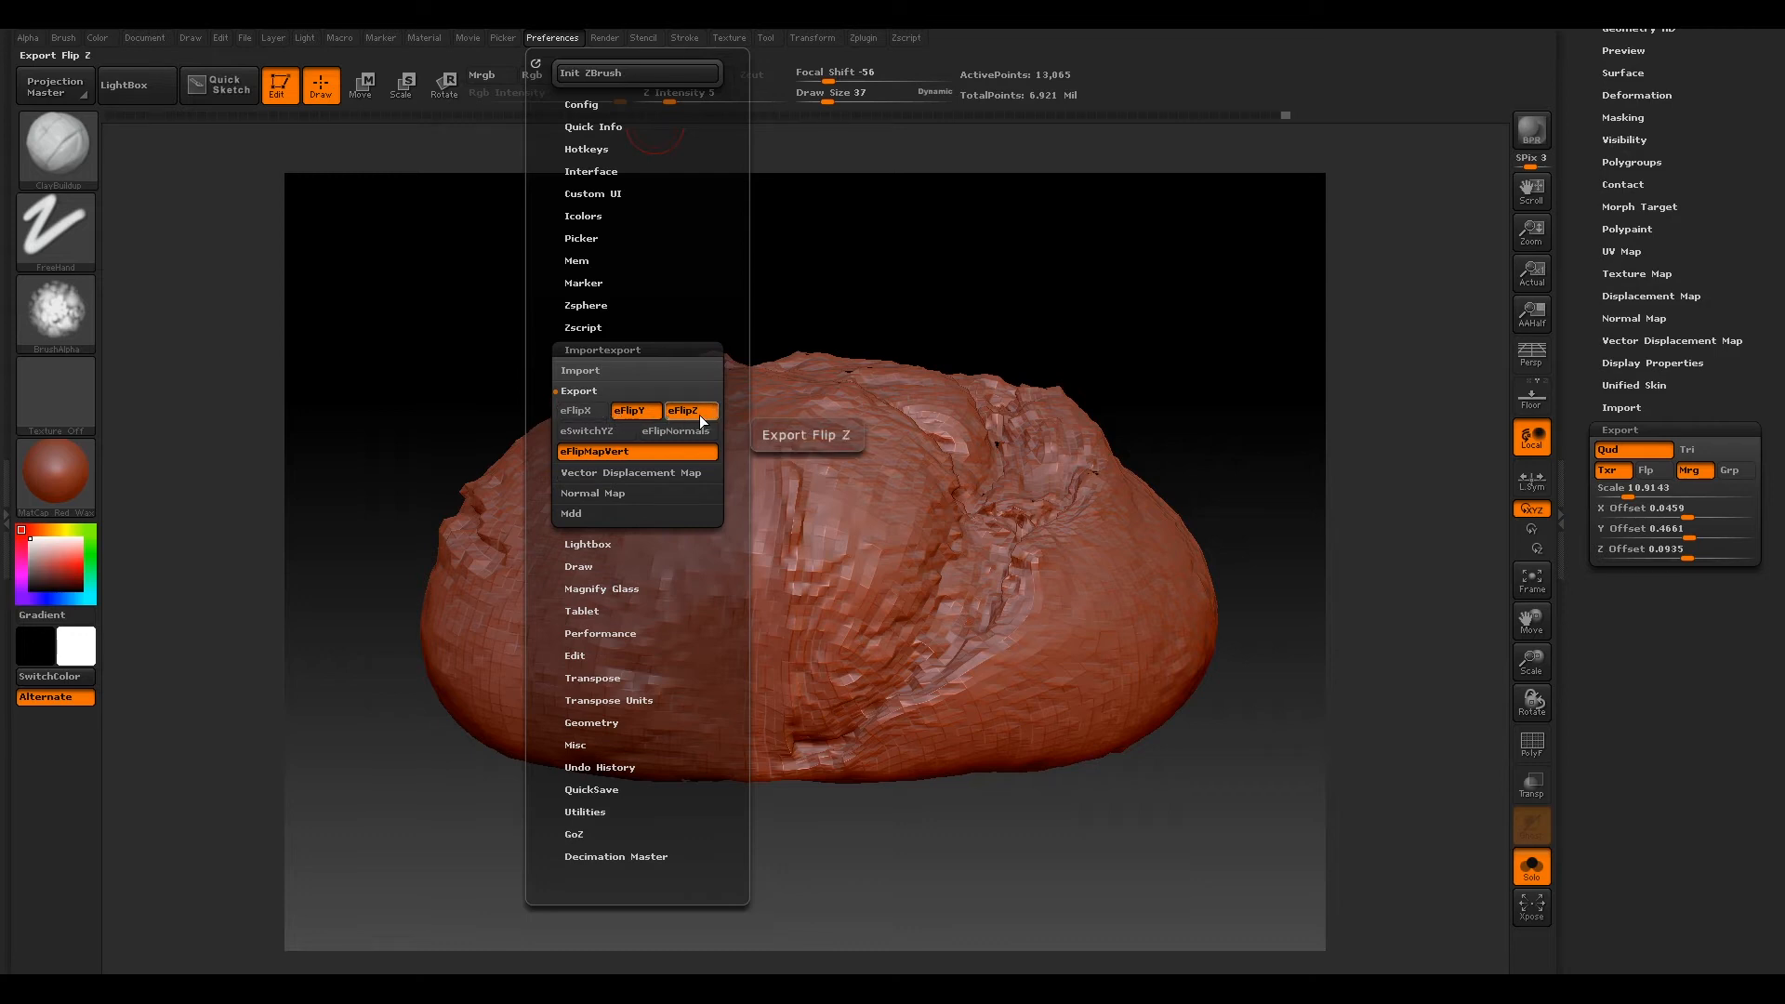
click(632, 472)
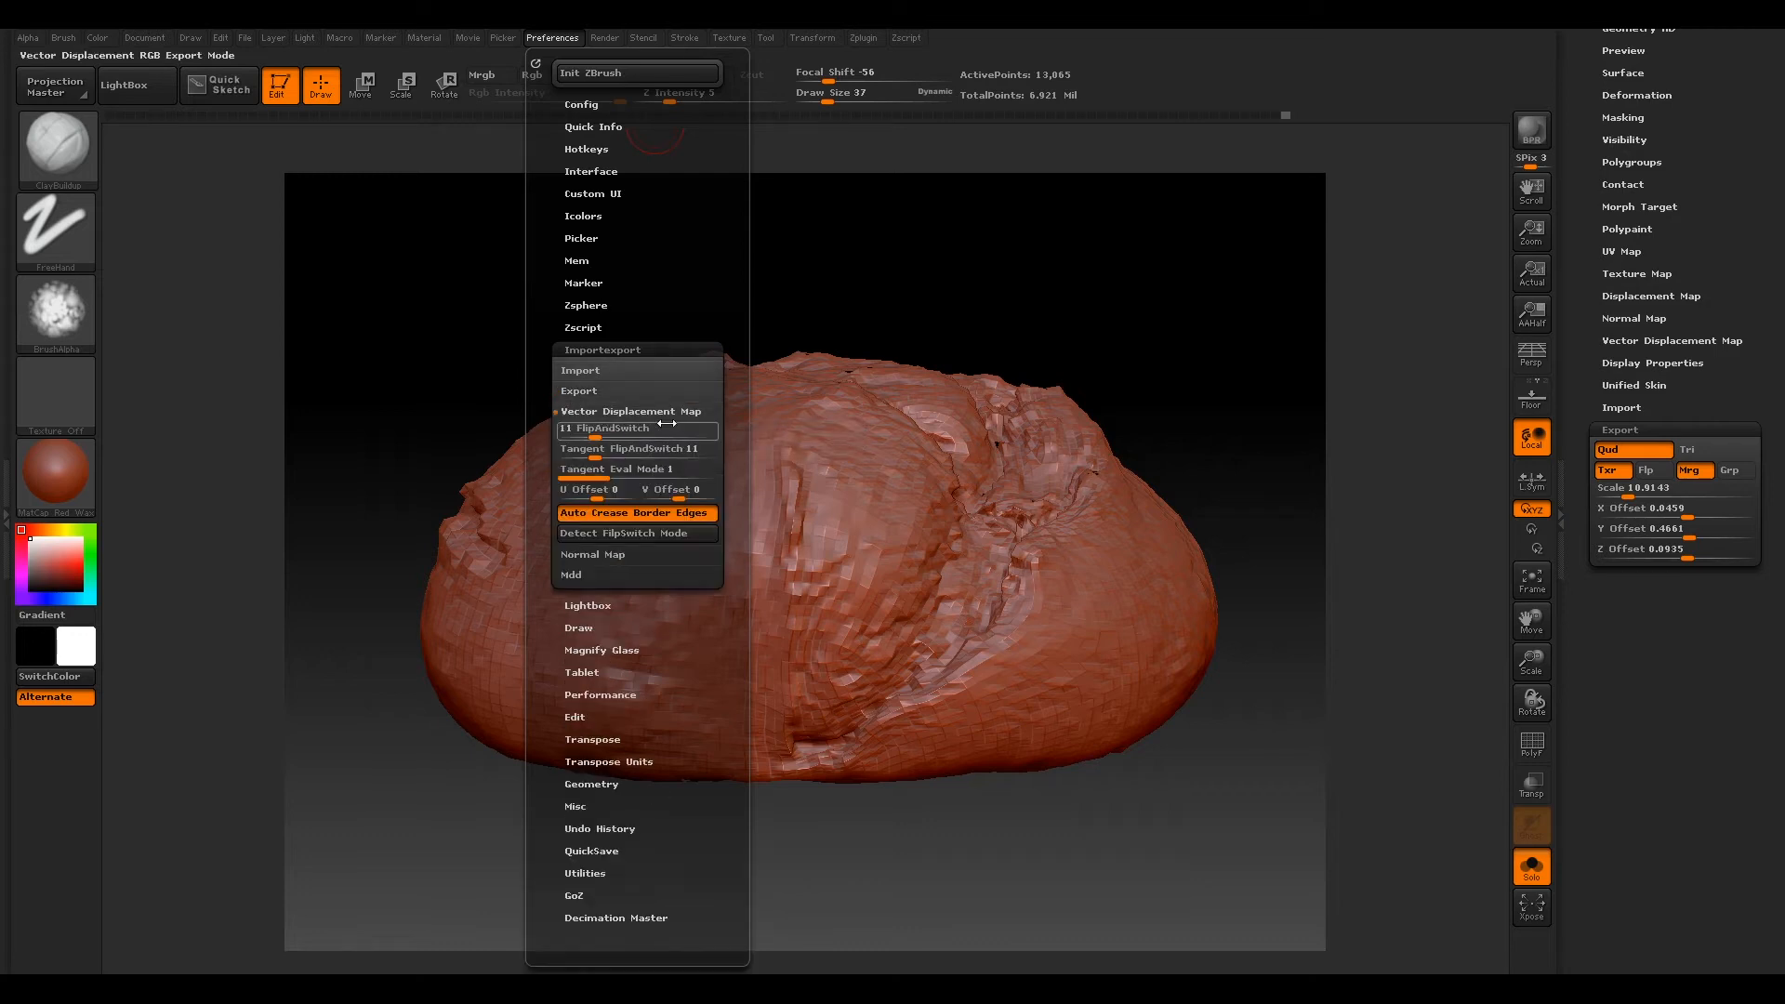
mouse_move(636, 468)
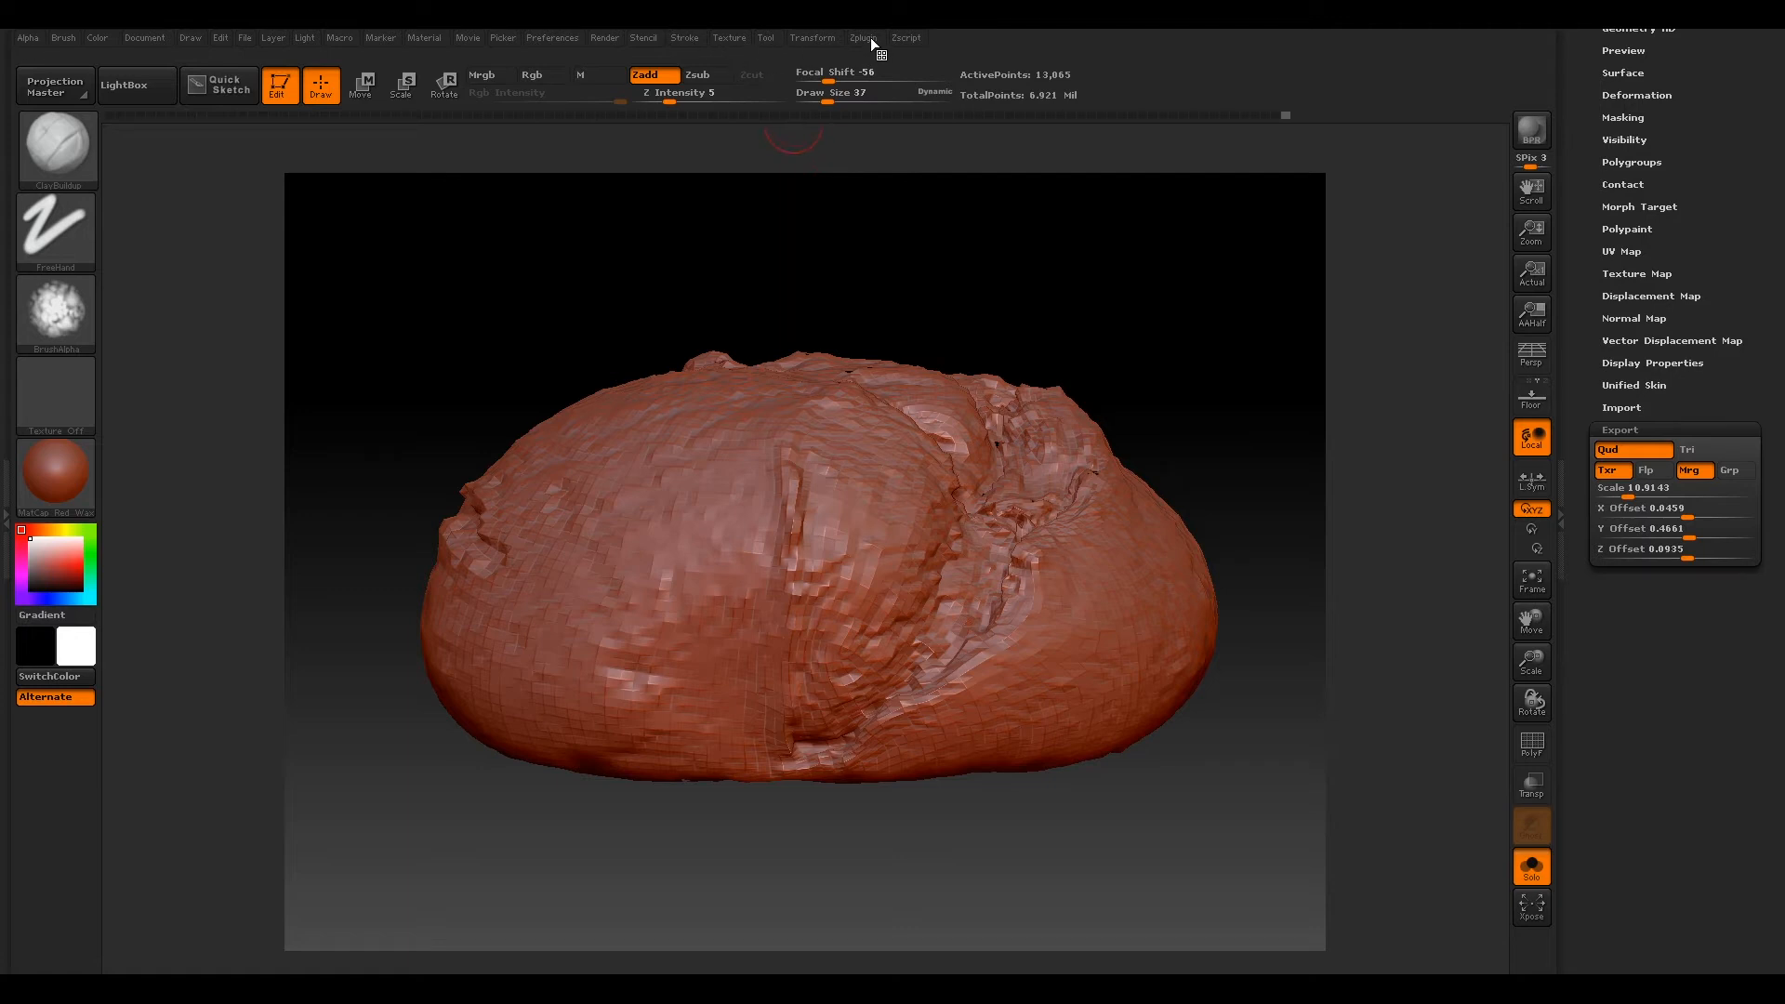
Step: Bring up the Zplugin Multi Map Exporter with Vector Displacement, Export Mesh and Map Size 4096
click(865, 37)
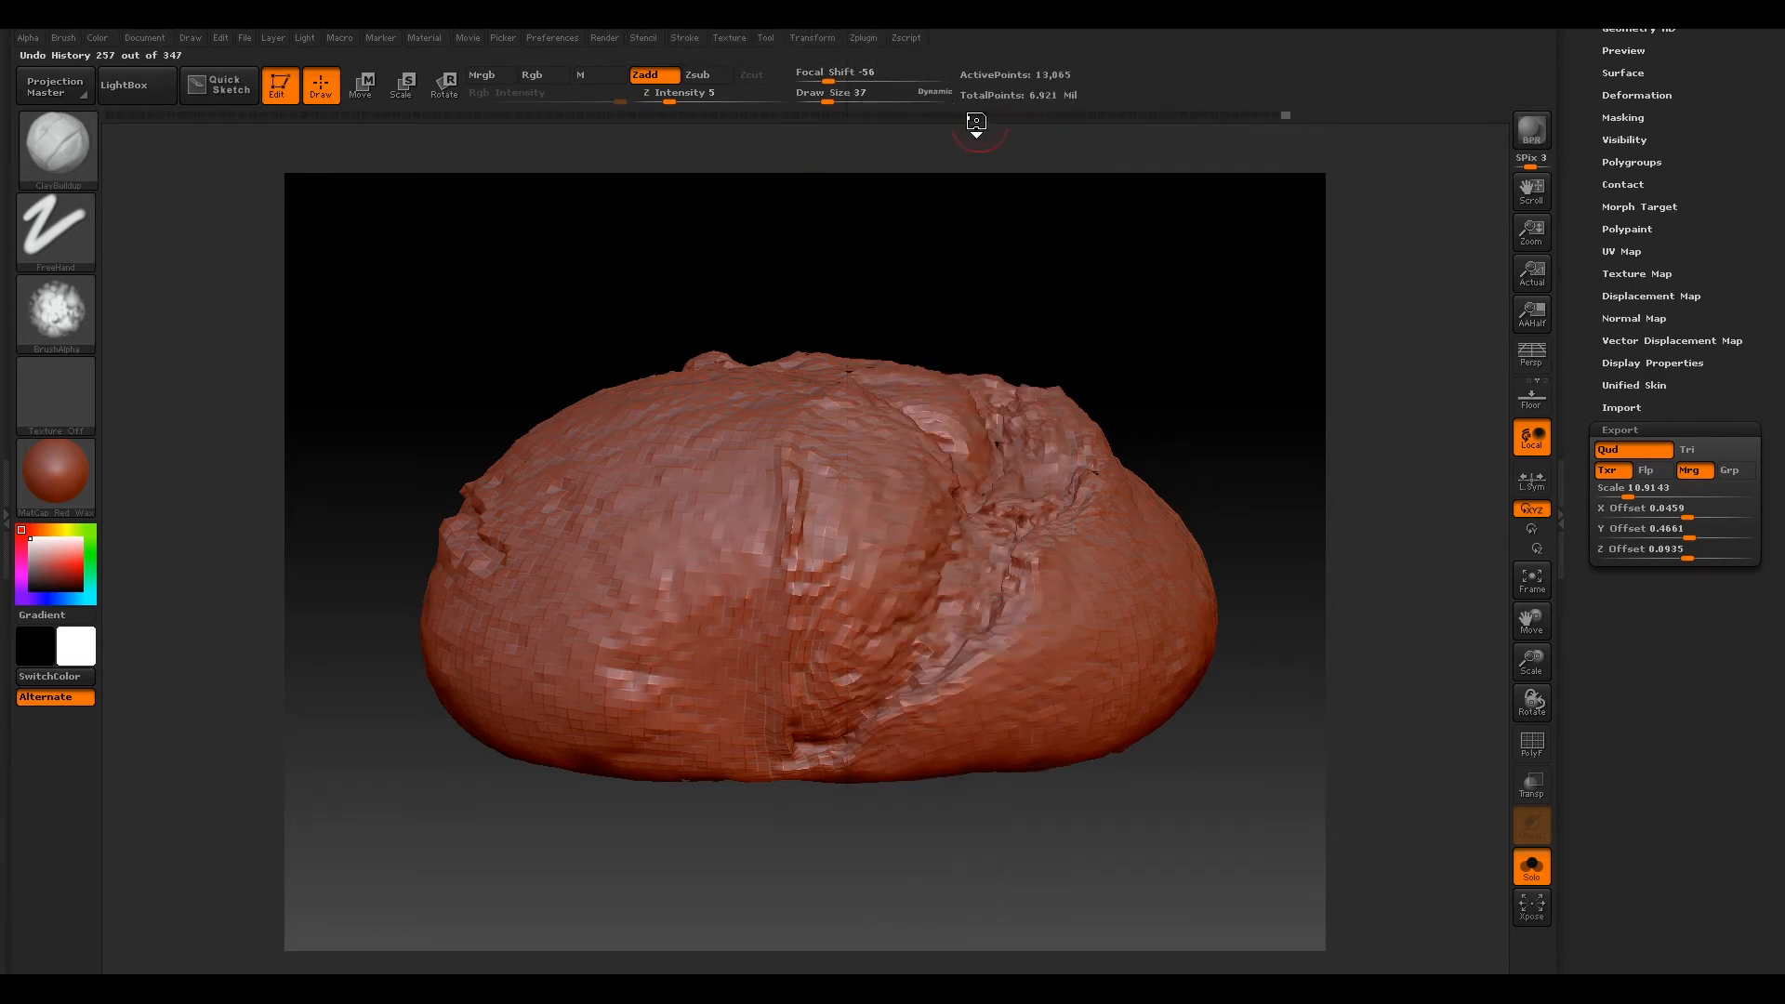
click(865, 38)
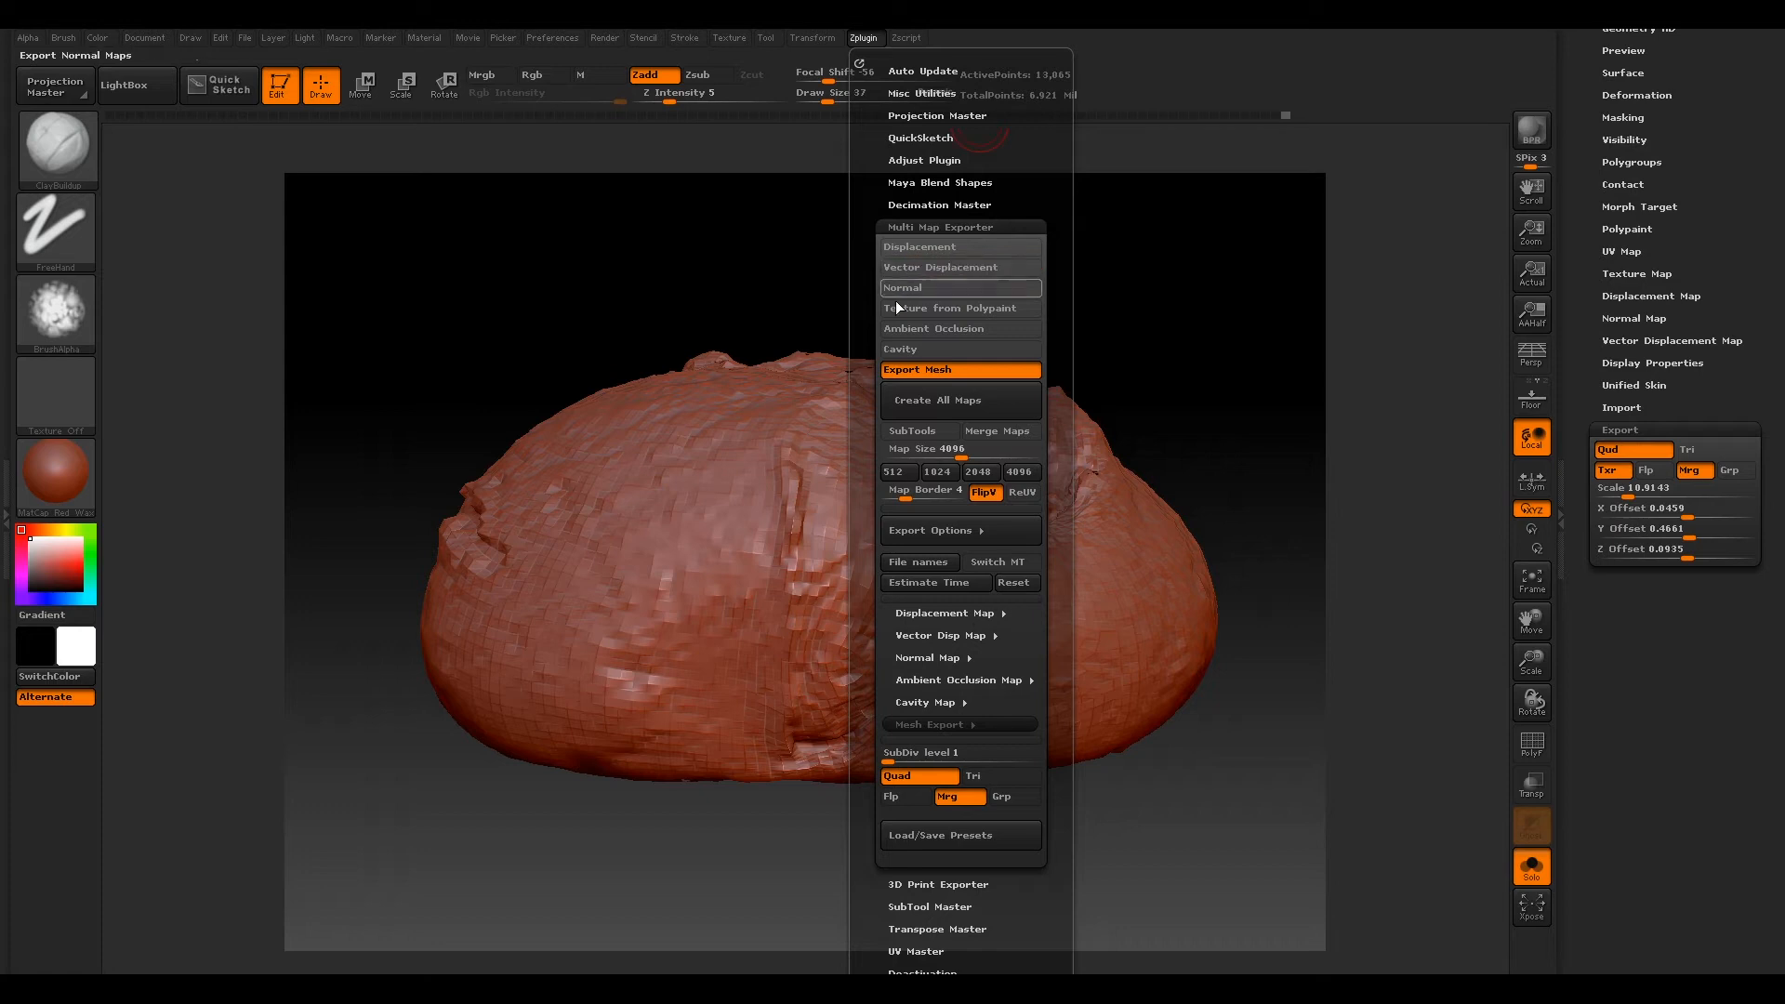
mouse_move(959, 399)
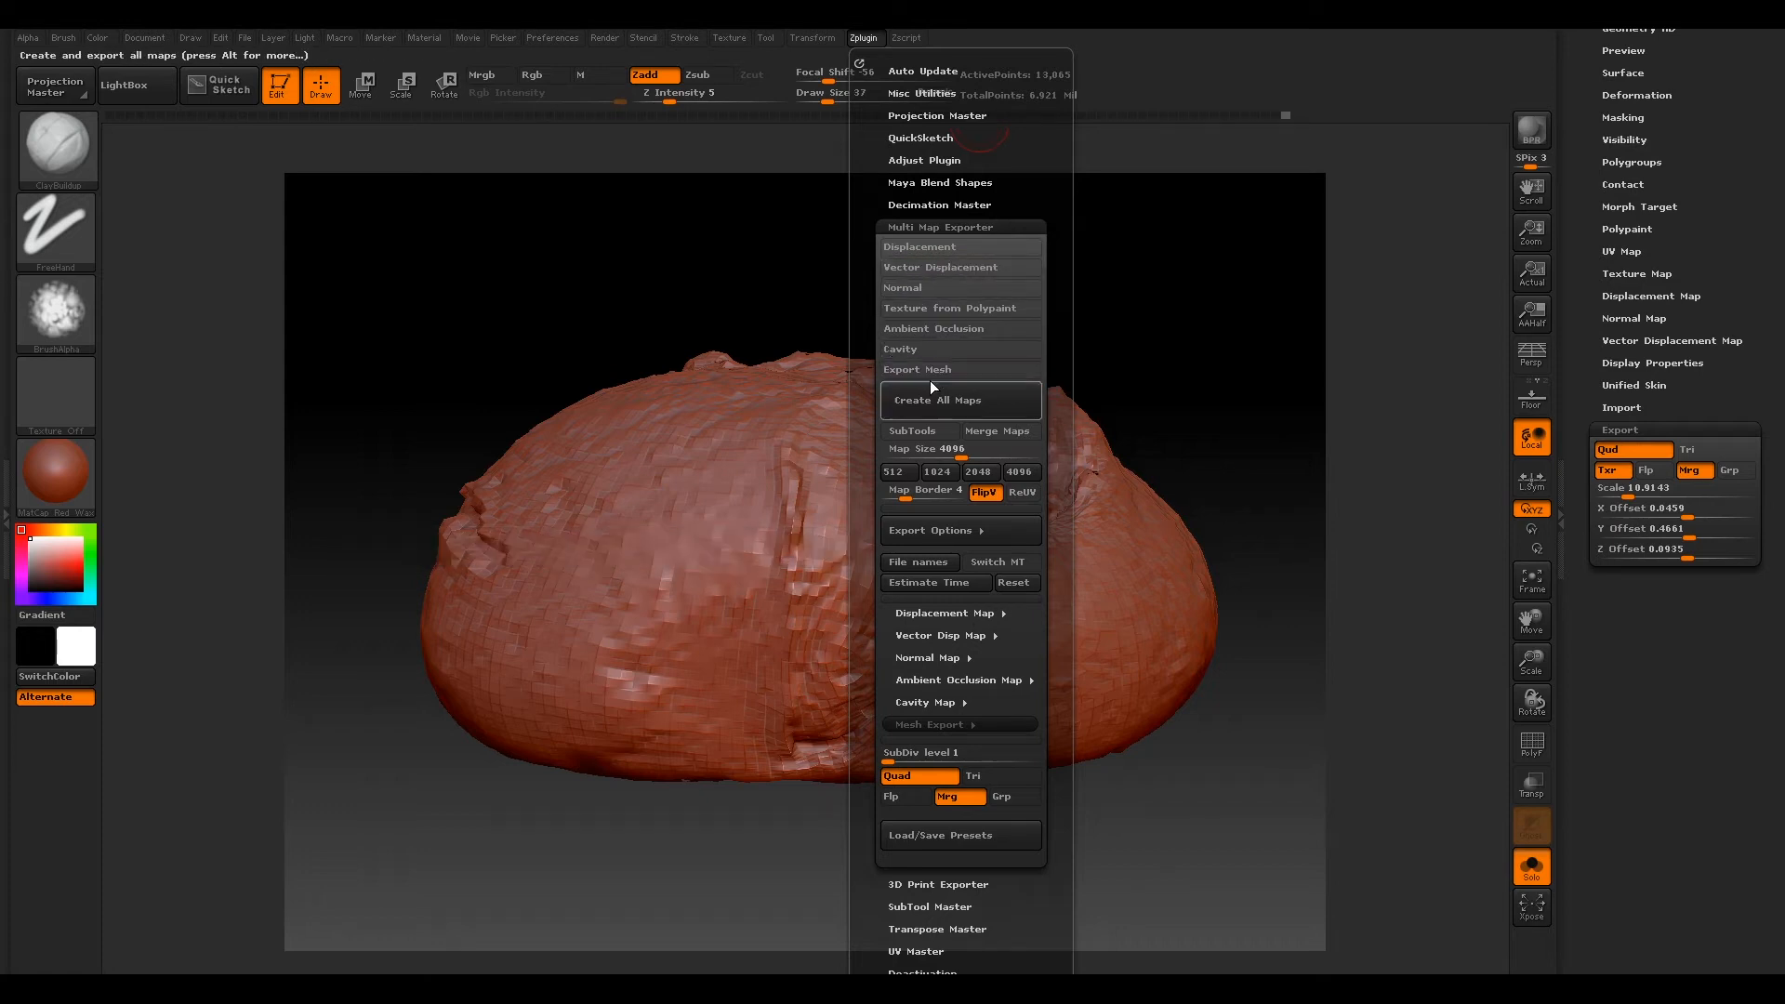
mouse_move(959, 266)
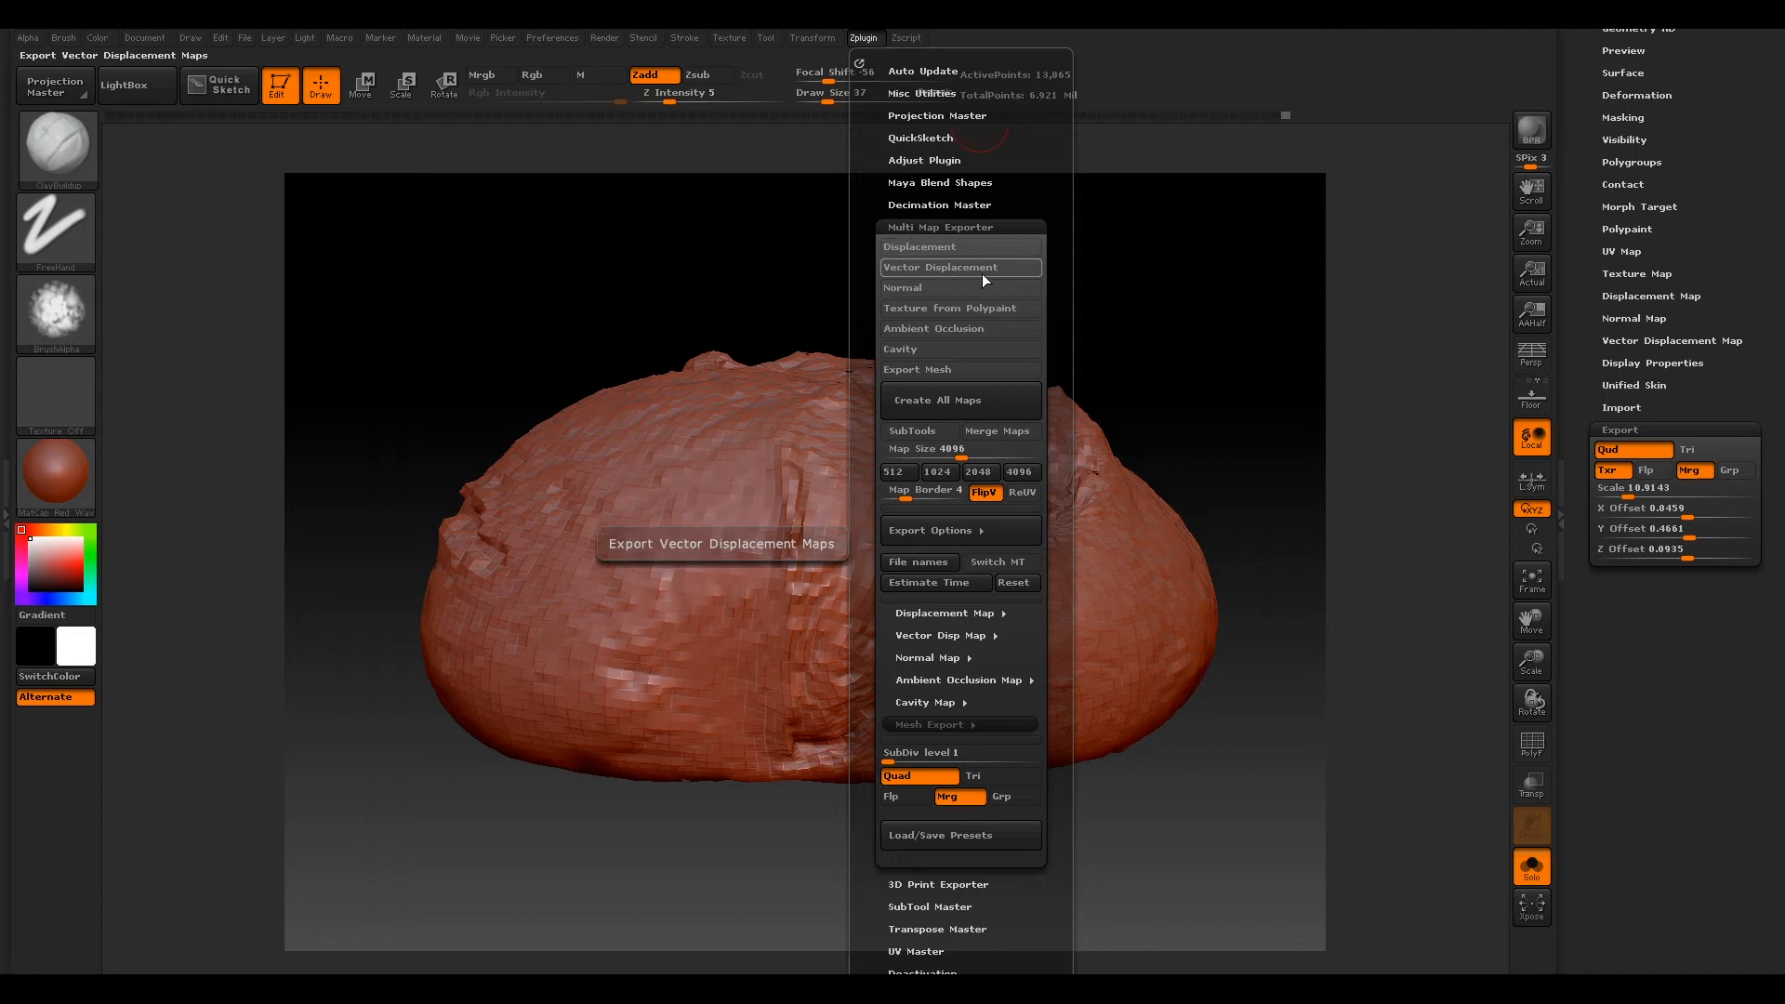
mouse_move(960, 266)
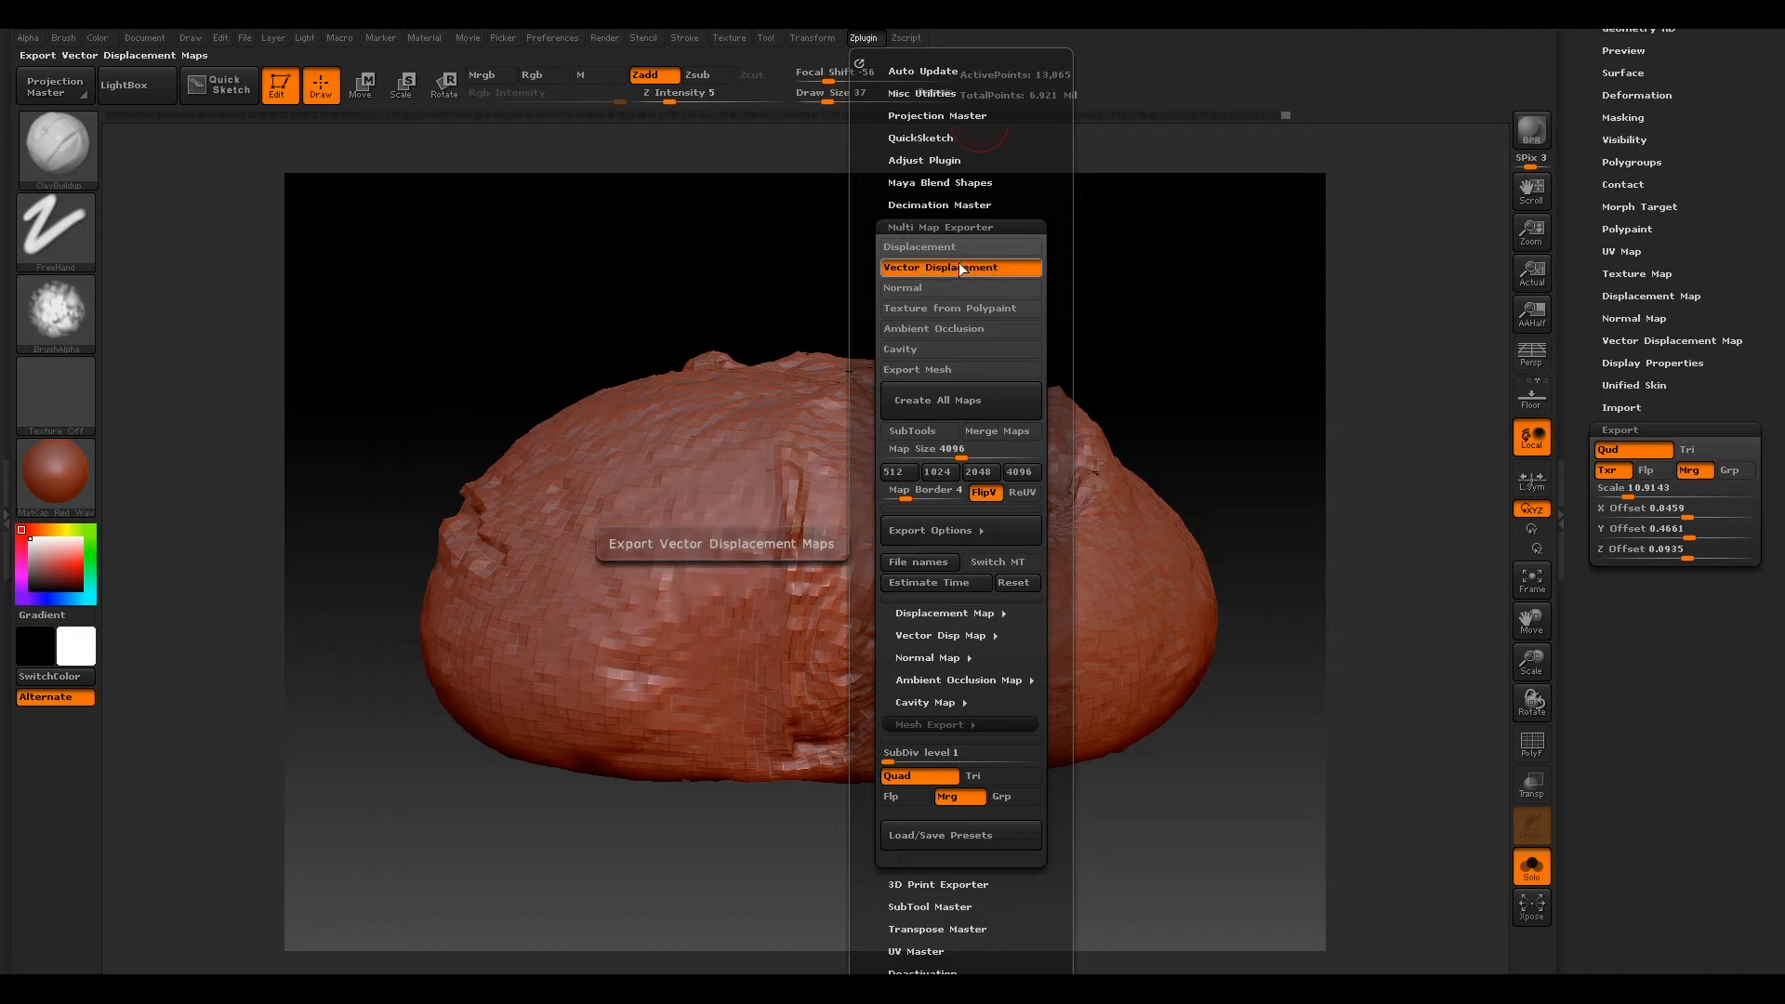
mouse_move(1012, 281)
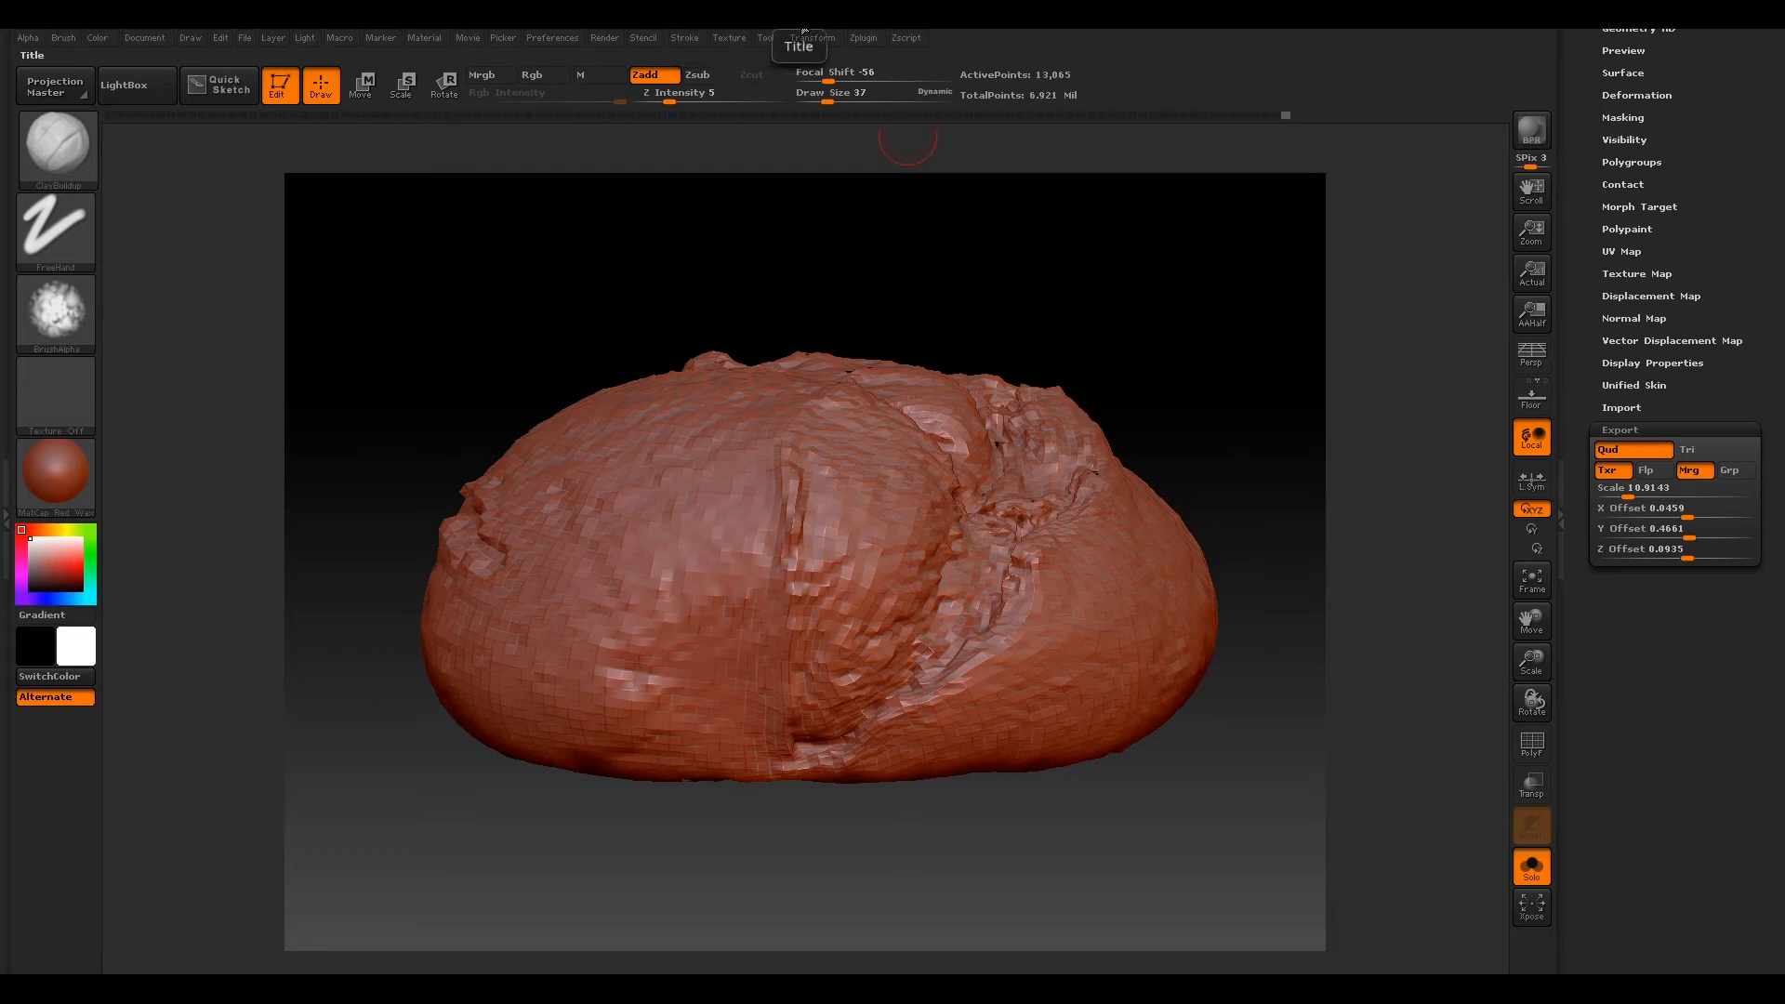
click(863, 37)
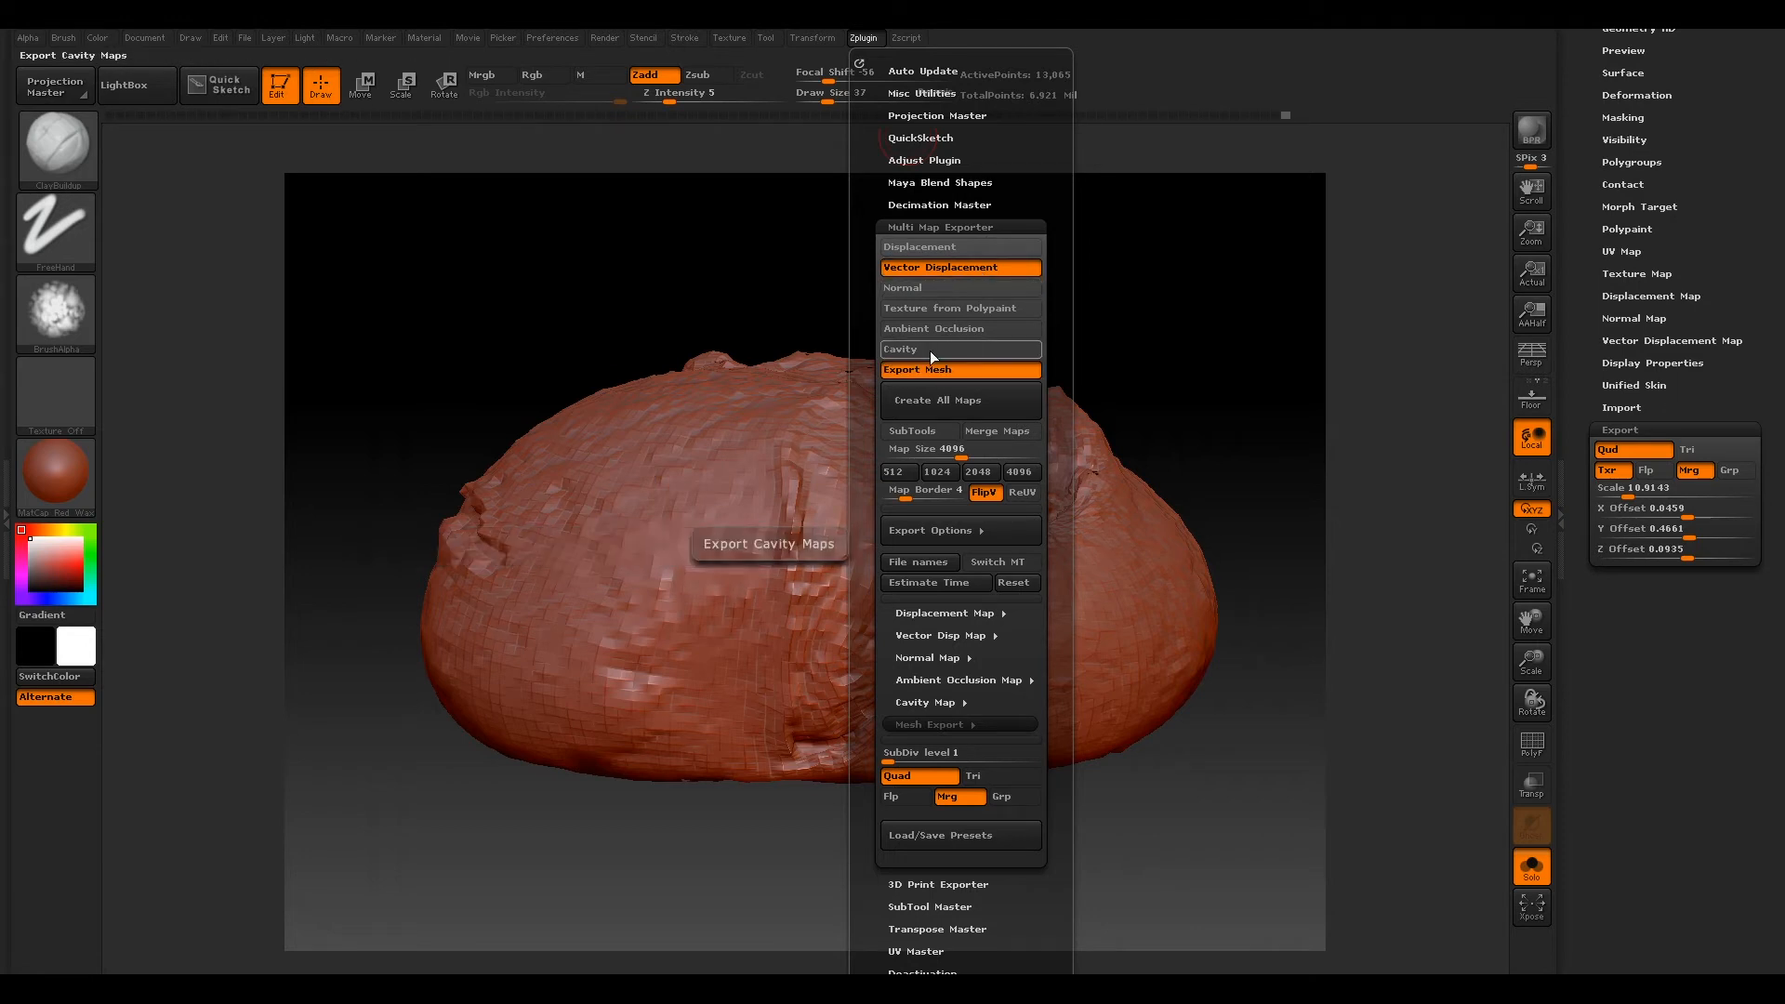
mouse_move(959, 368)
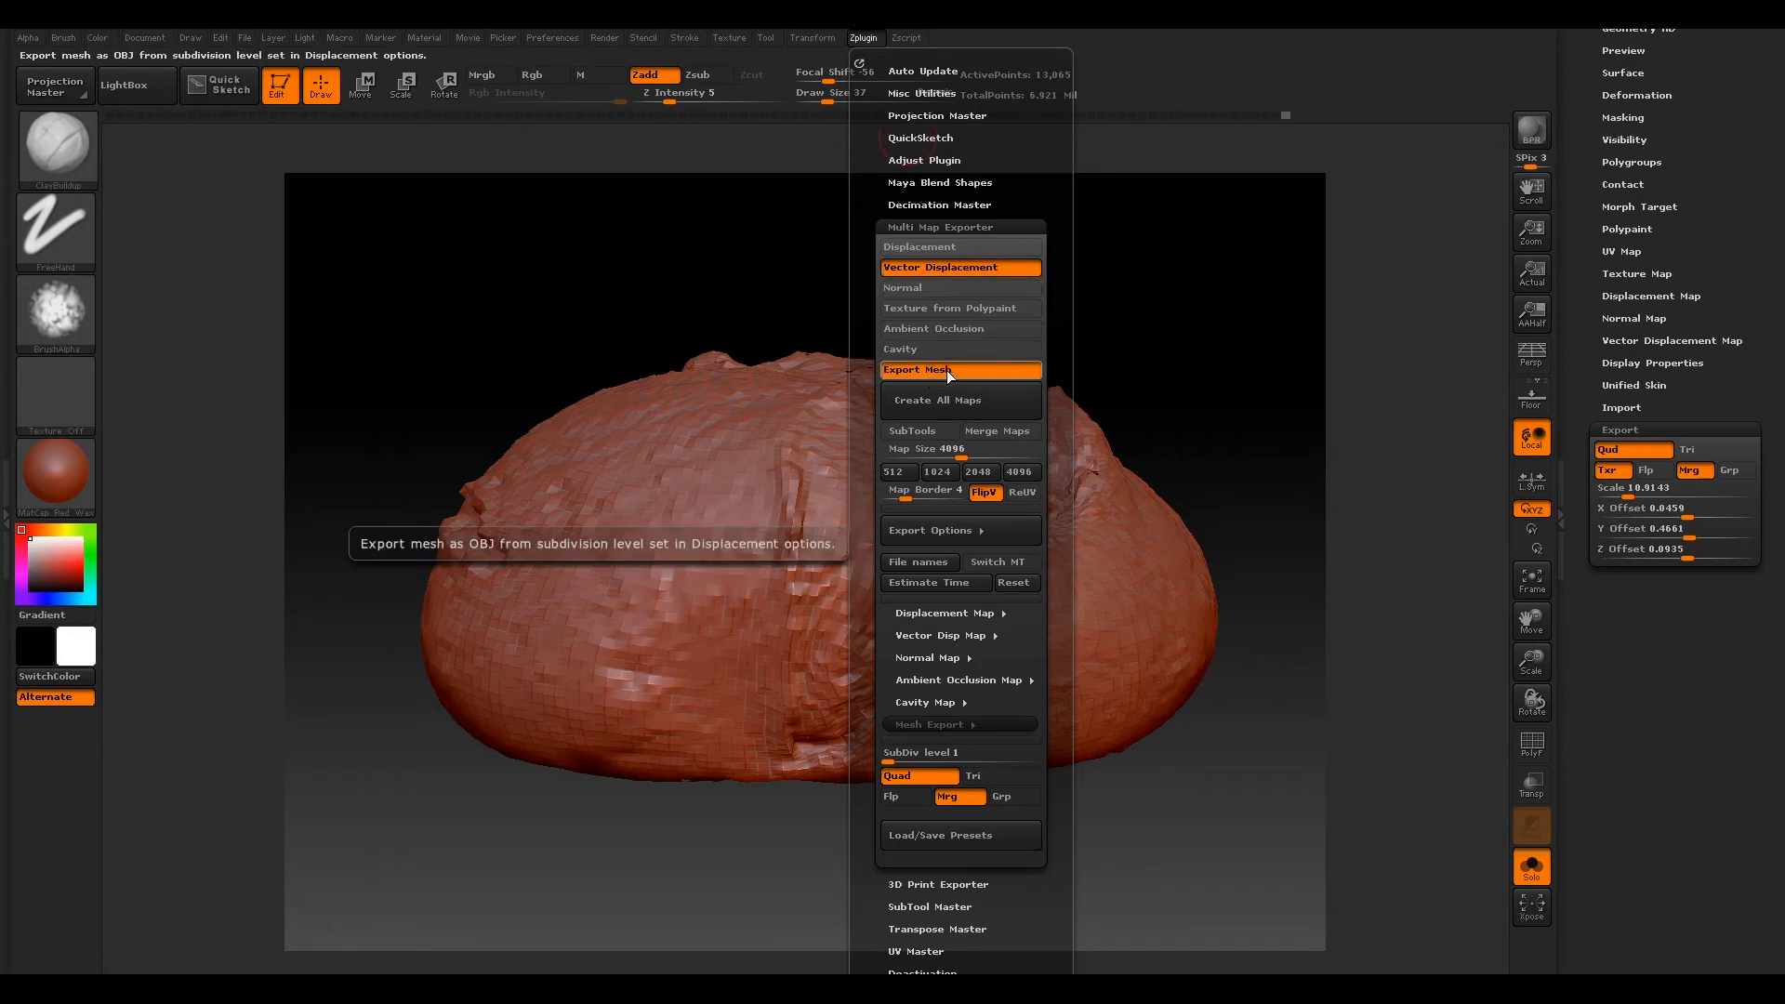
mouse_move(980, 402)
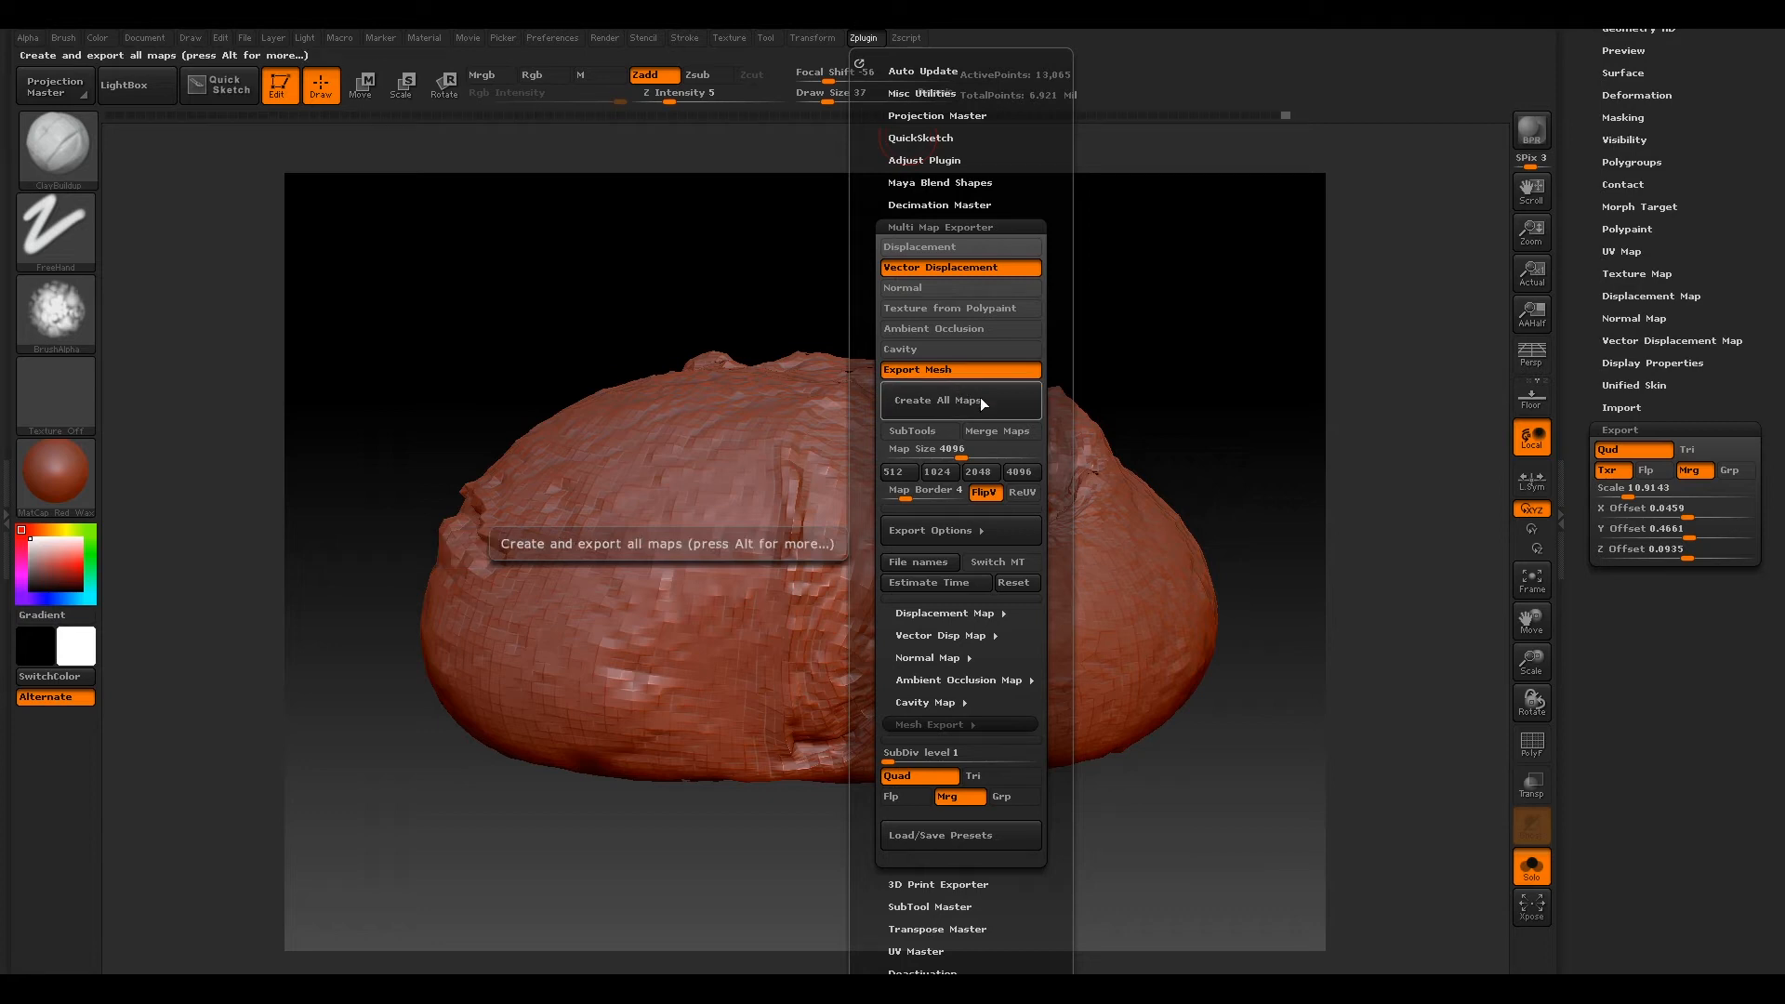
mouse_move(960, 448)
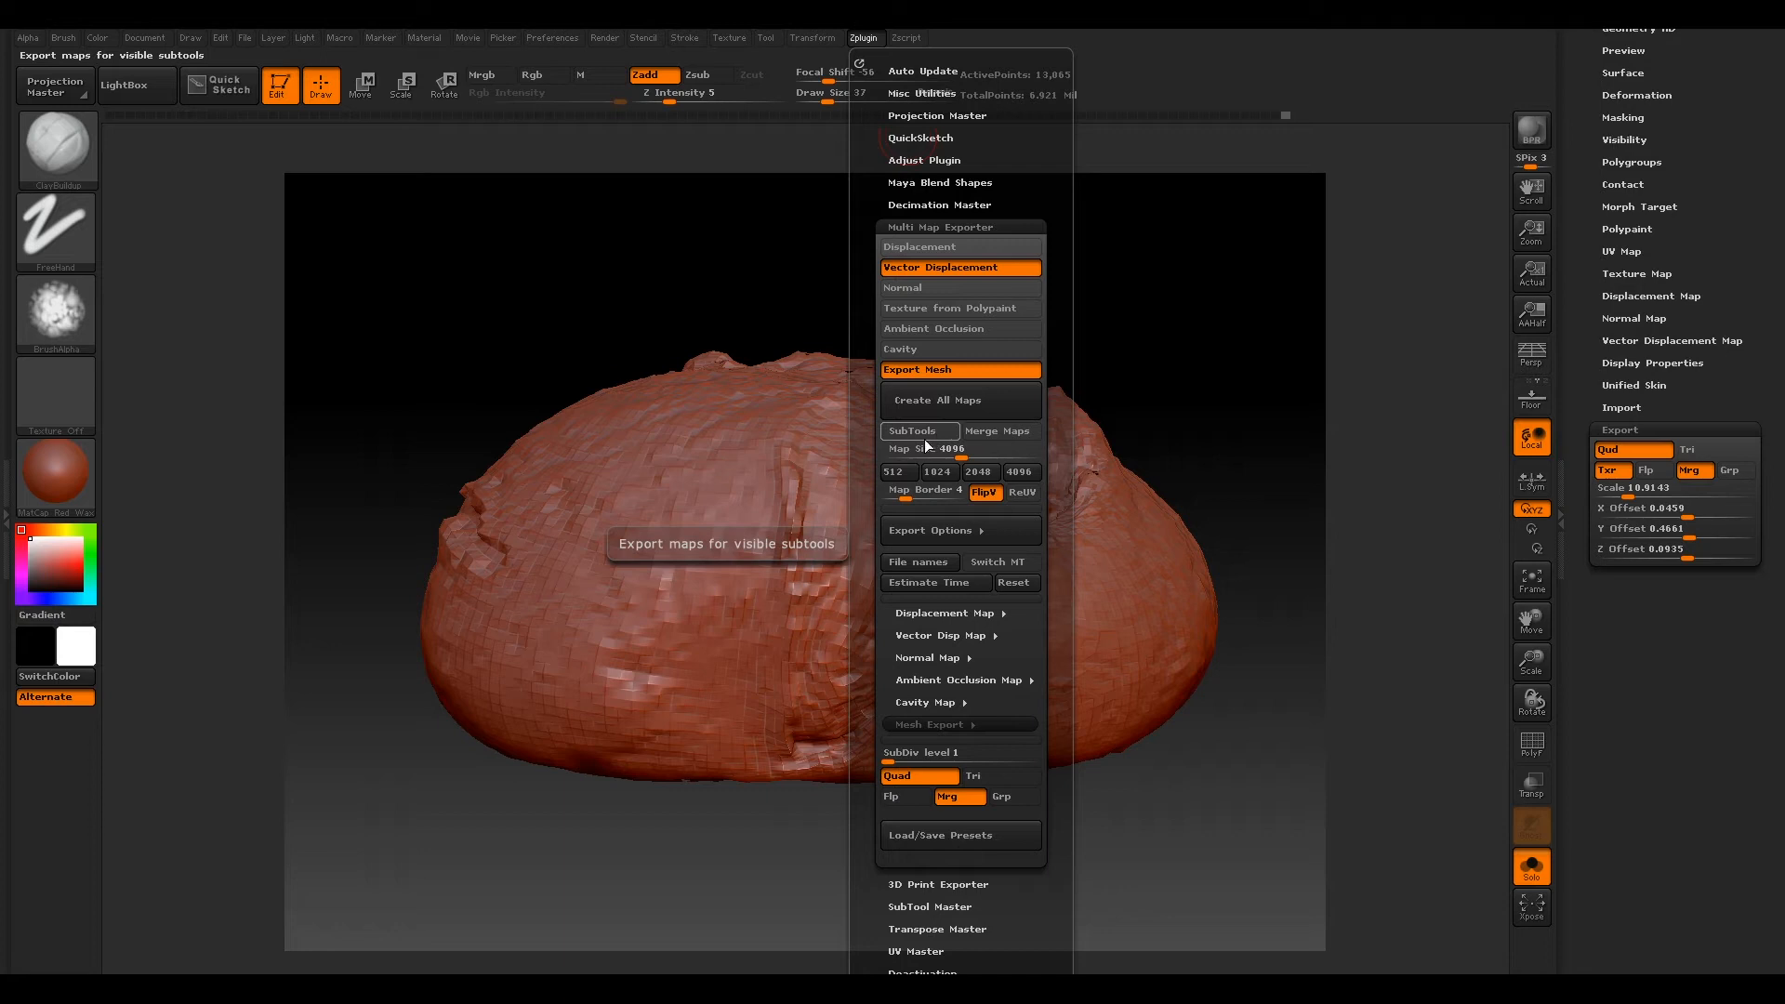
mouse_move(959, 448)
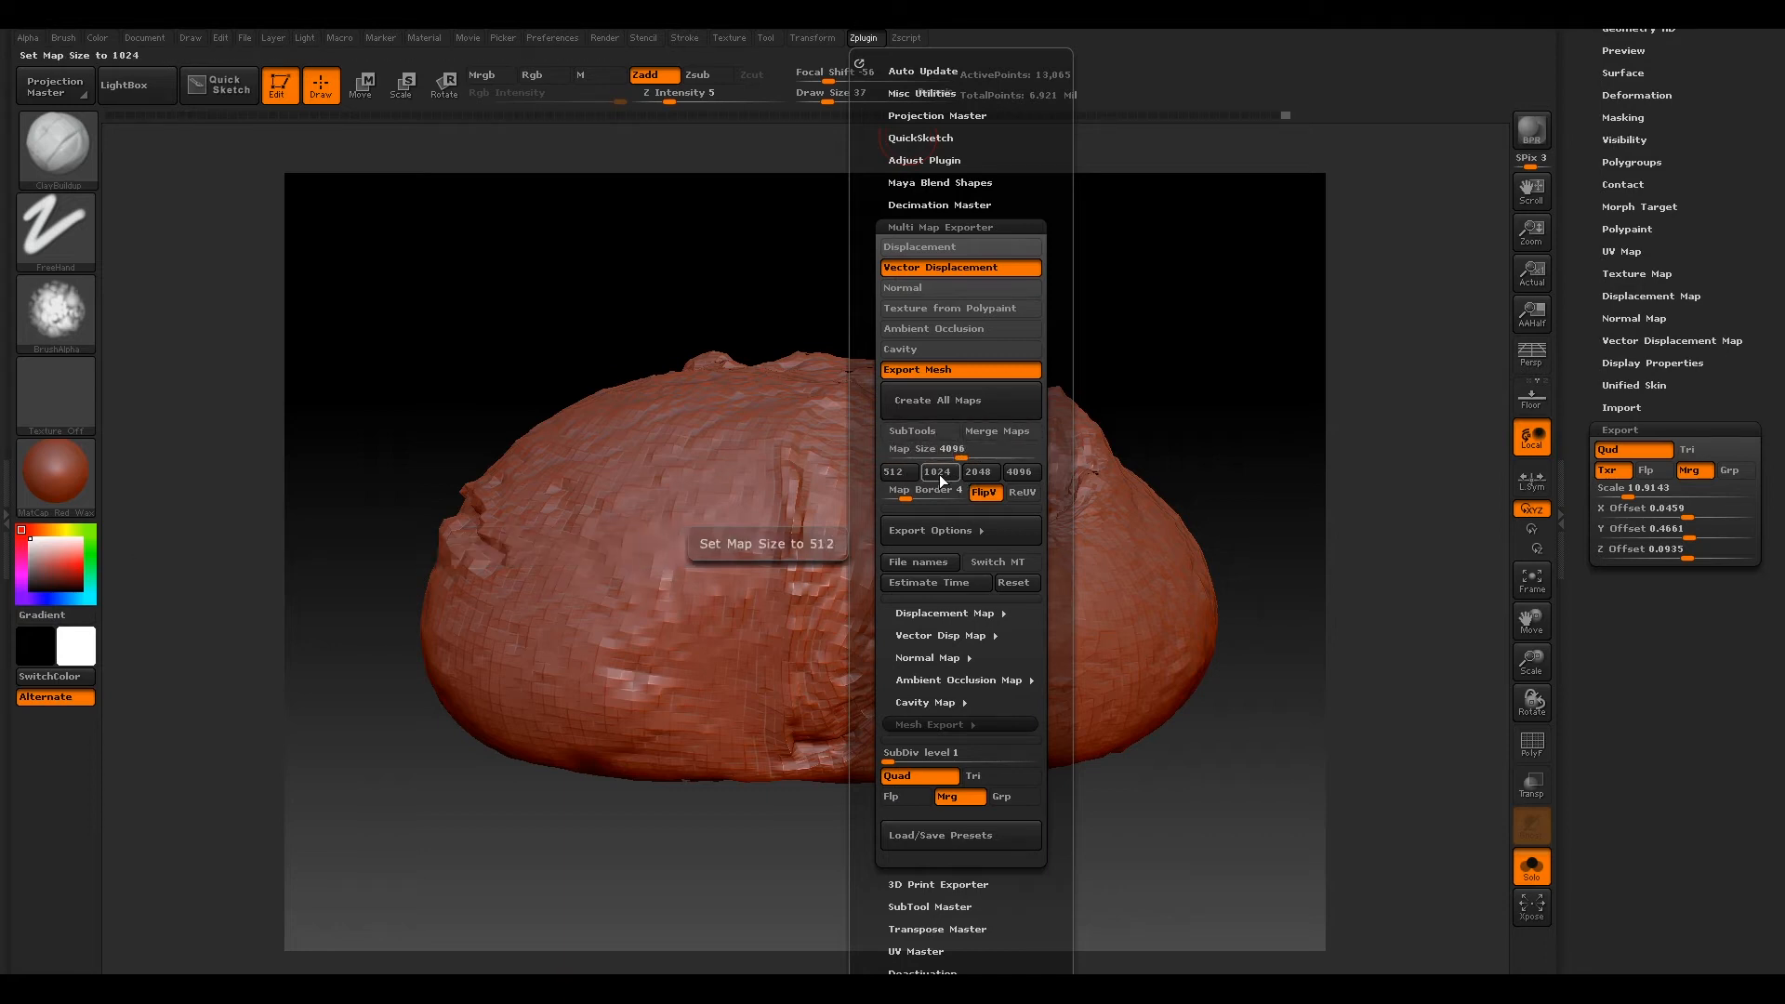
mouse_move(1019, 470)
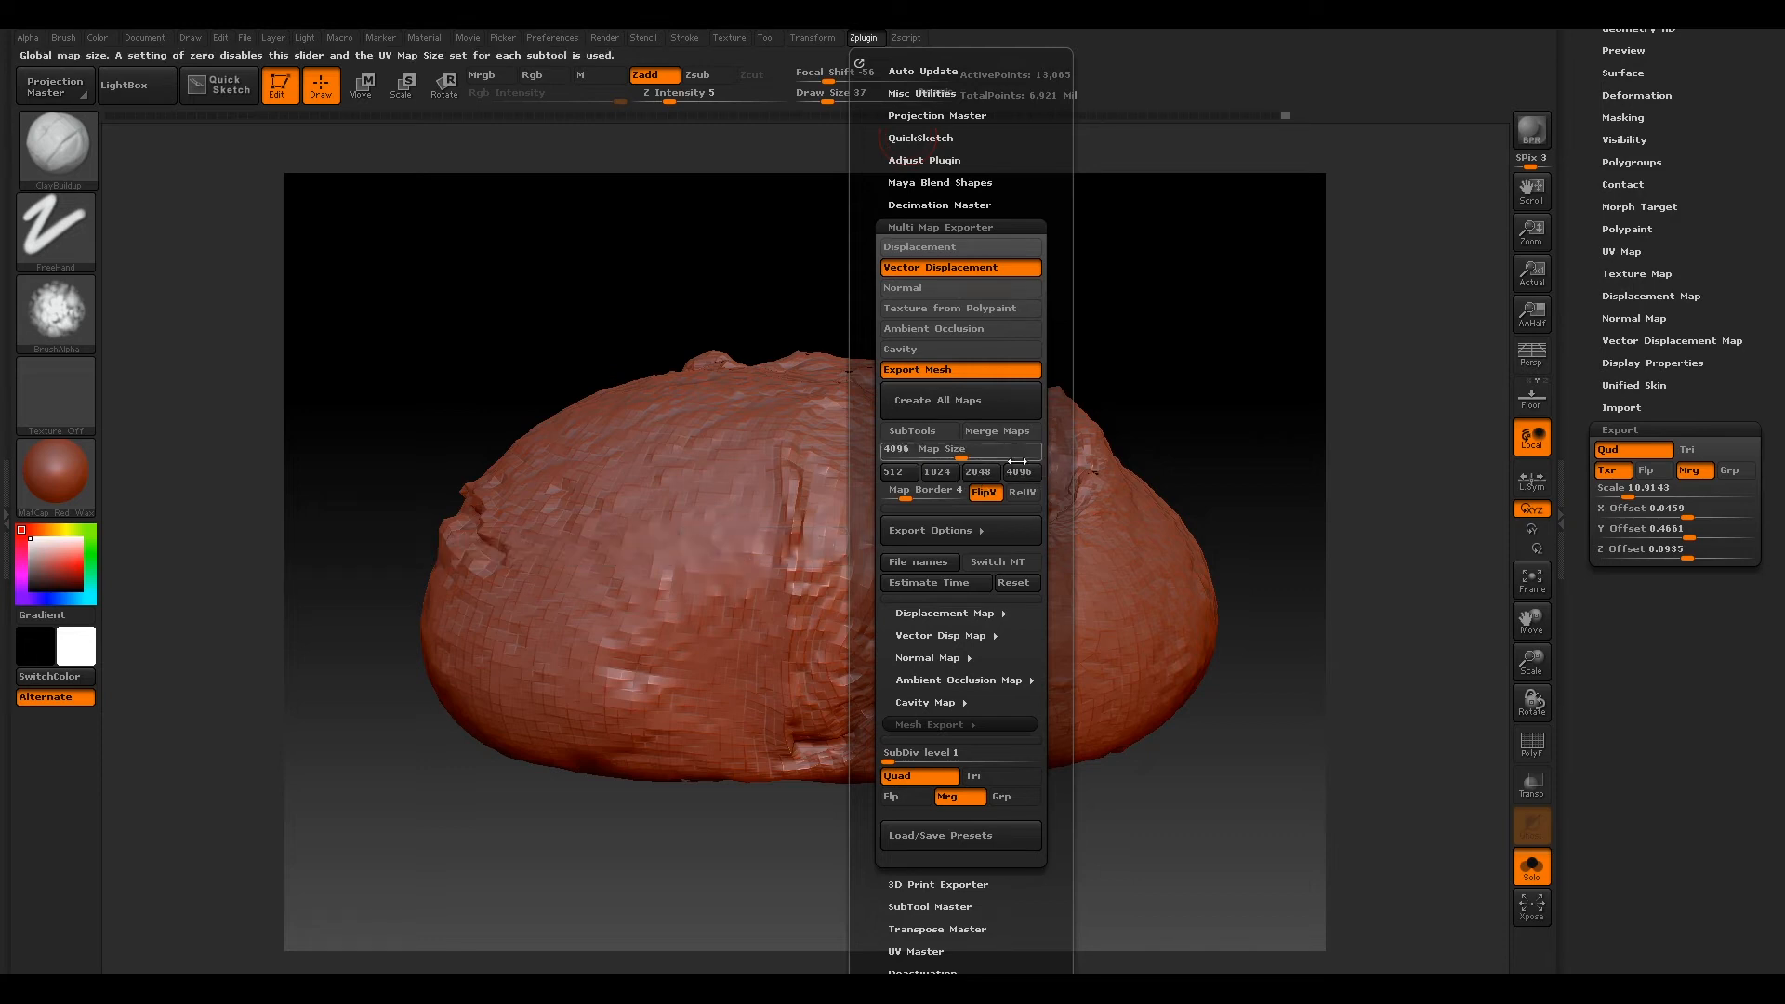
mouse_move(985, 491)
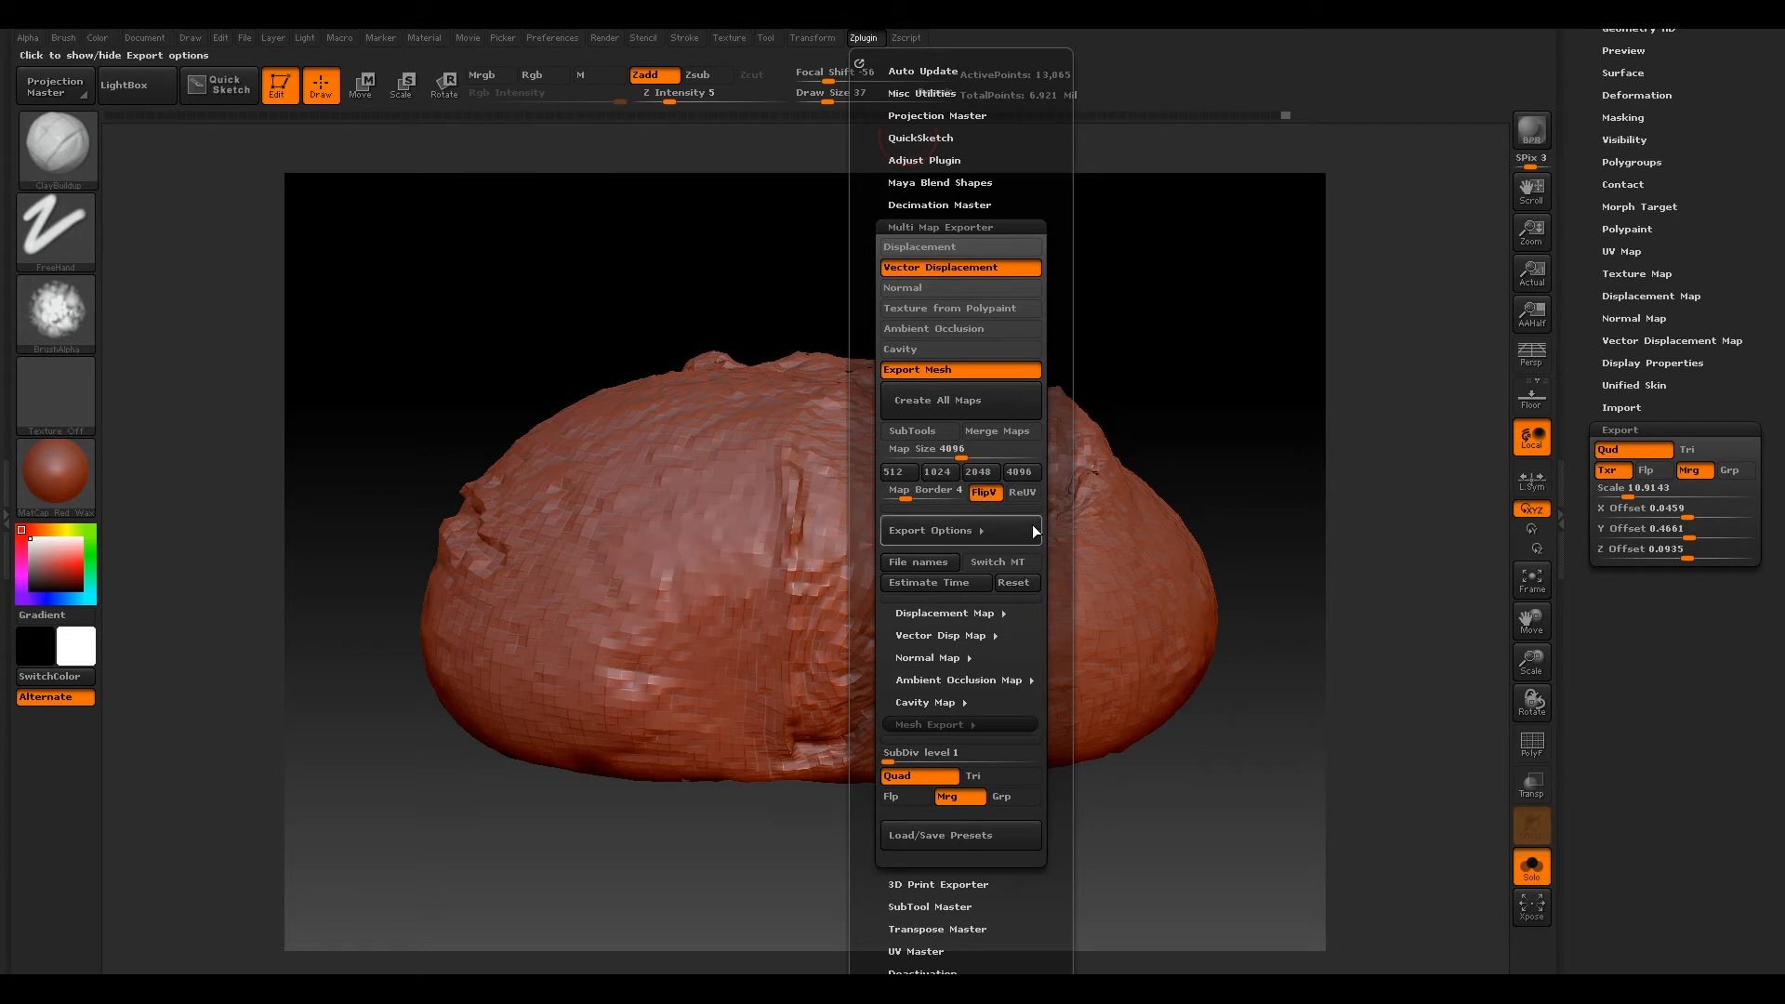
mouse_move(918, 562)
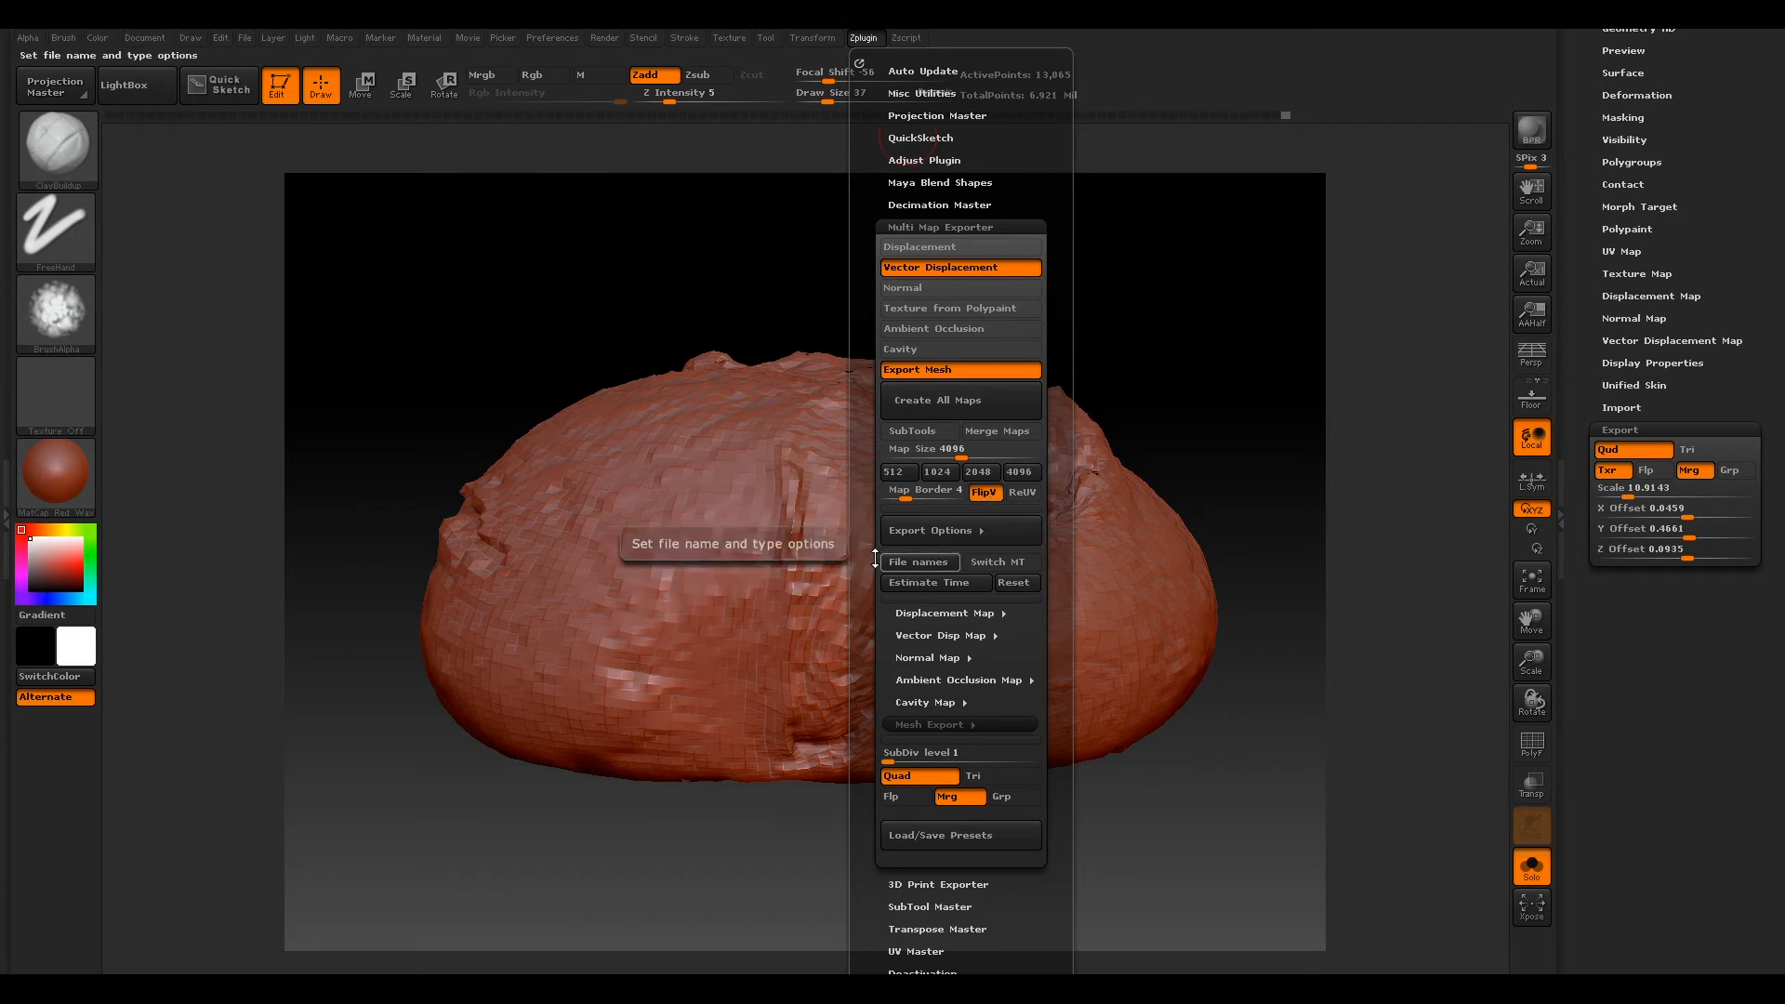
Step: Show the File names options: 16-bit TIF, 8-bit BMP and the UDIM UV tile ID format
click(917, 562)
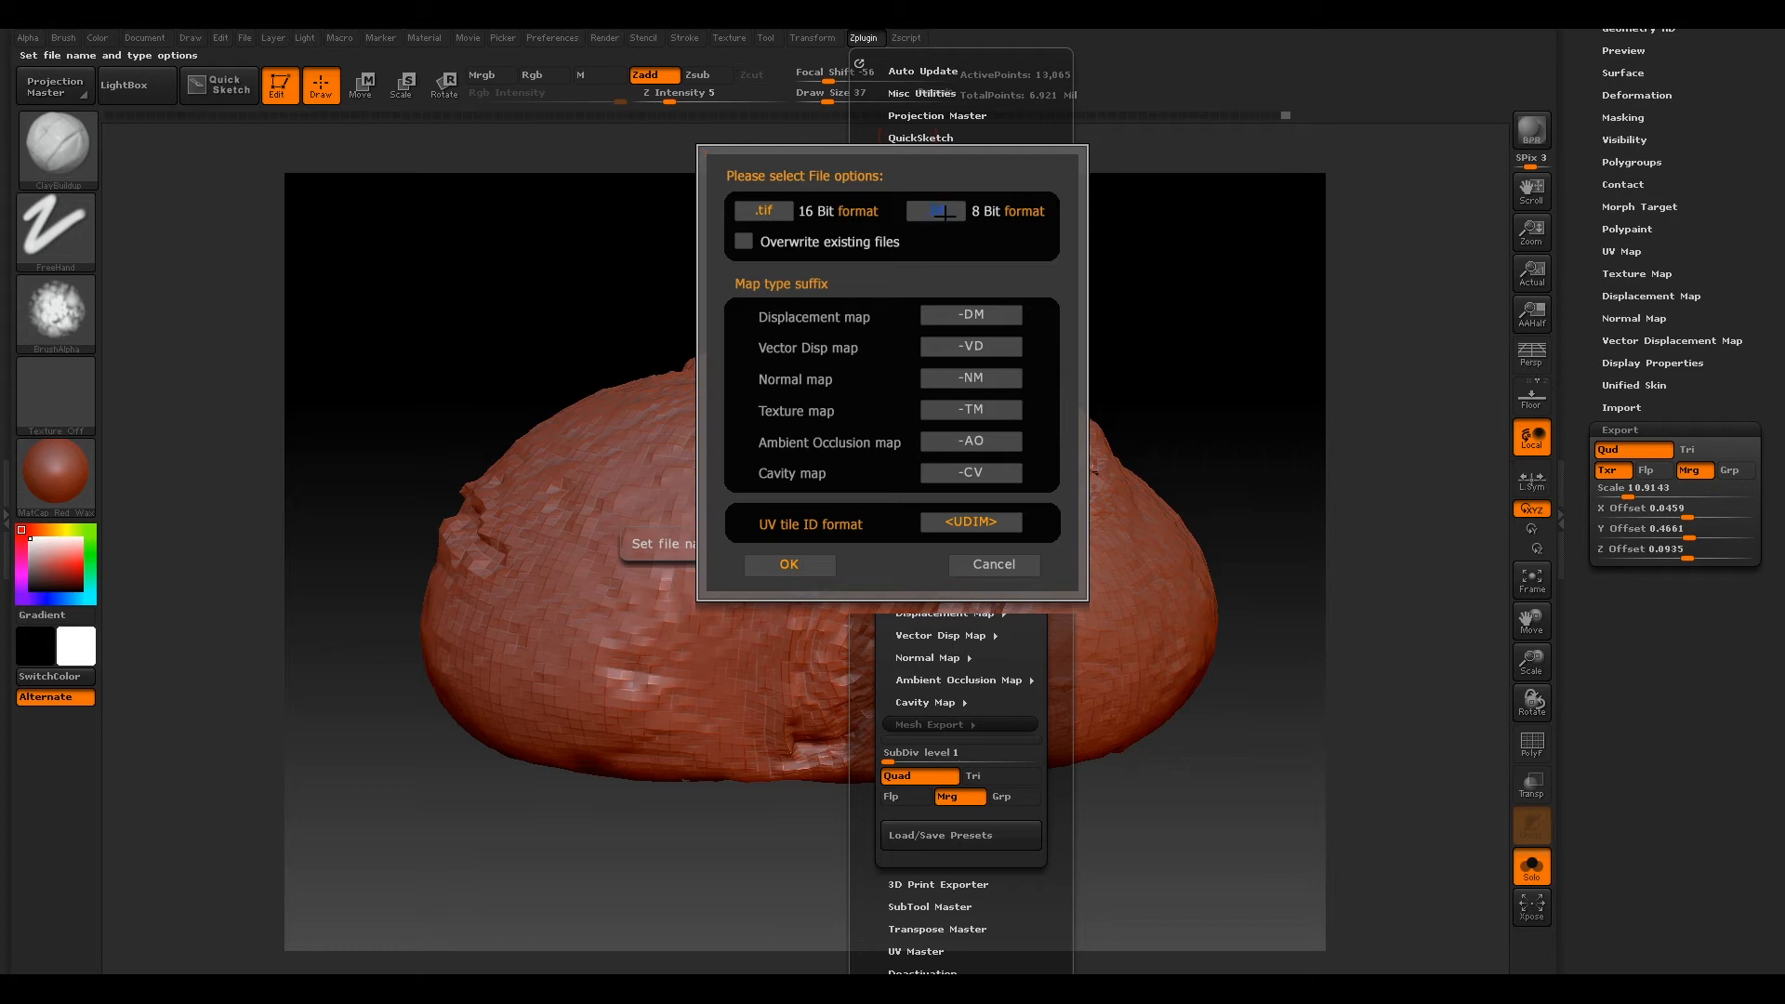
click(934, 210)
text(.bmp)
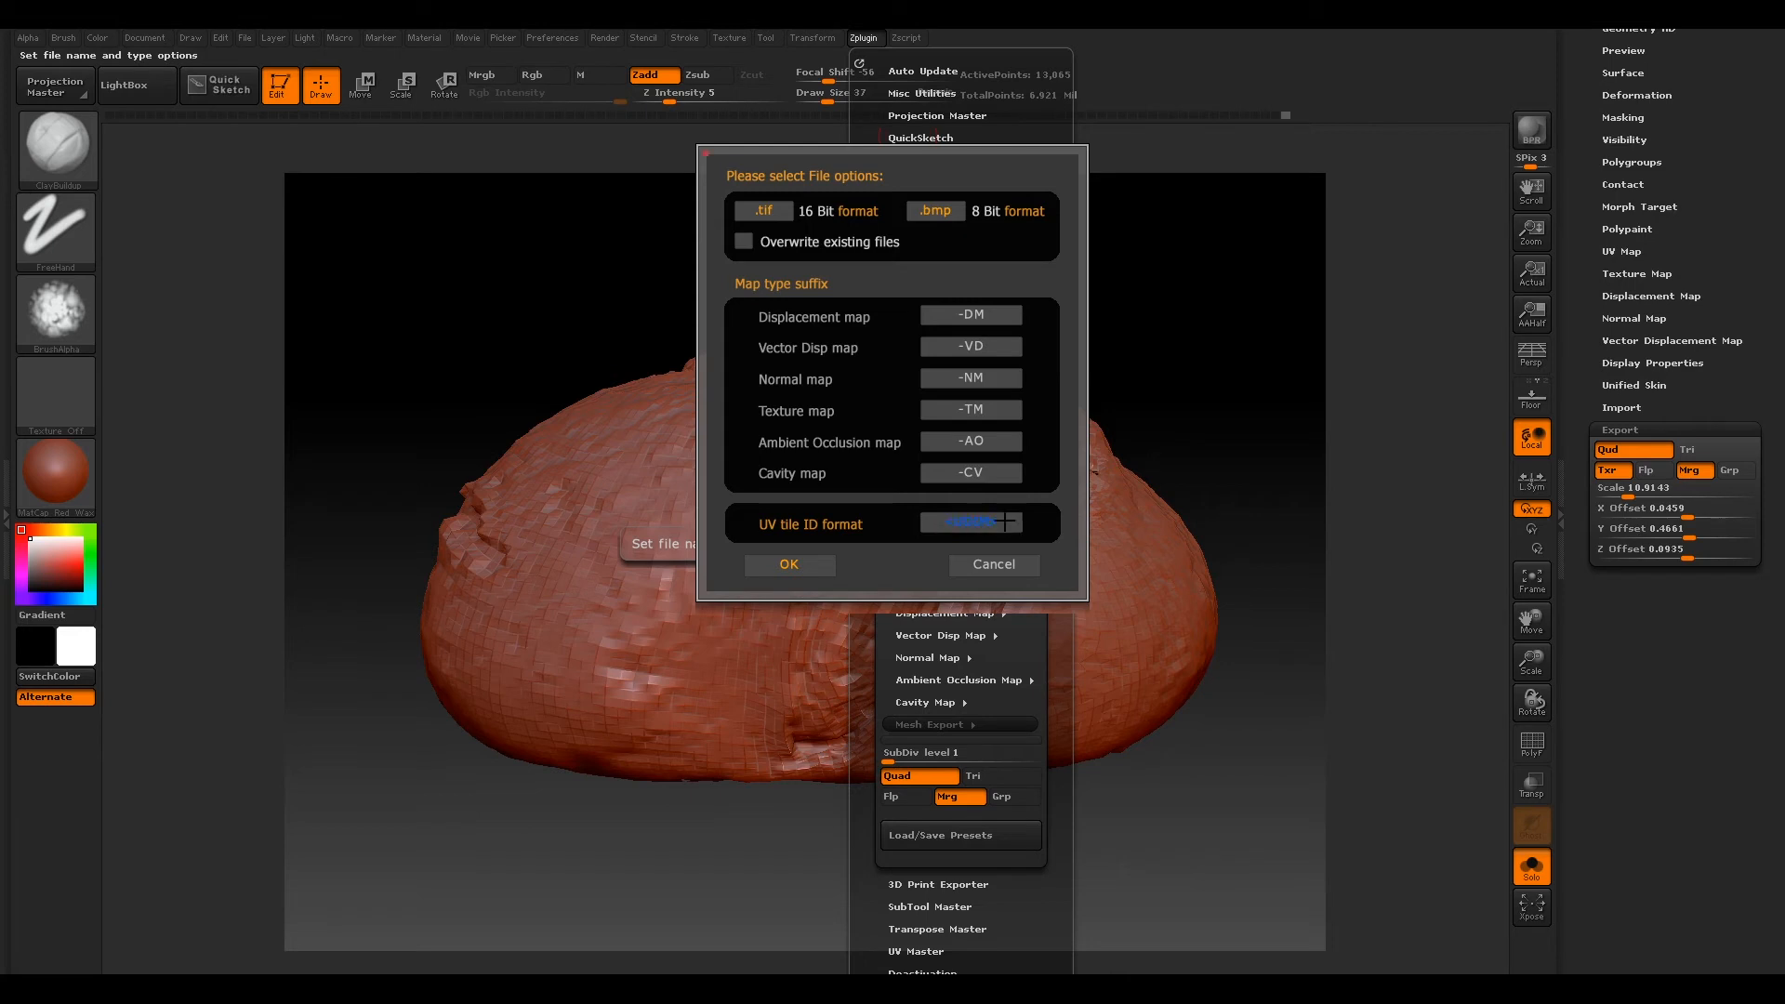
click(965, 520)
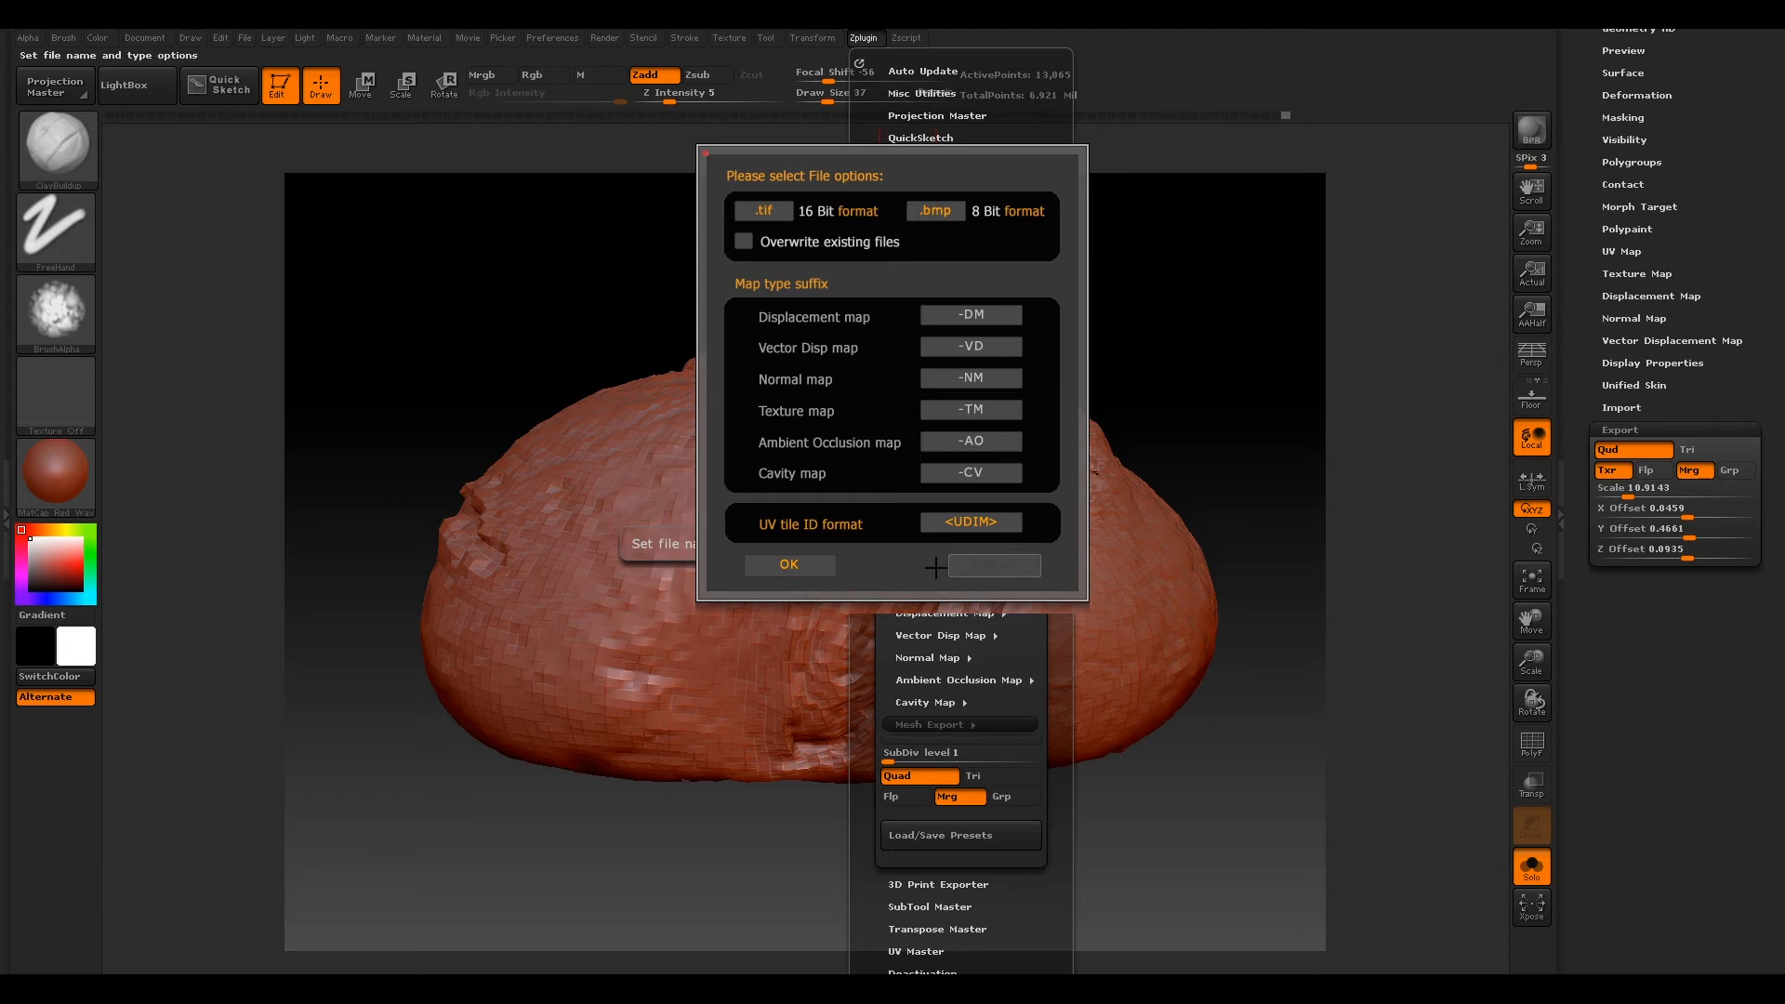
Step: Close File options and expand Vector Disp Map showing vd Tangent, 32Bit, exr and vd Snormals
click(812, 37)
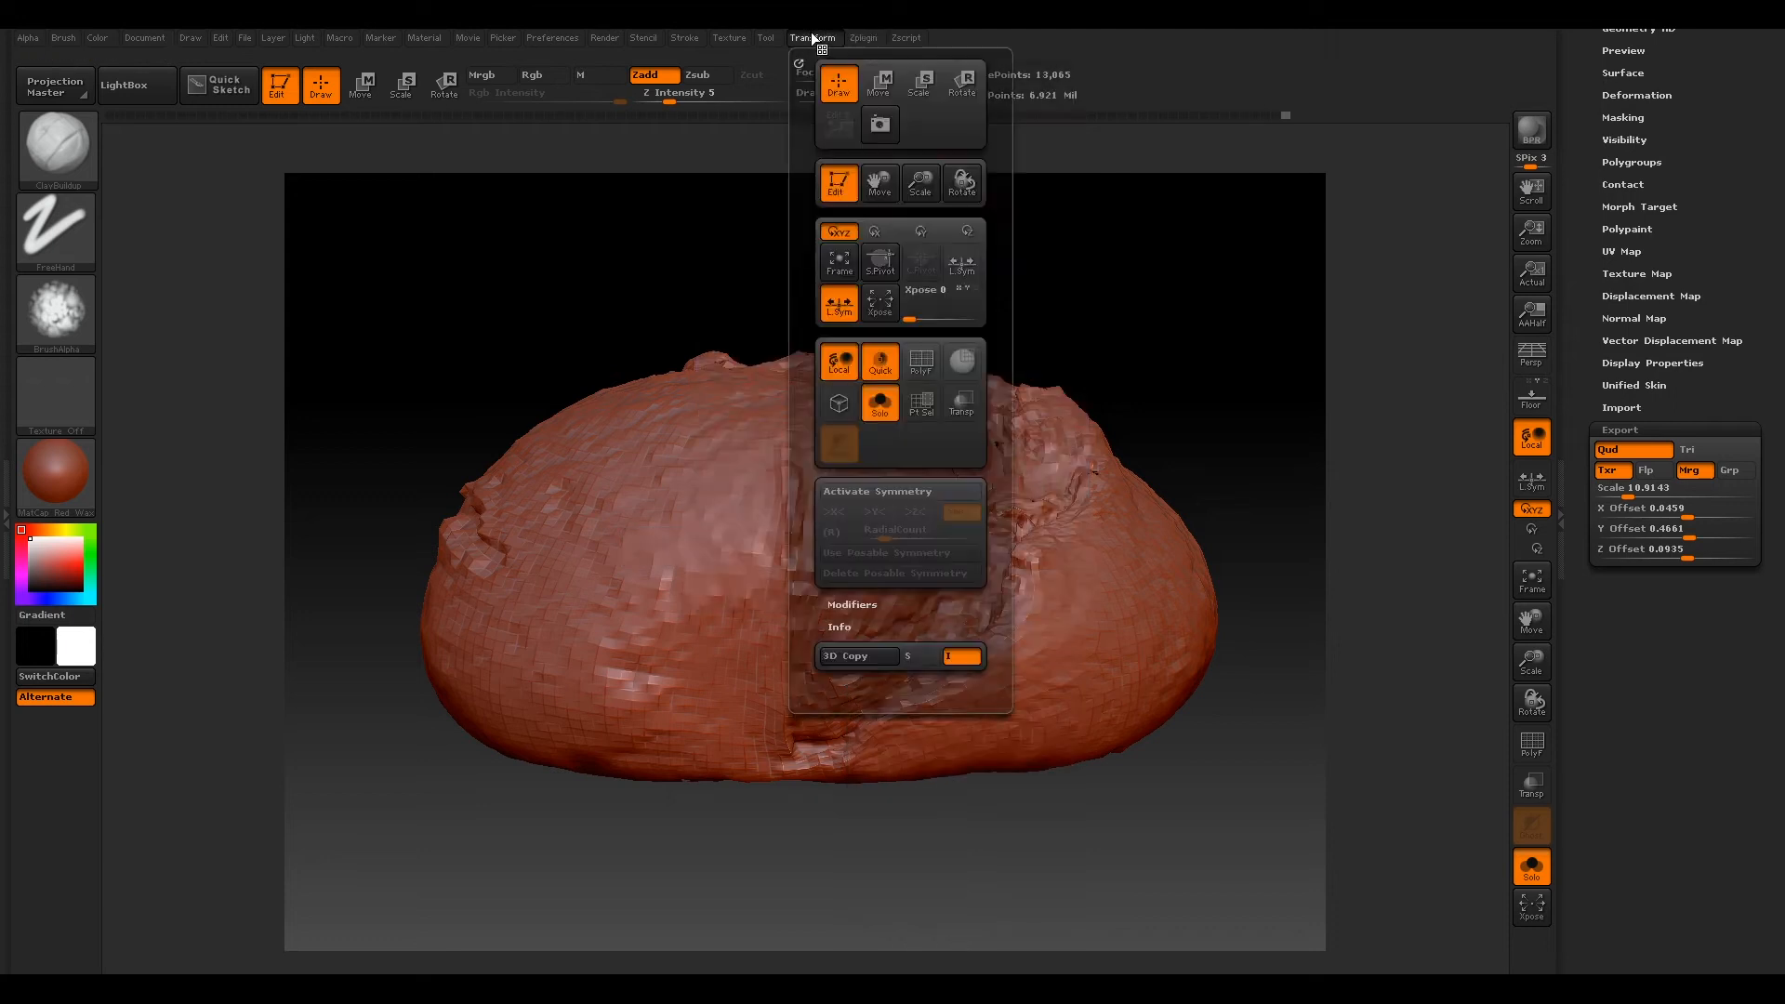
click(862, 37)
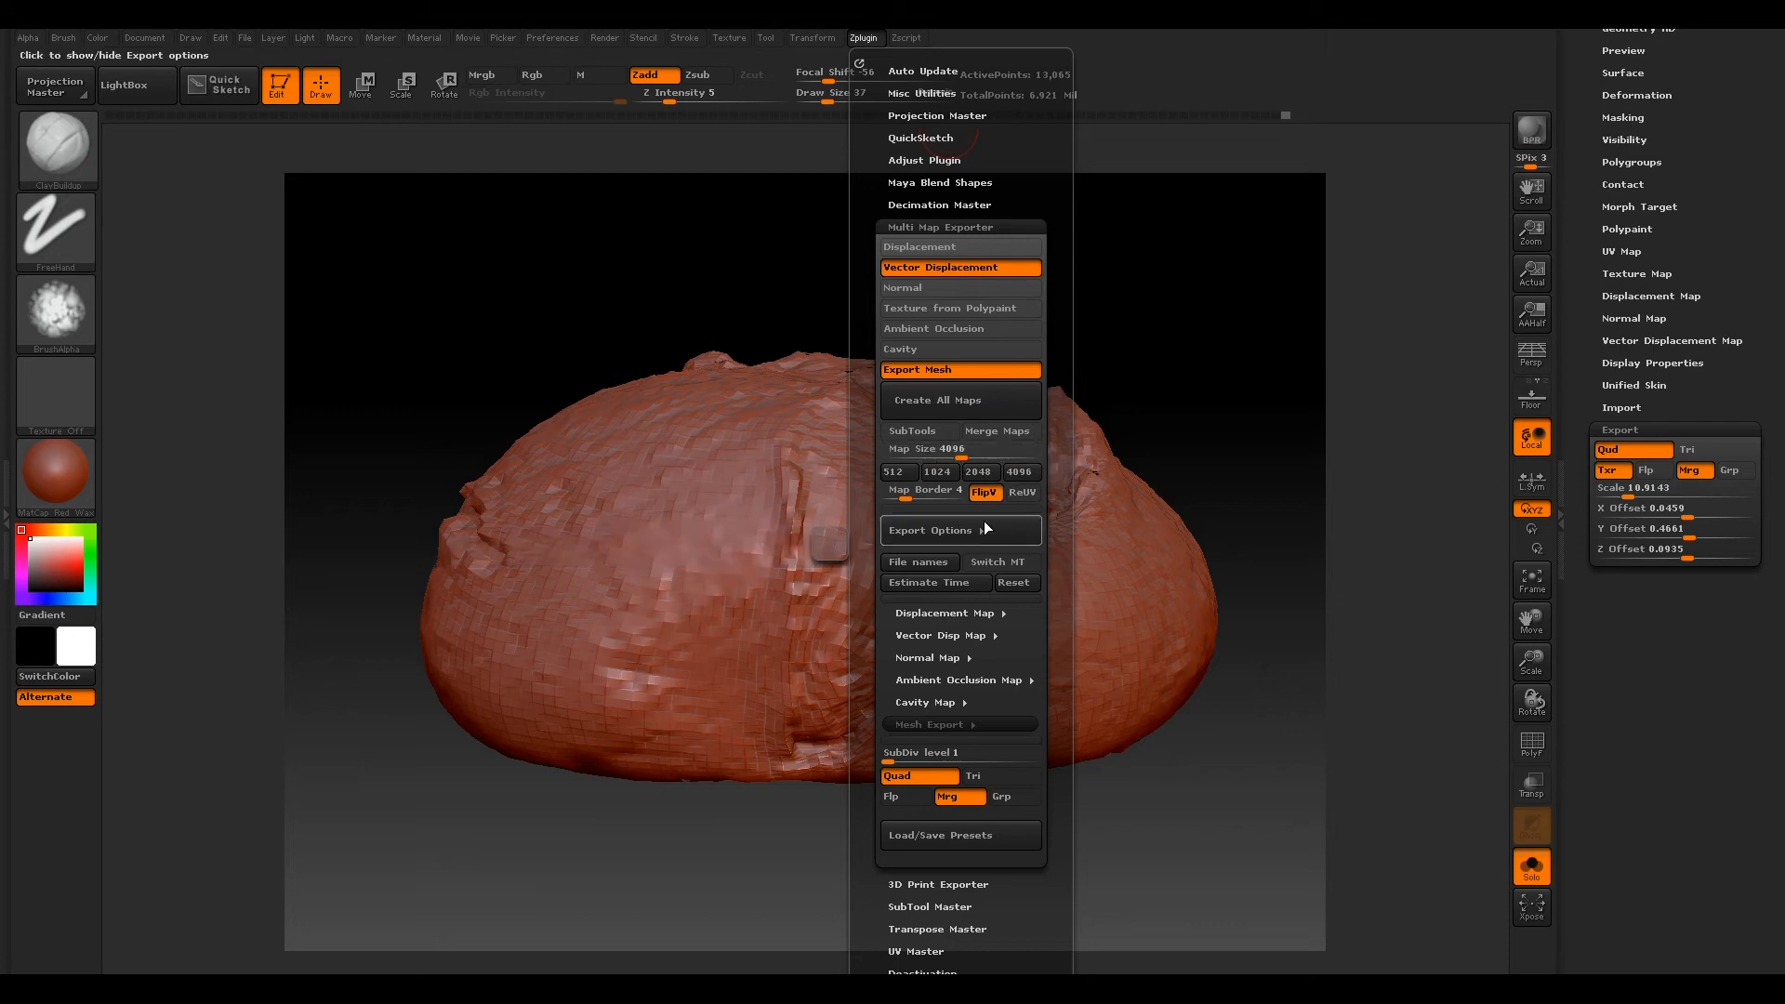
mouse_move(935, 582)
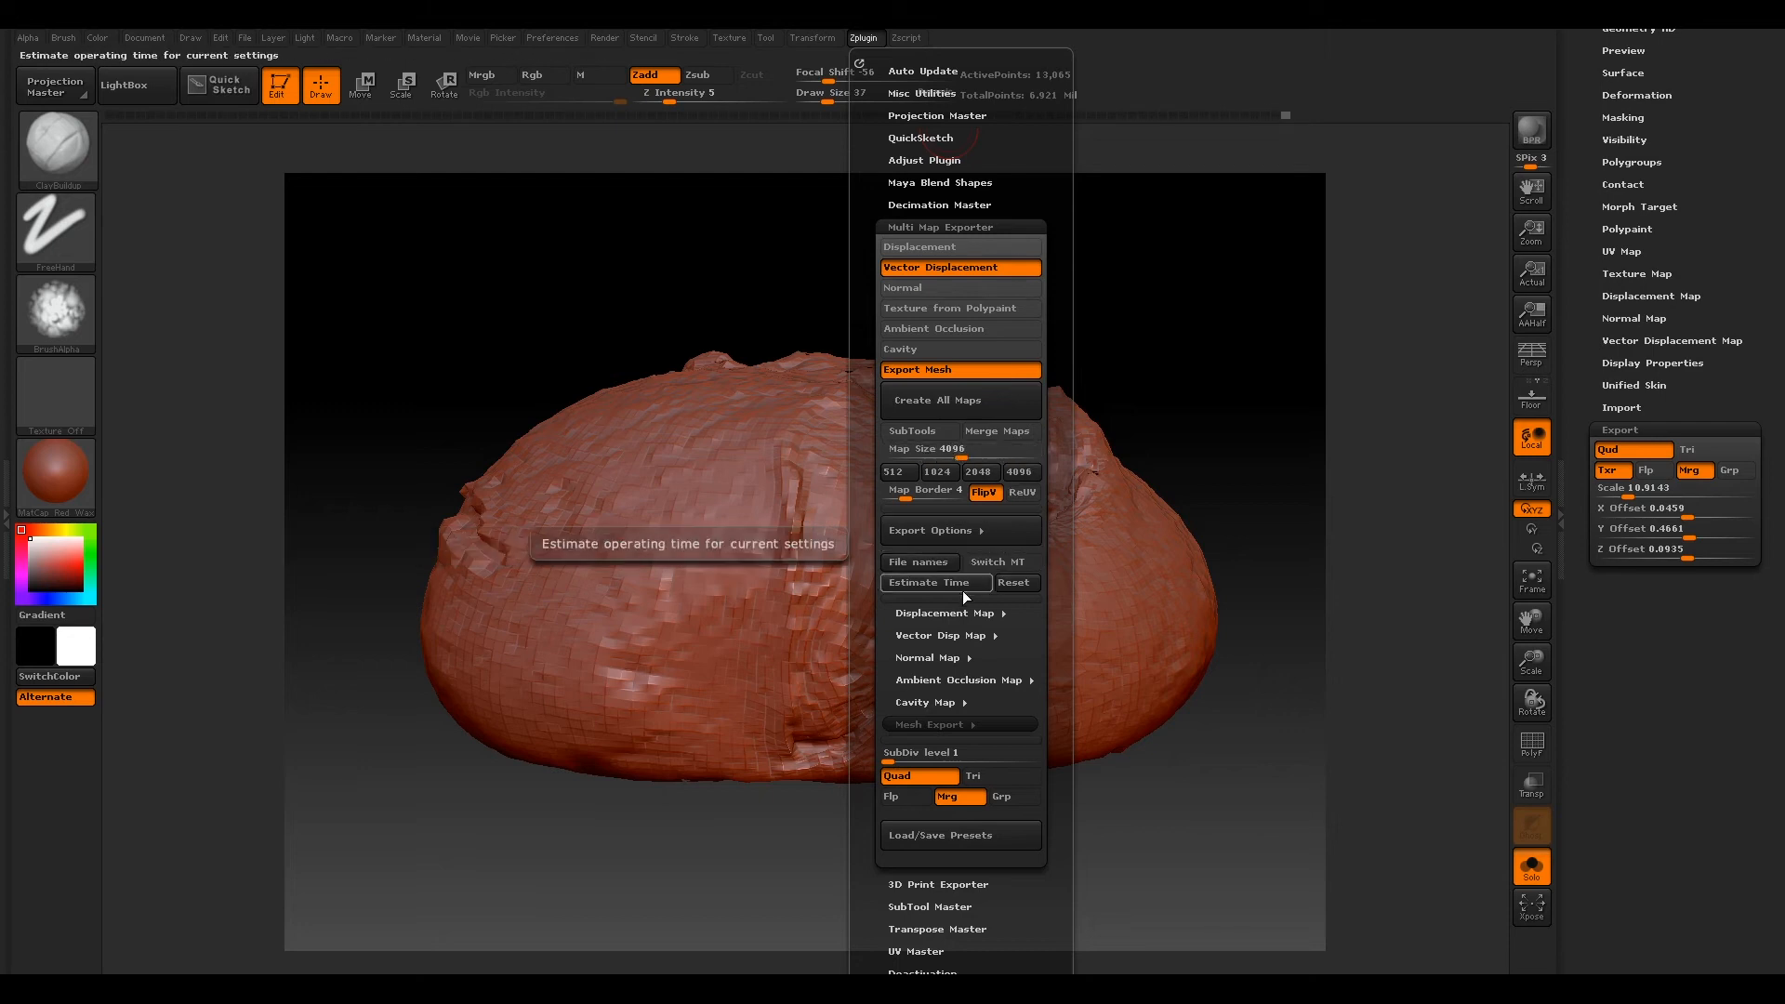
click(941, 635)
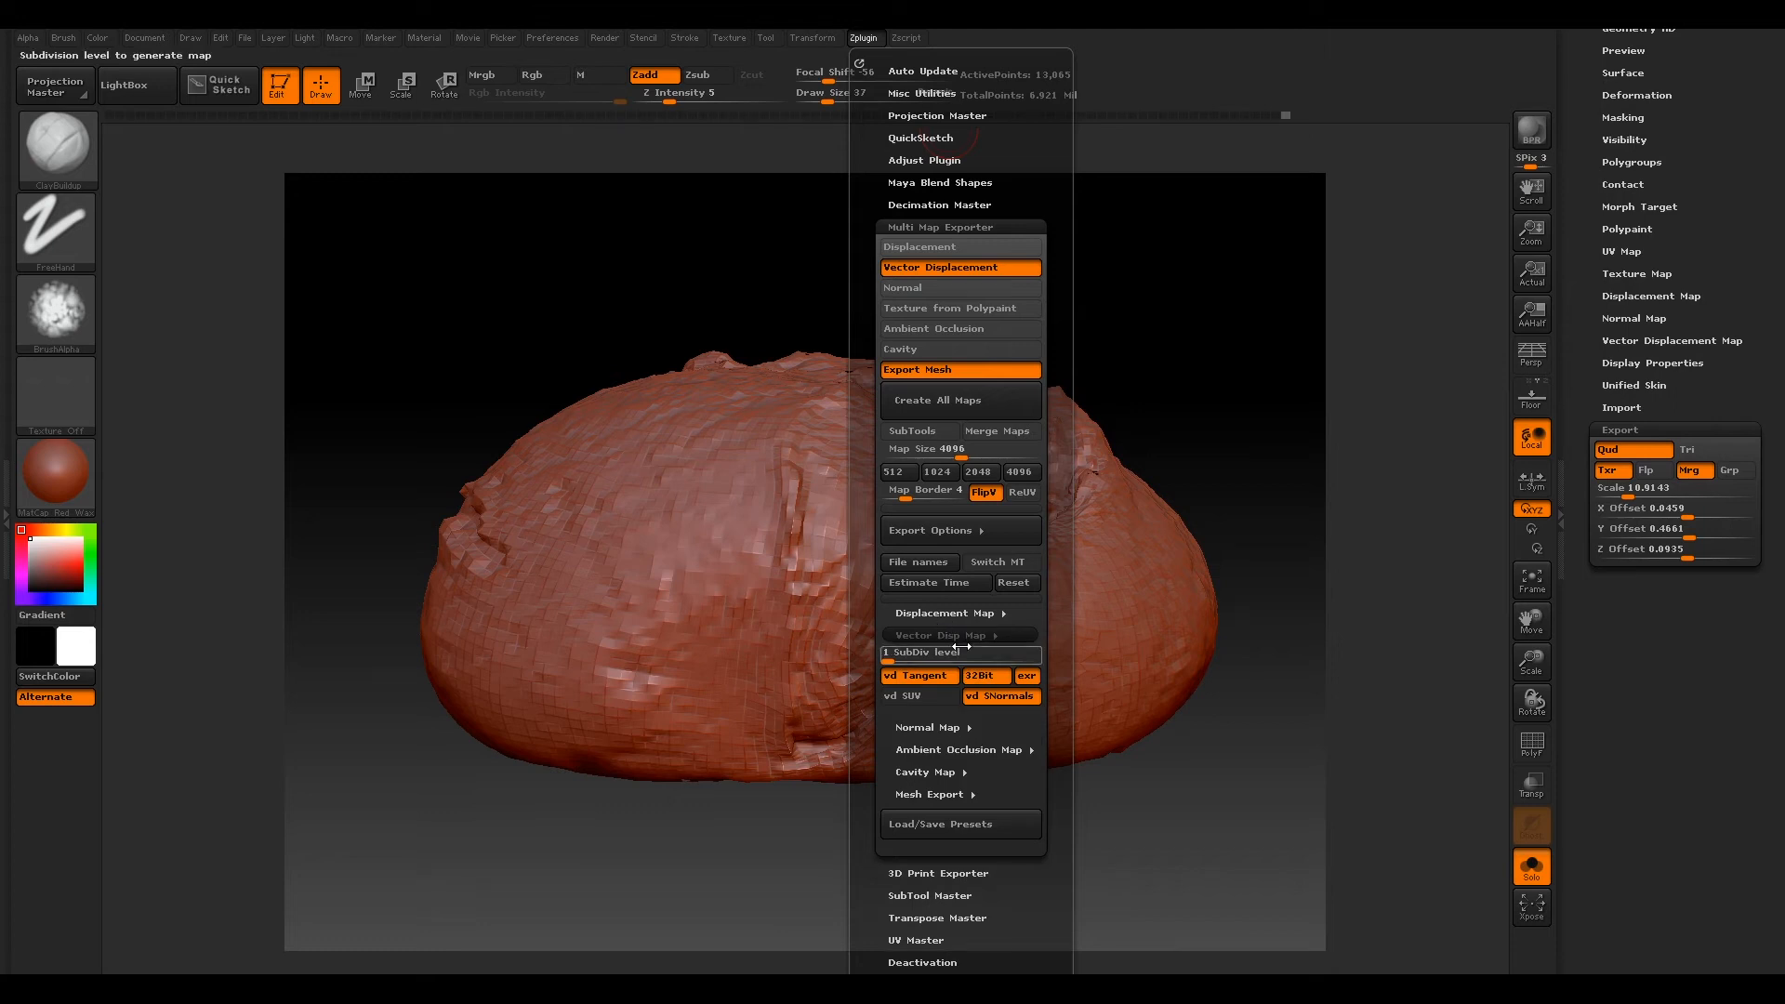
mouse_move(889, 662)
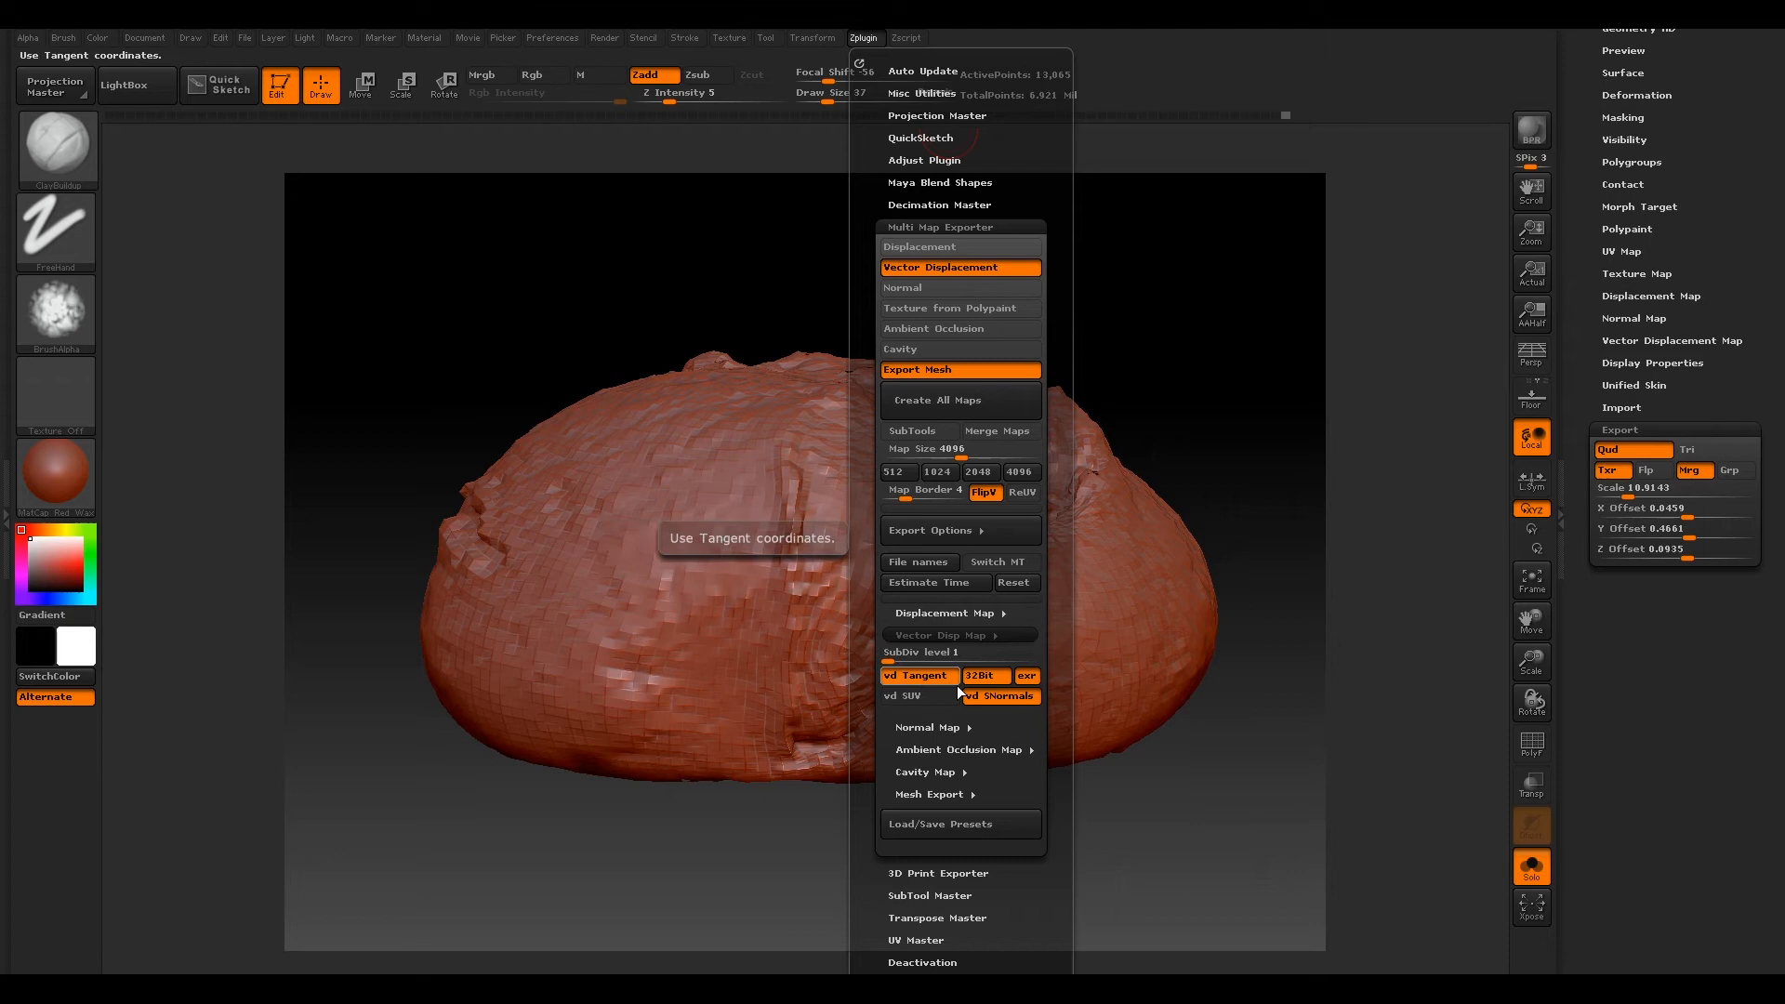
mouse_move(984, 675)
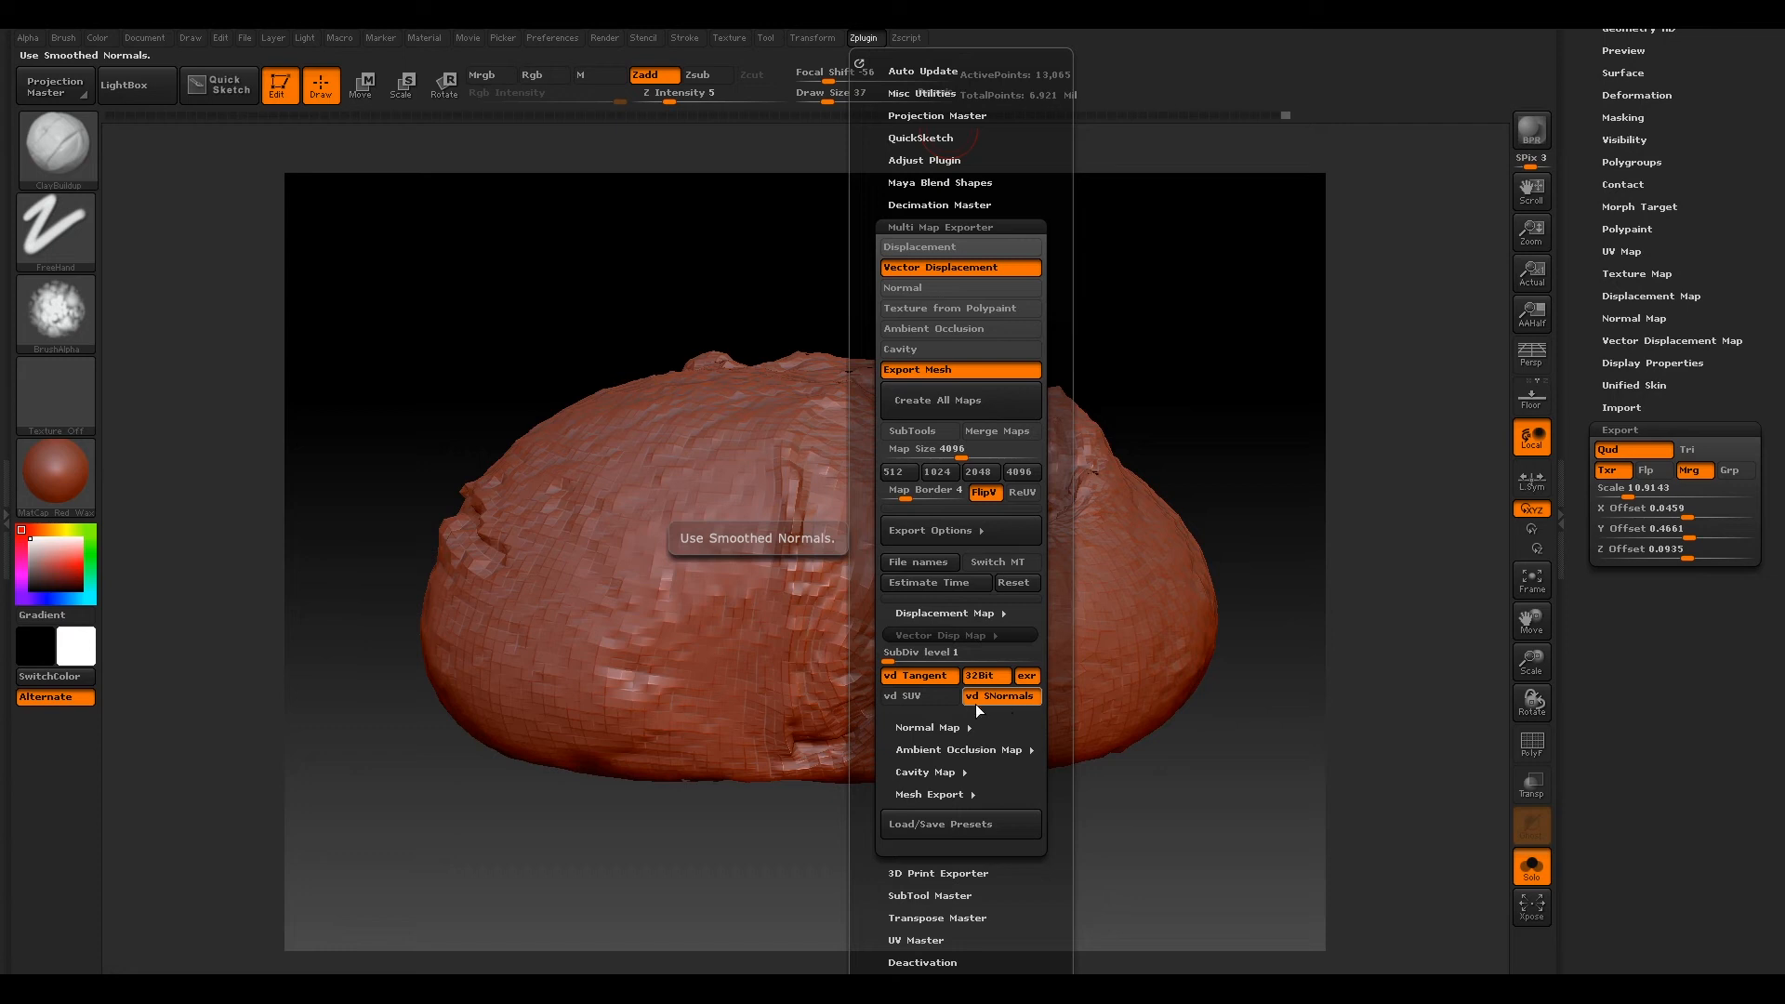
mouse_move(1002, 530)
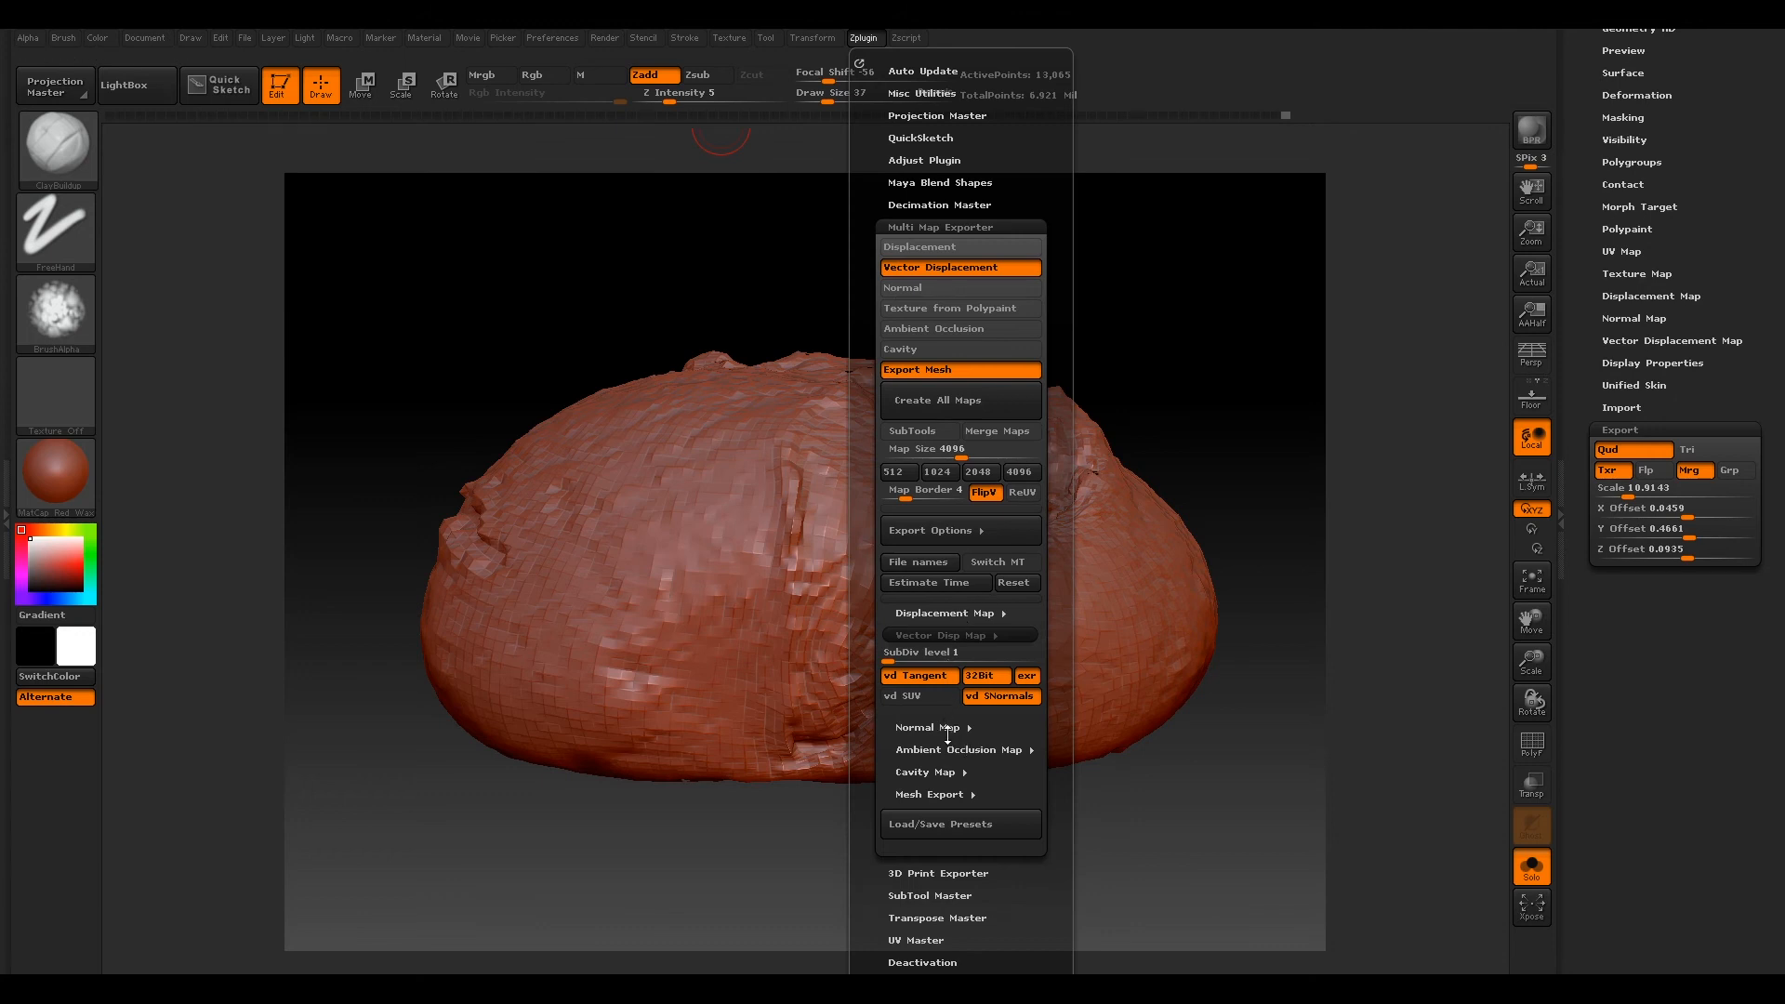
mouse_move(921, 561)
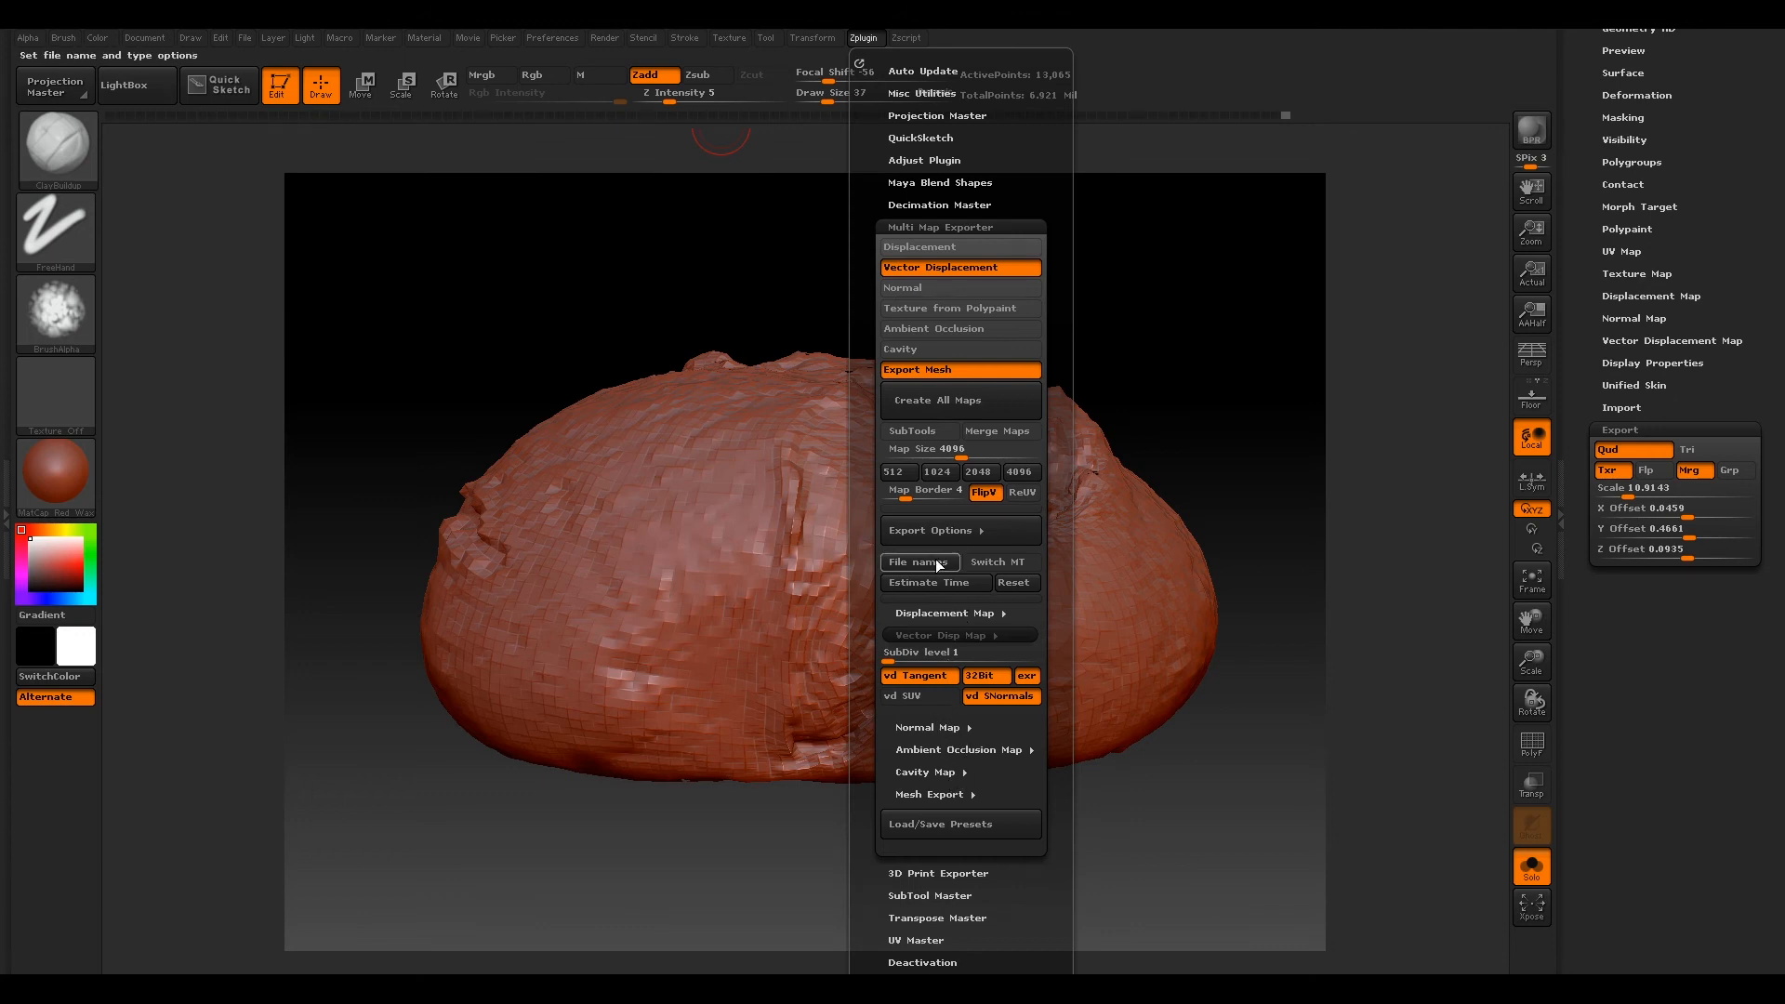
mouse_move(965, 612)
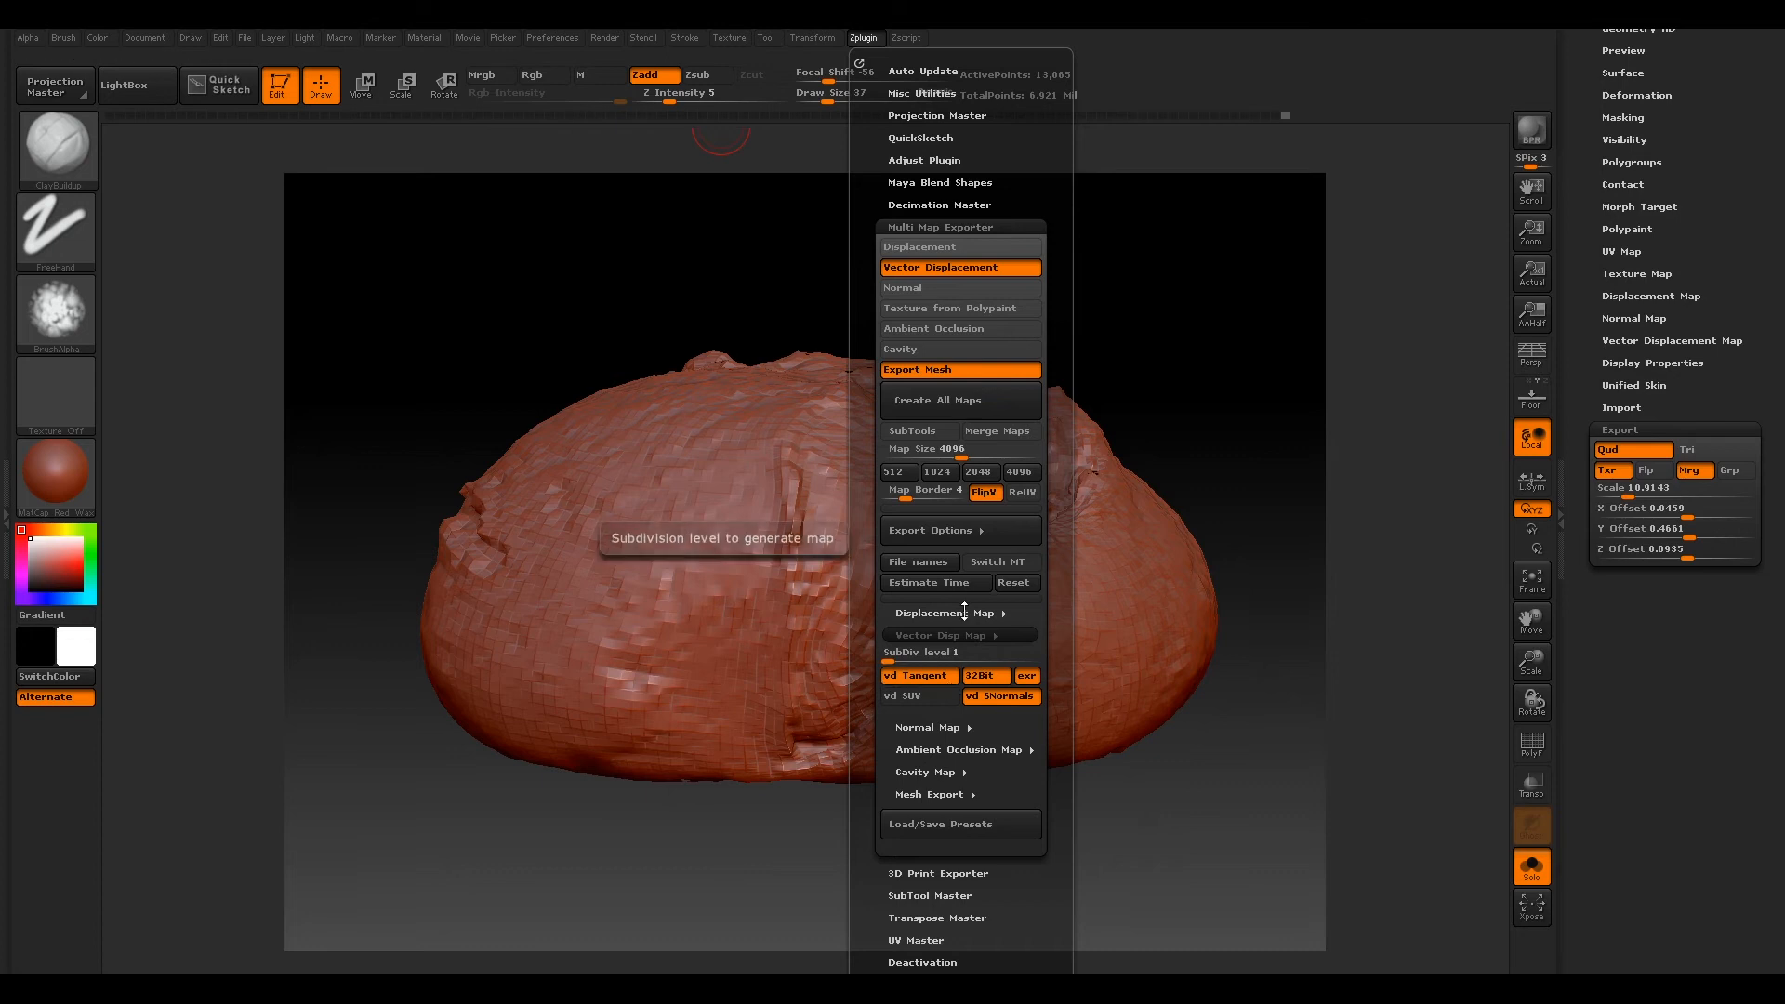
mouse_move(960, 612)
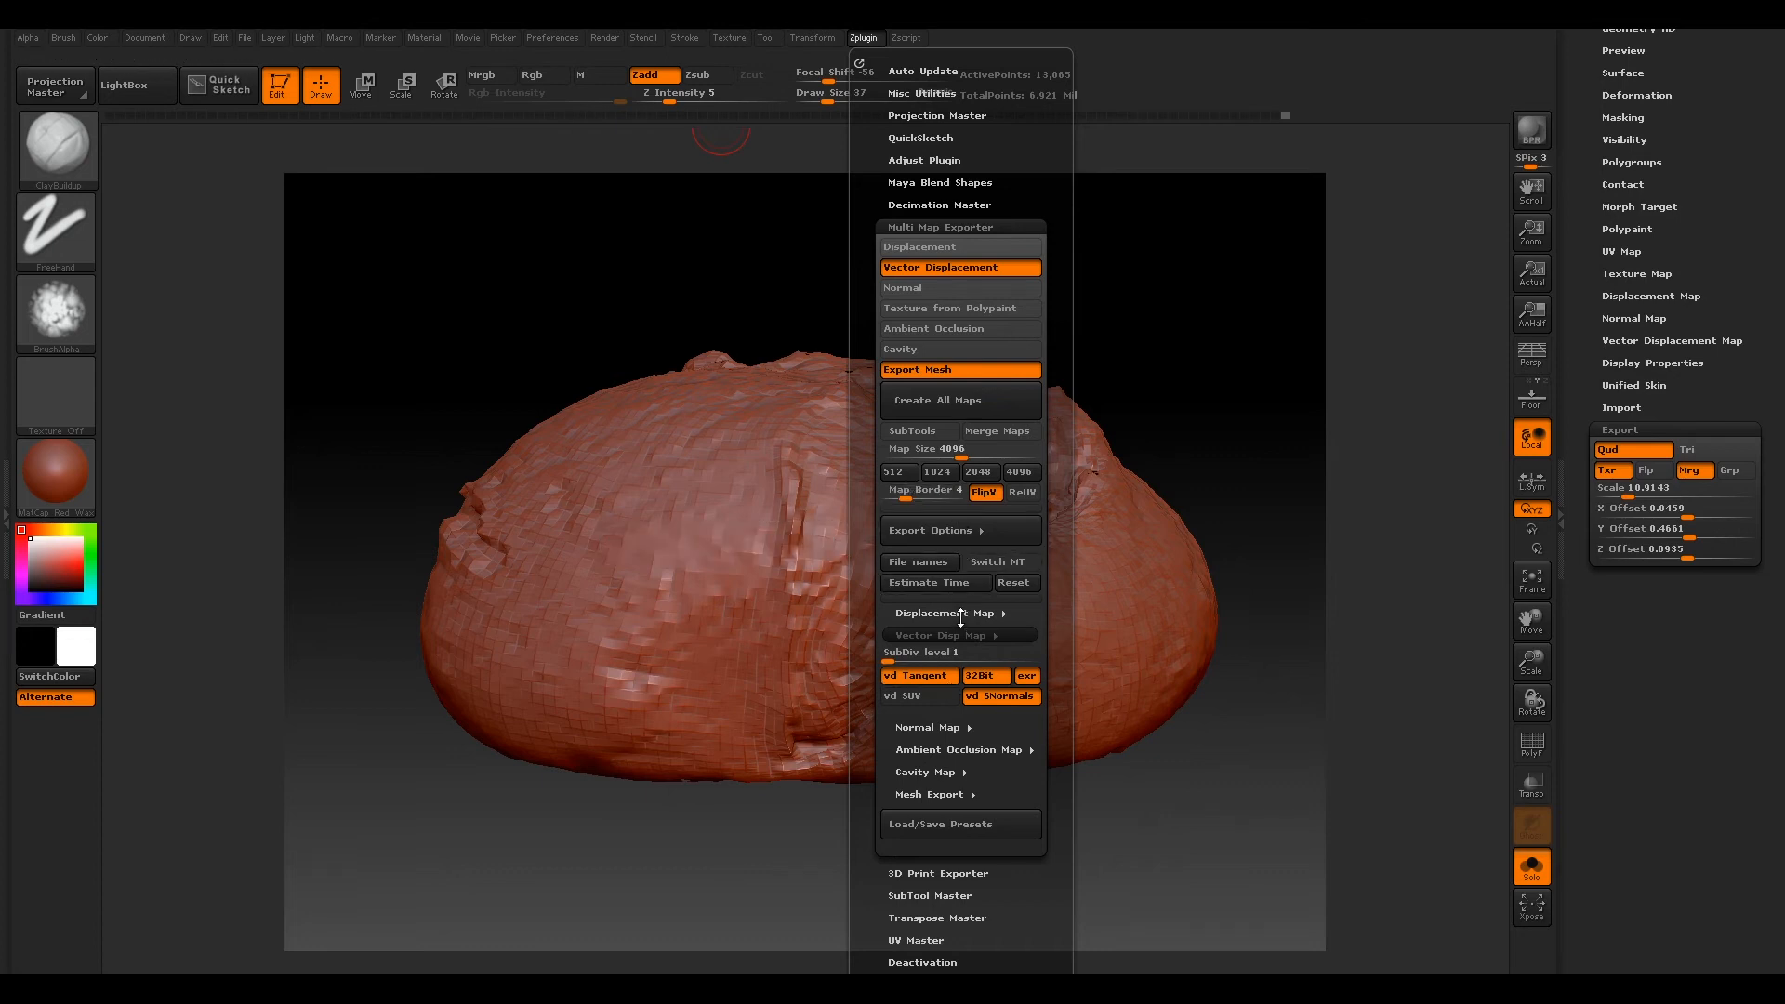
mouse_move(999, 696)
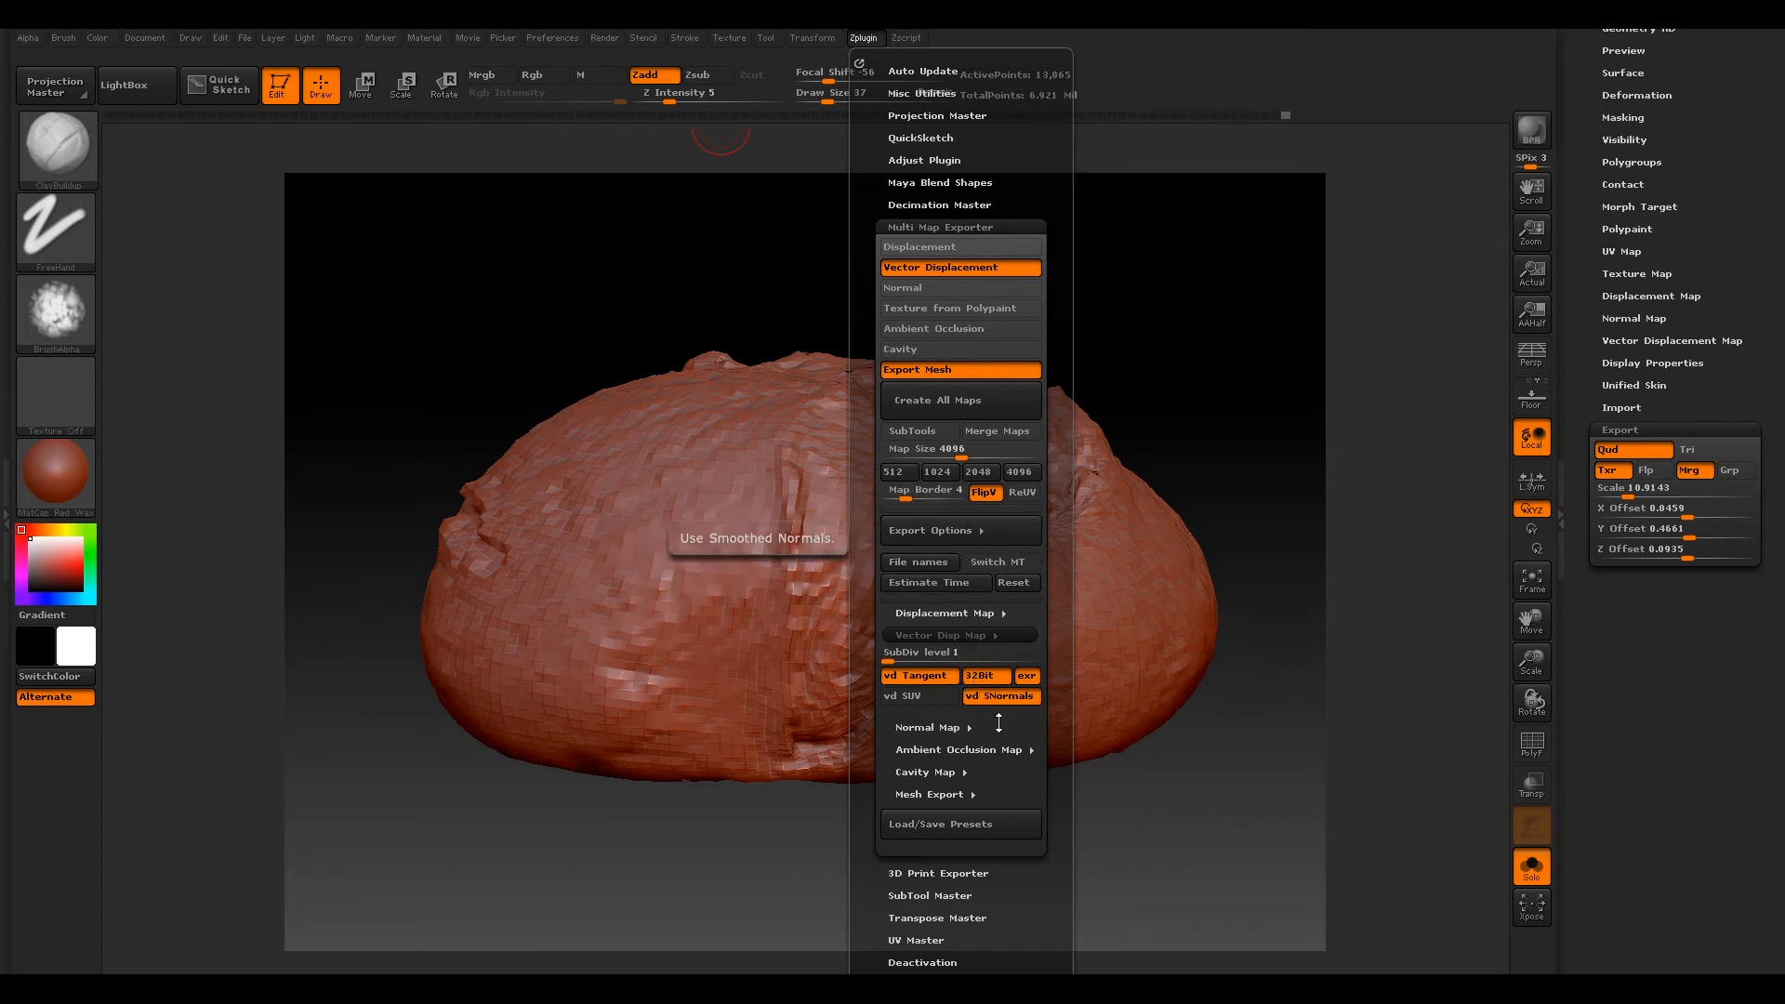
Step: Expand Displacement Map to review SubDiv 1, 3 Channels, 32Bit and exr settings
click(941, 611)
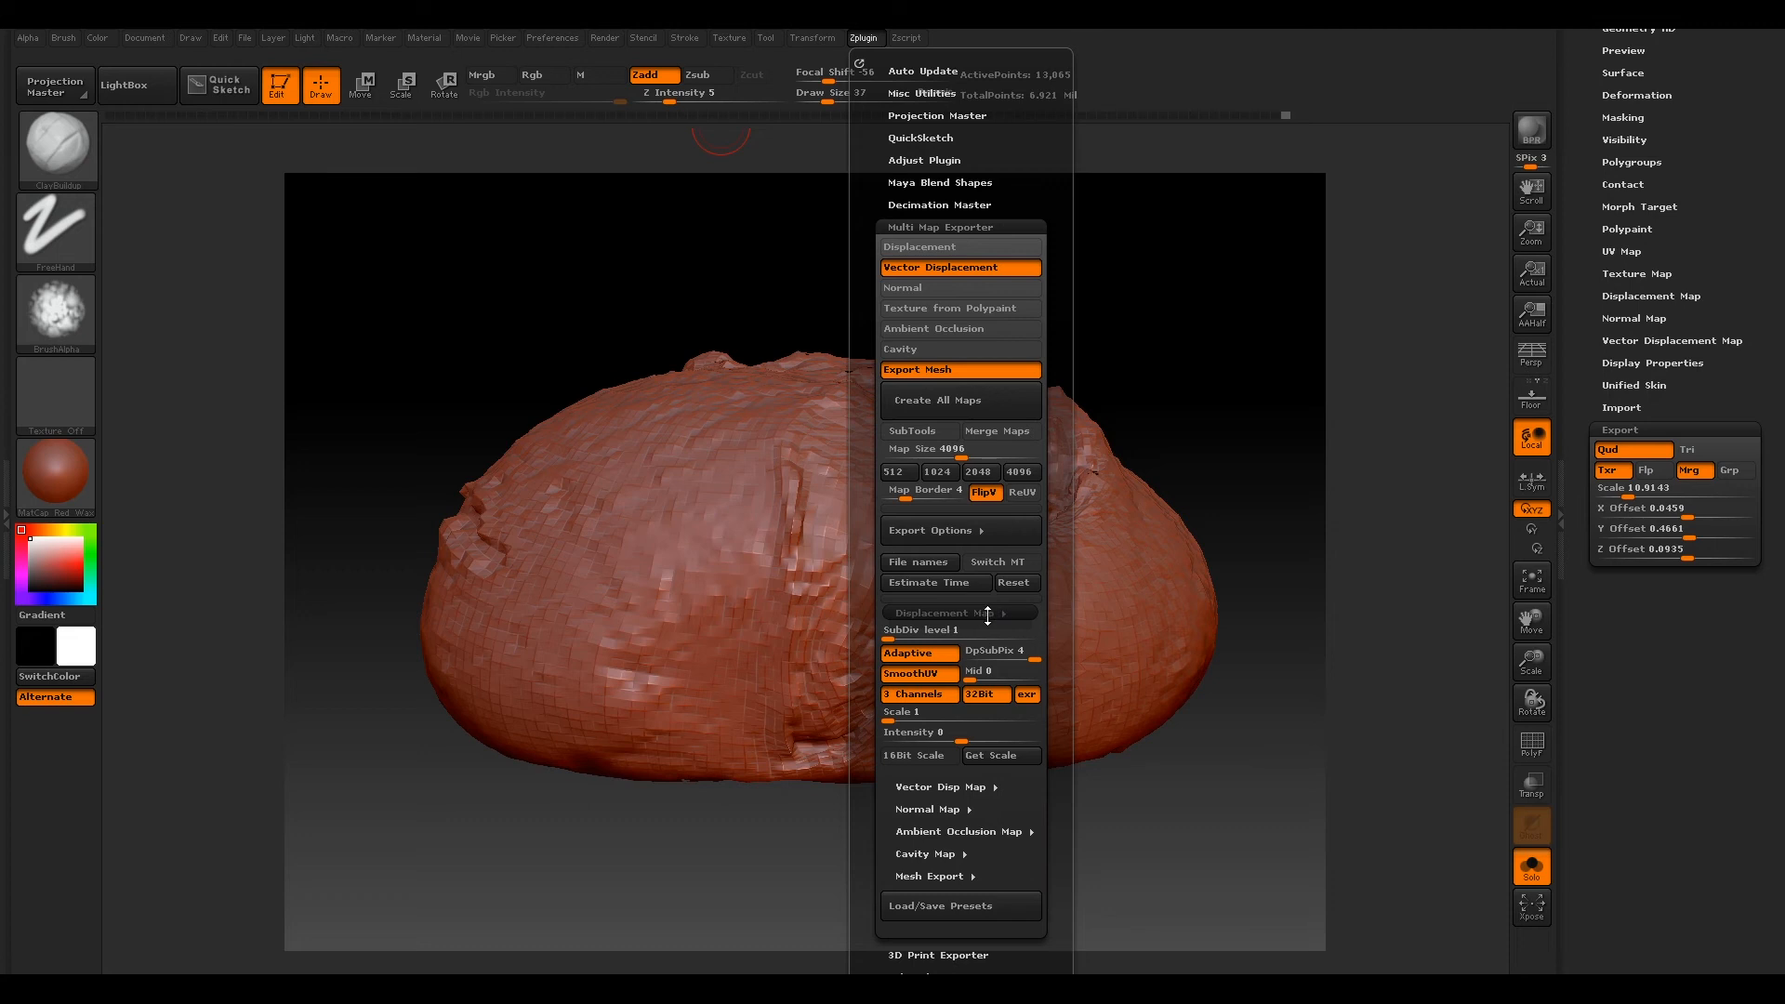
mouse_move(959, 630)
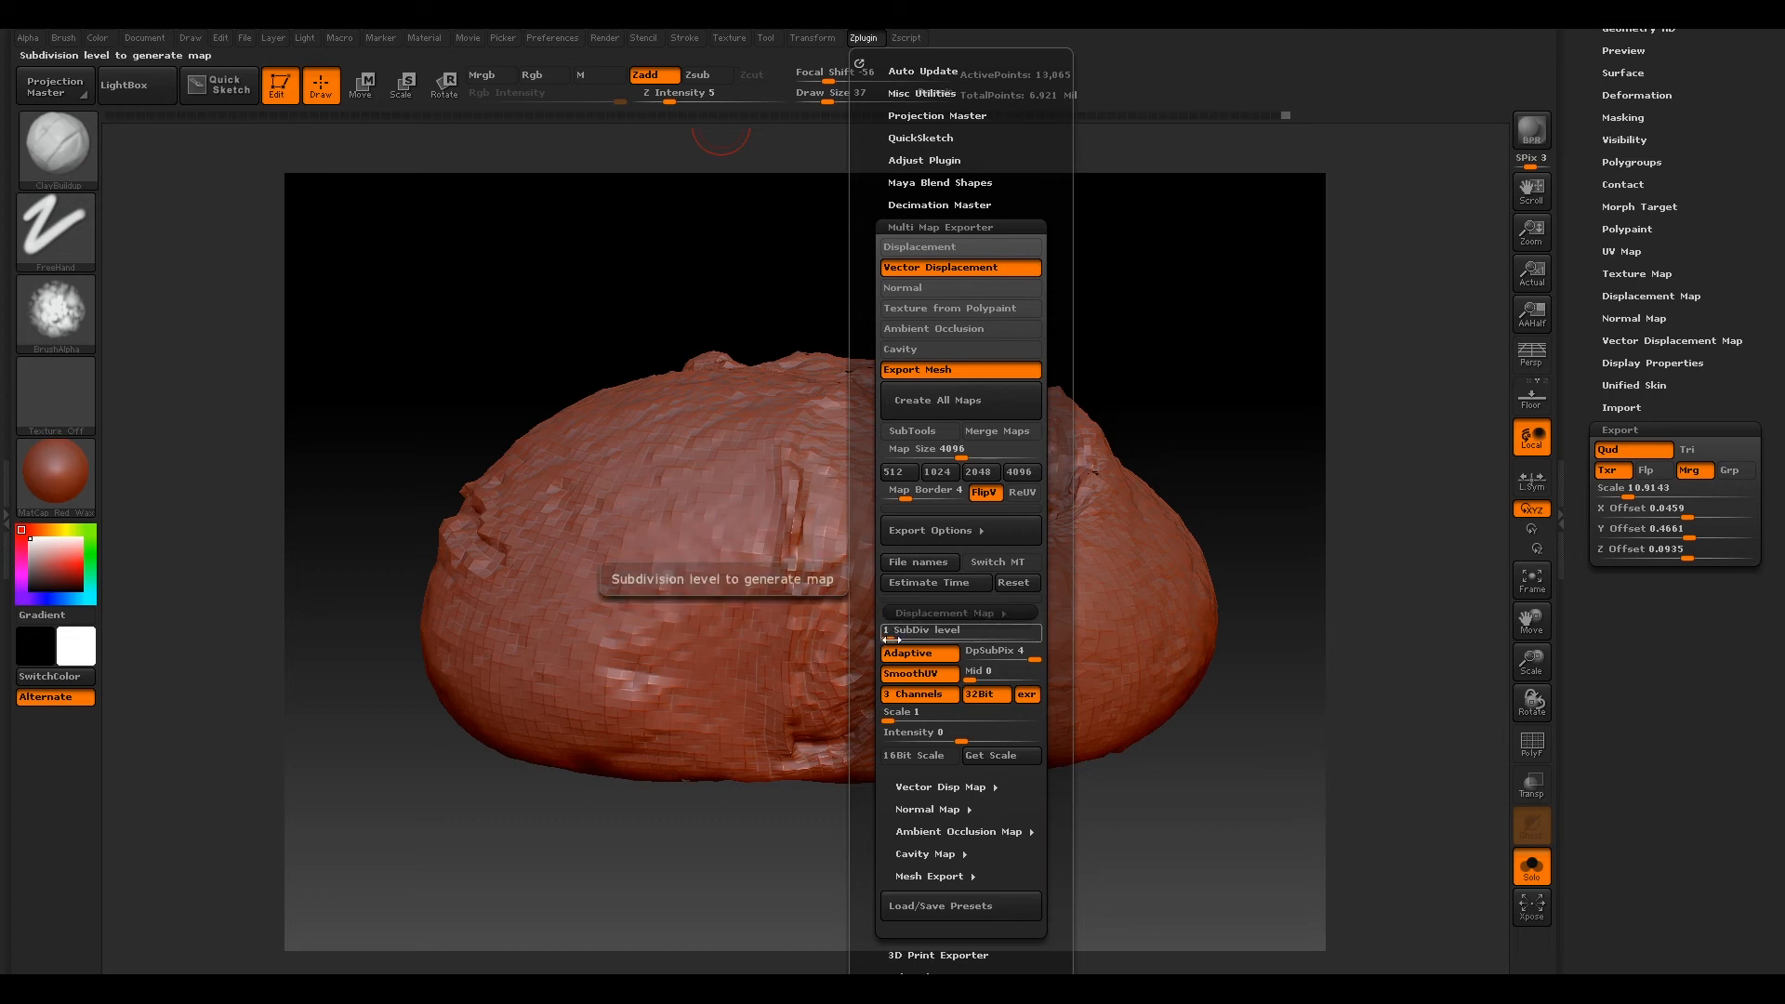
mouse_move(919, 653)
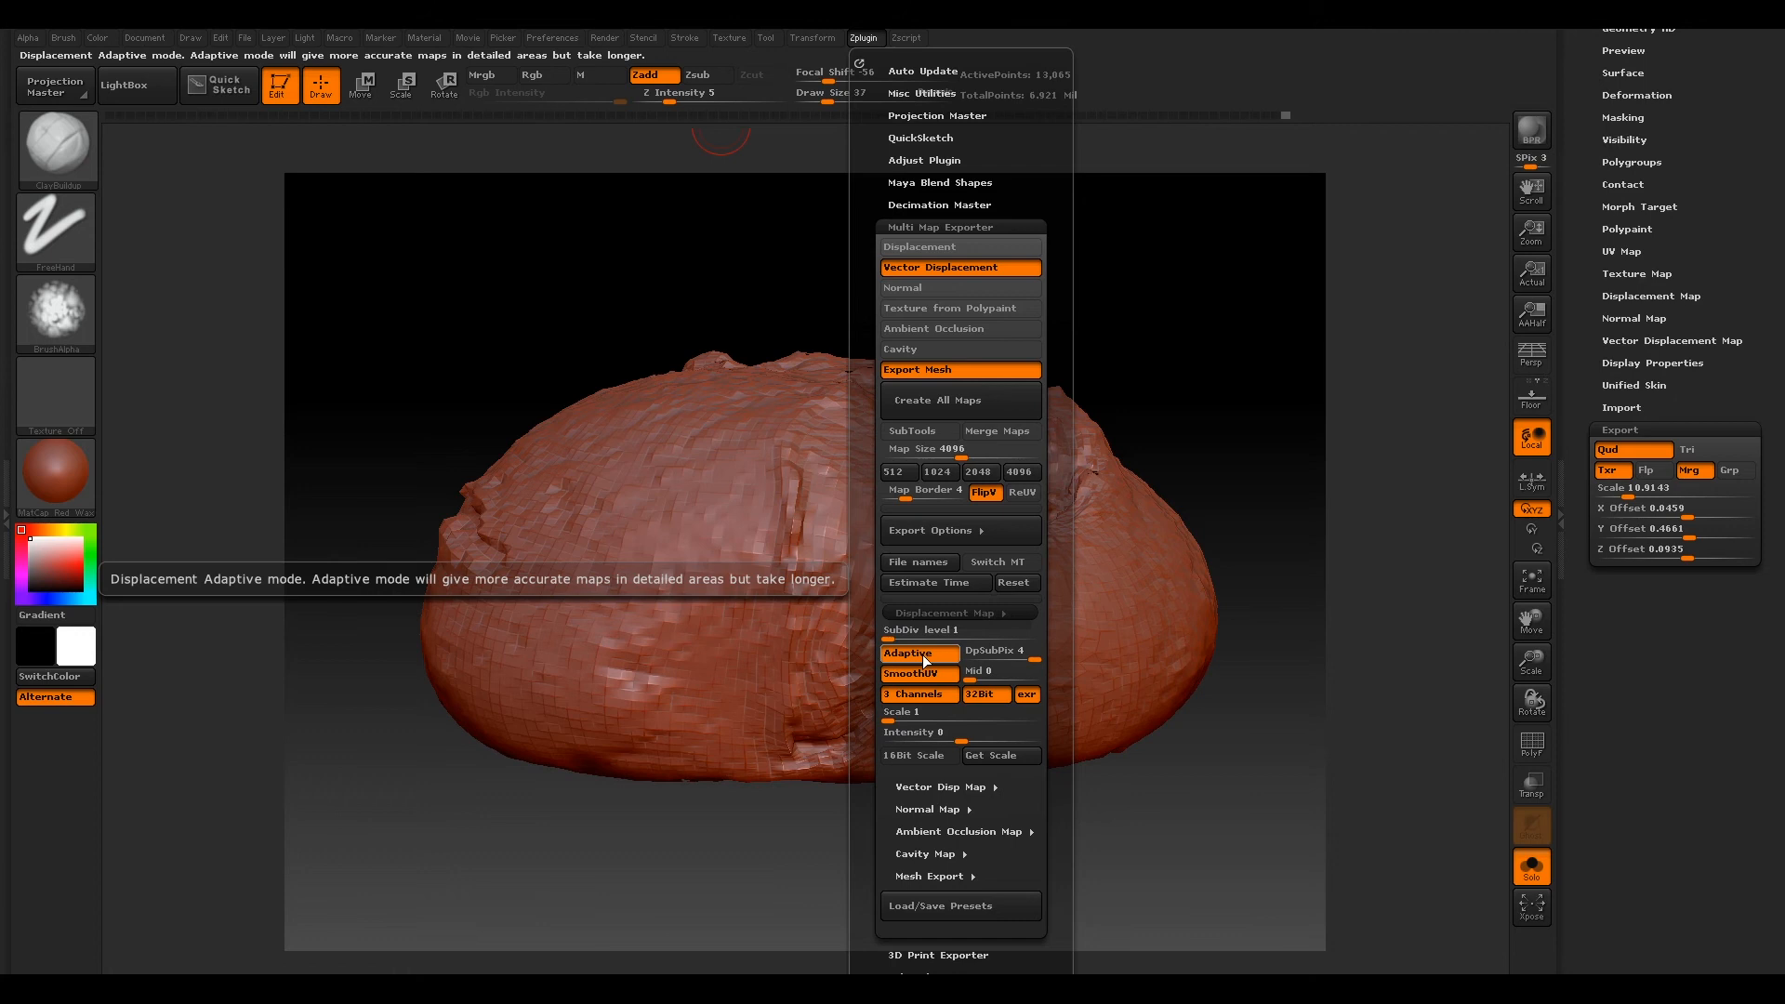
mouse_move(1001, 652)
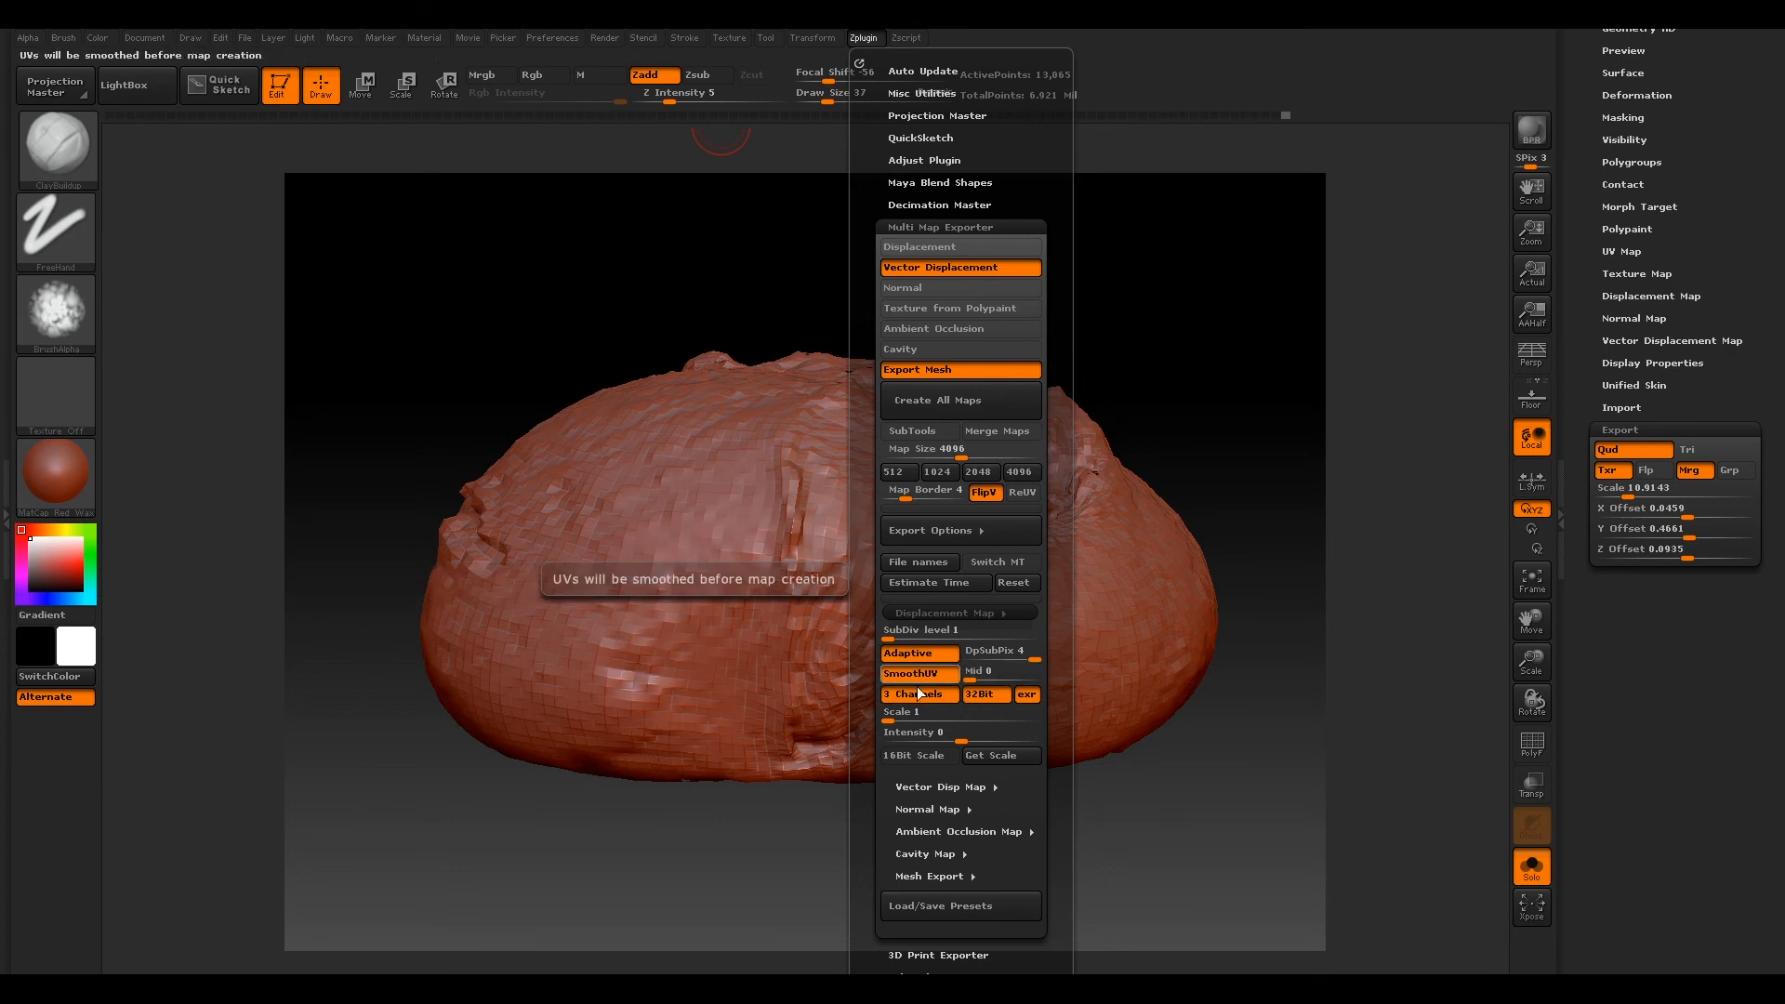
mouse_move(924, 631)
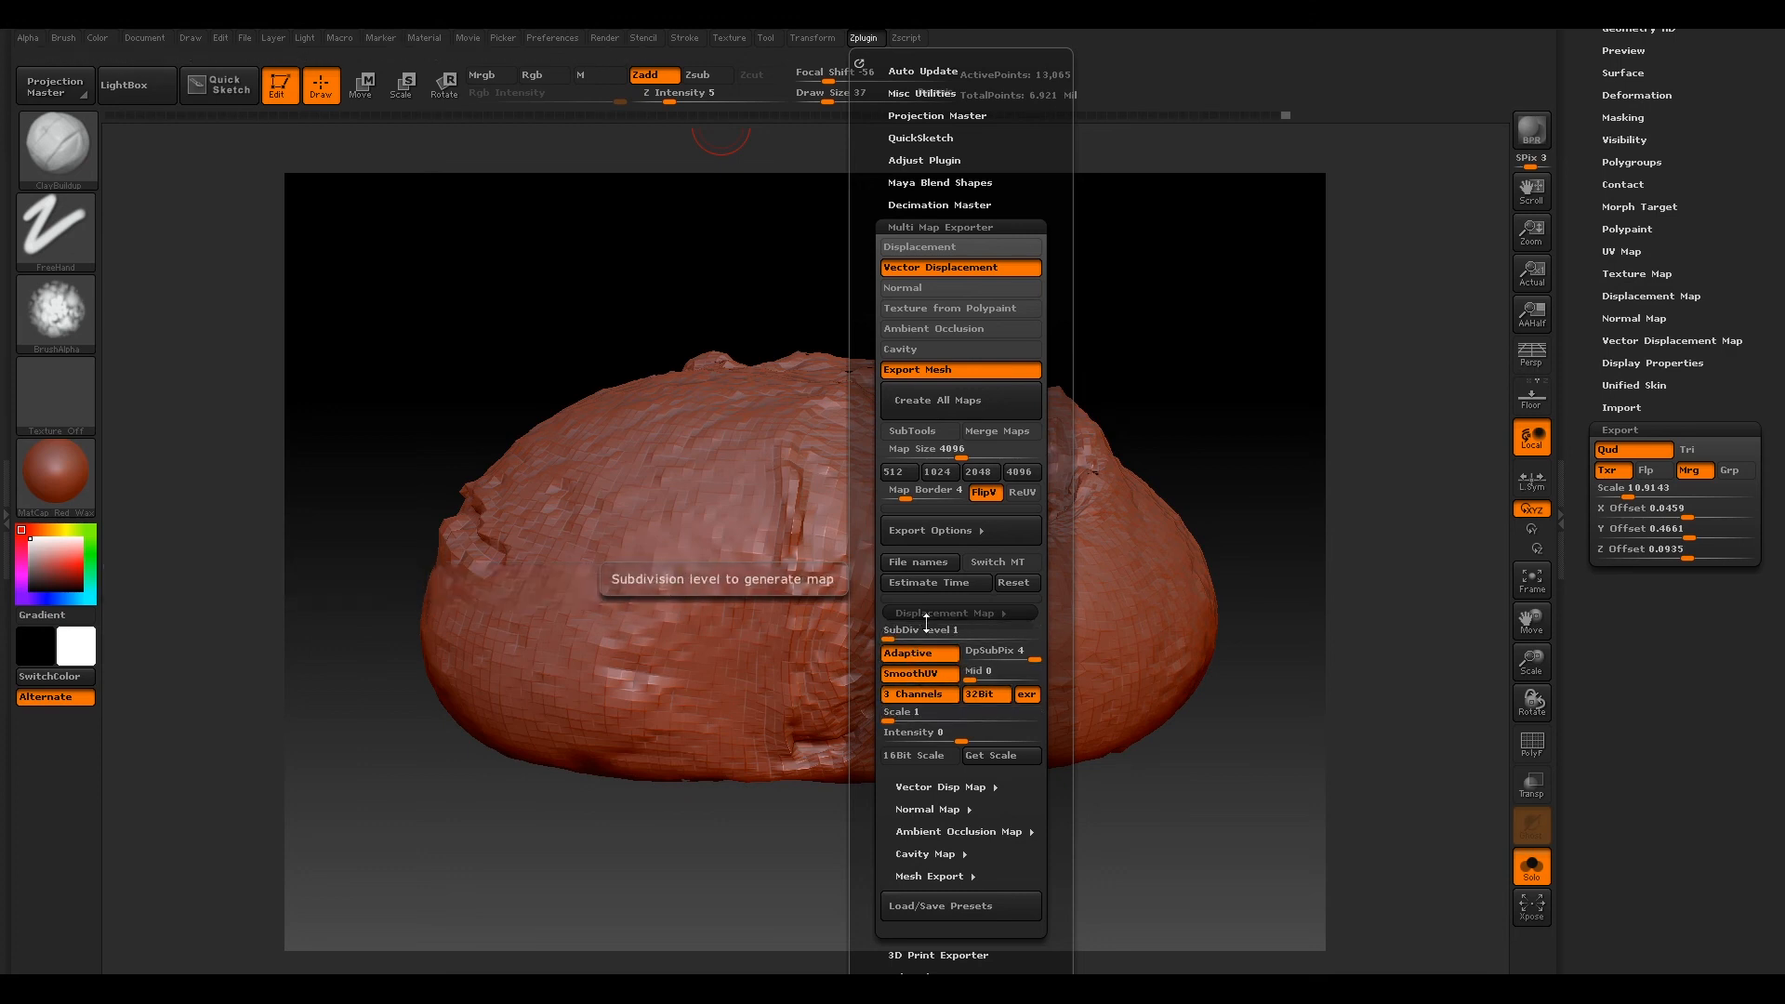
mouse_move(961, 712)
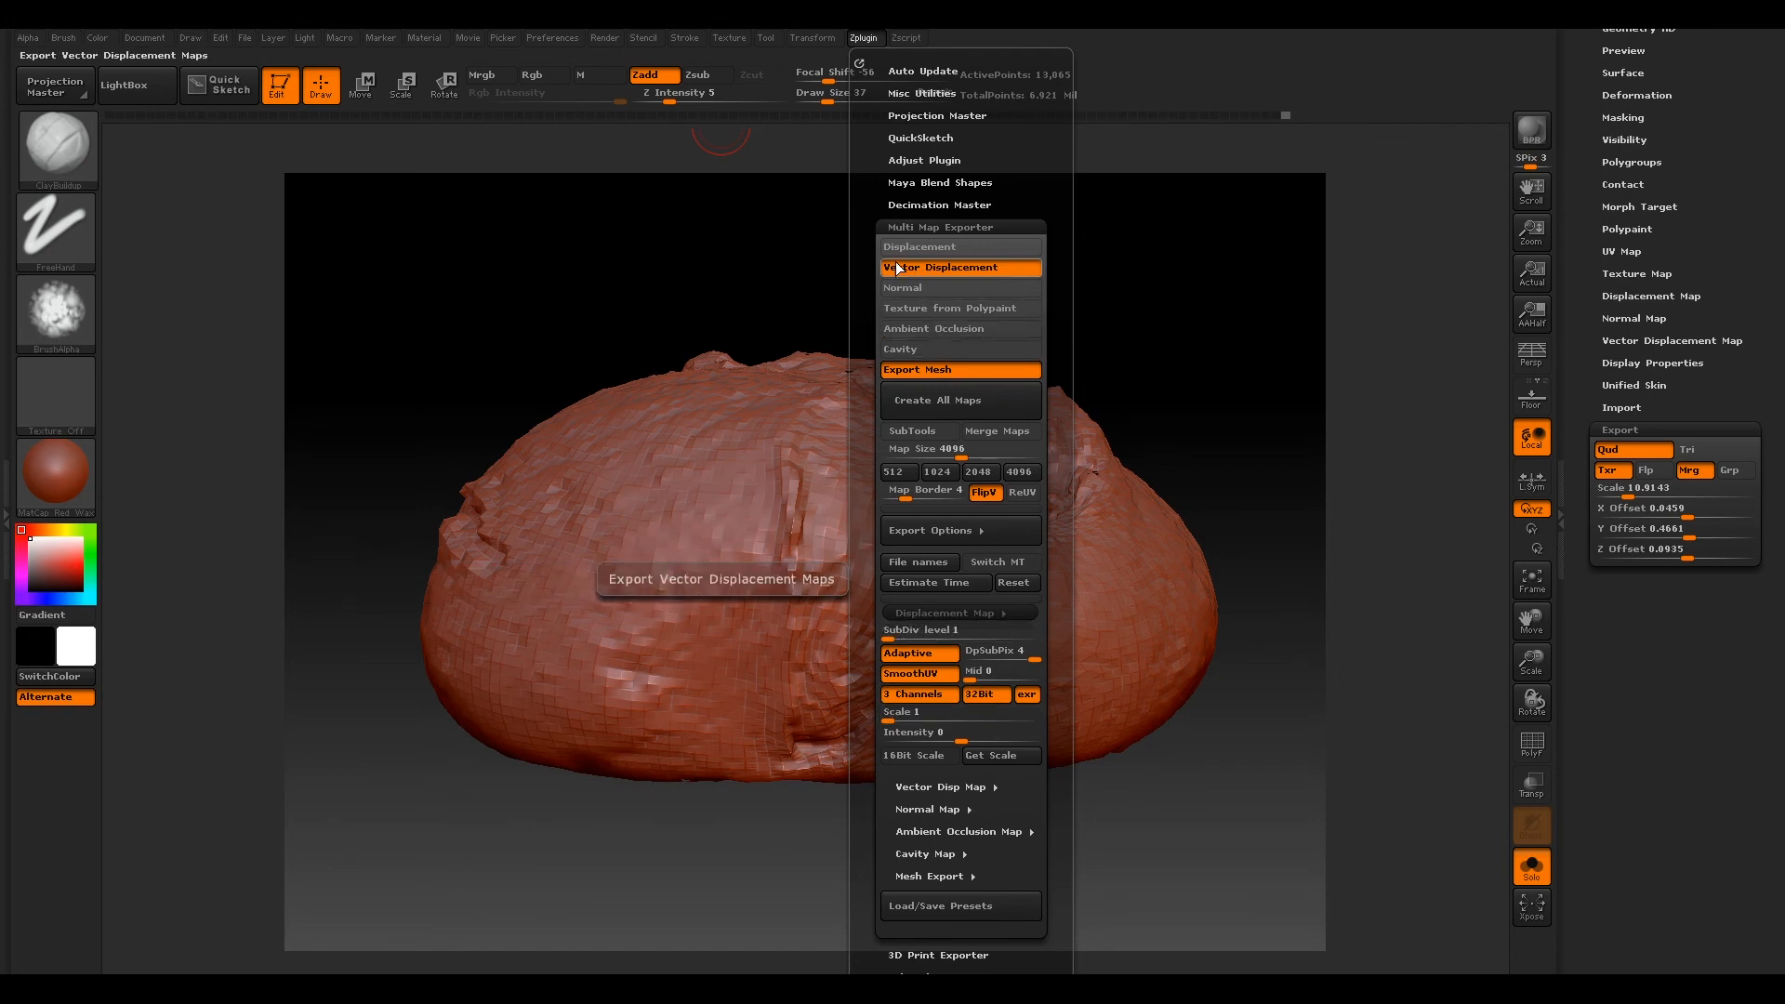
mouse_move(917, 562)
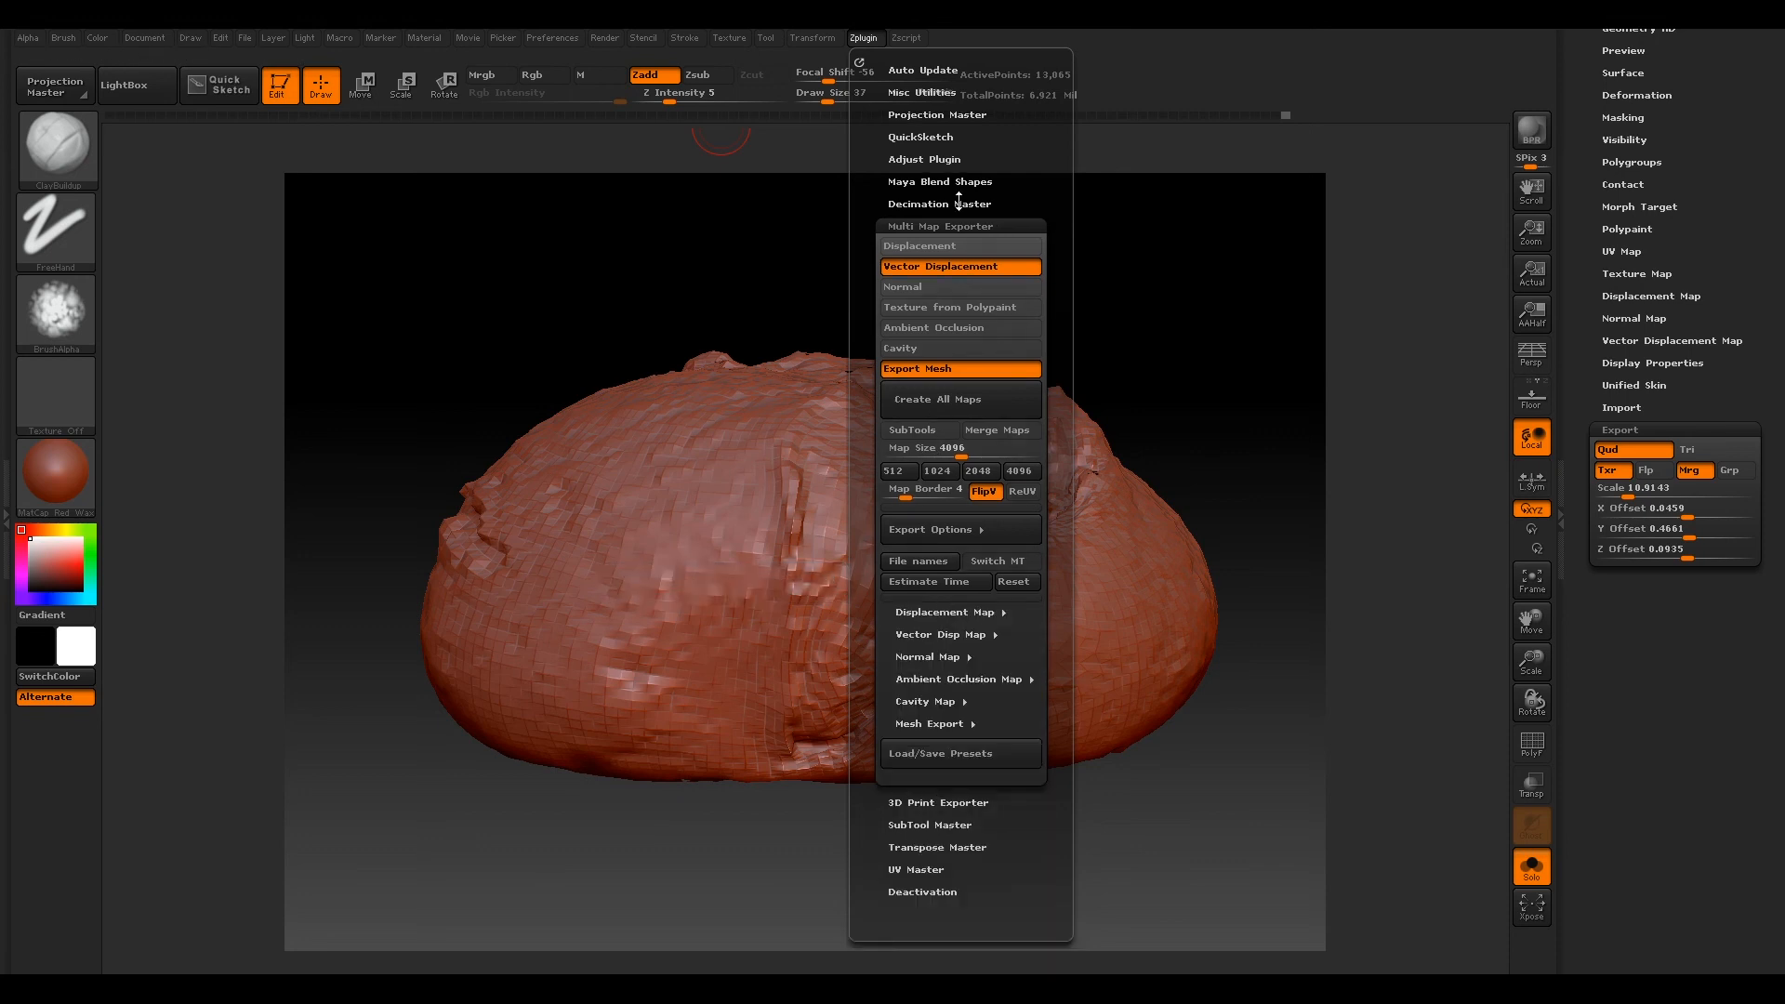
mouse_move(984, 491)
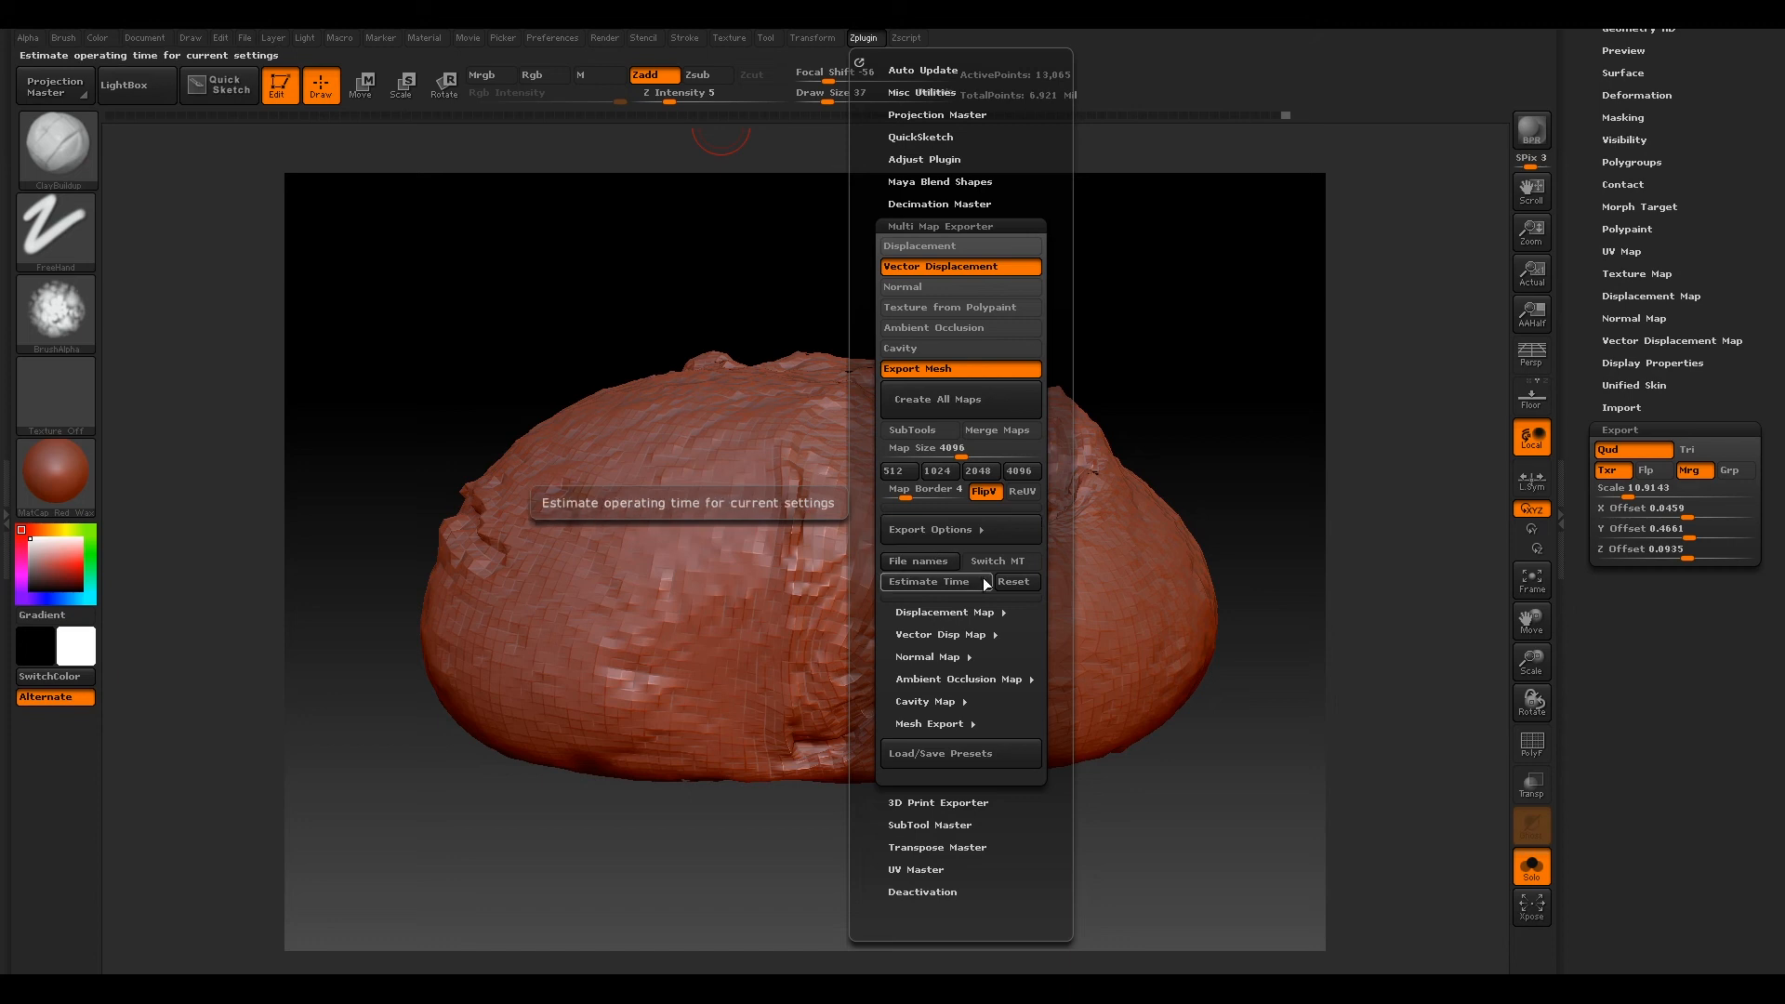
mouse_move(960, 266)
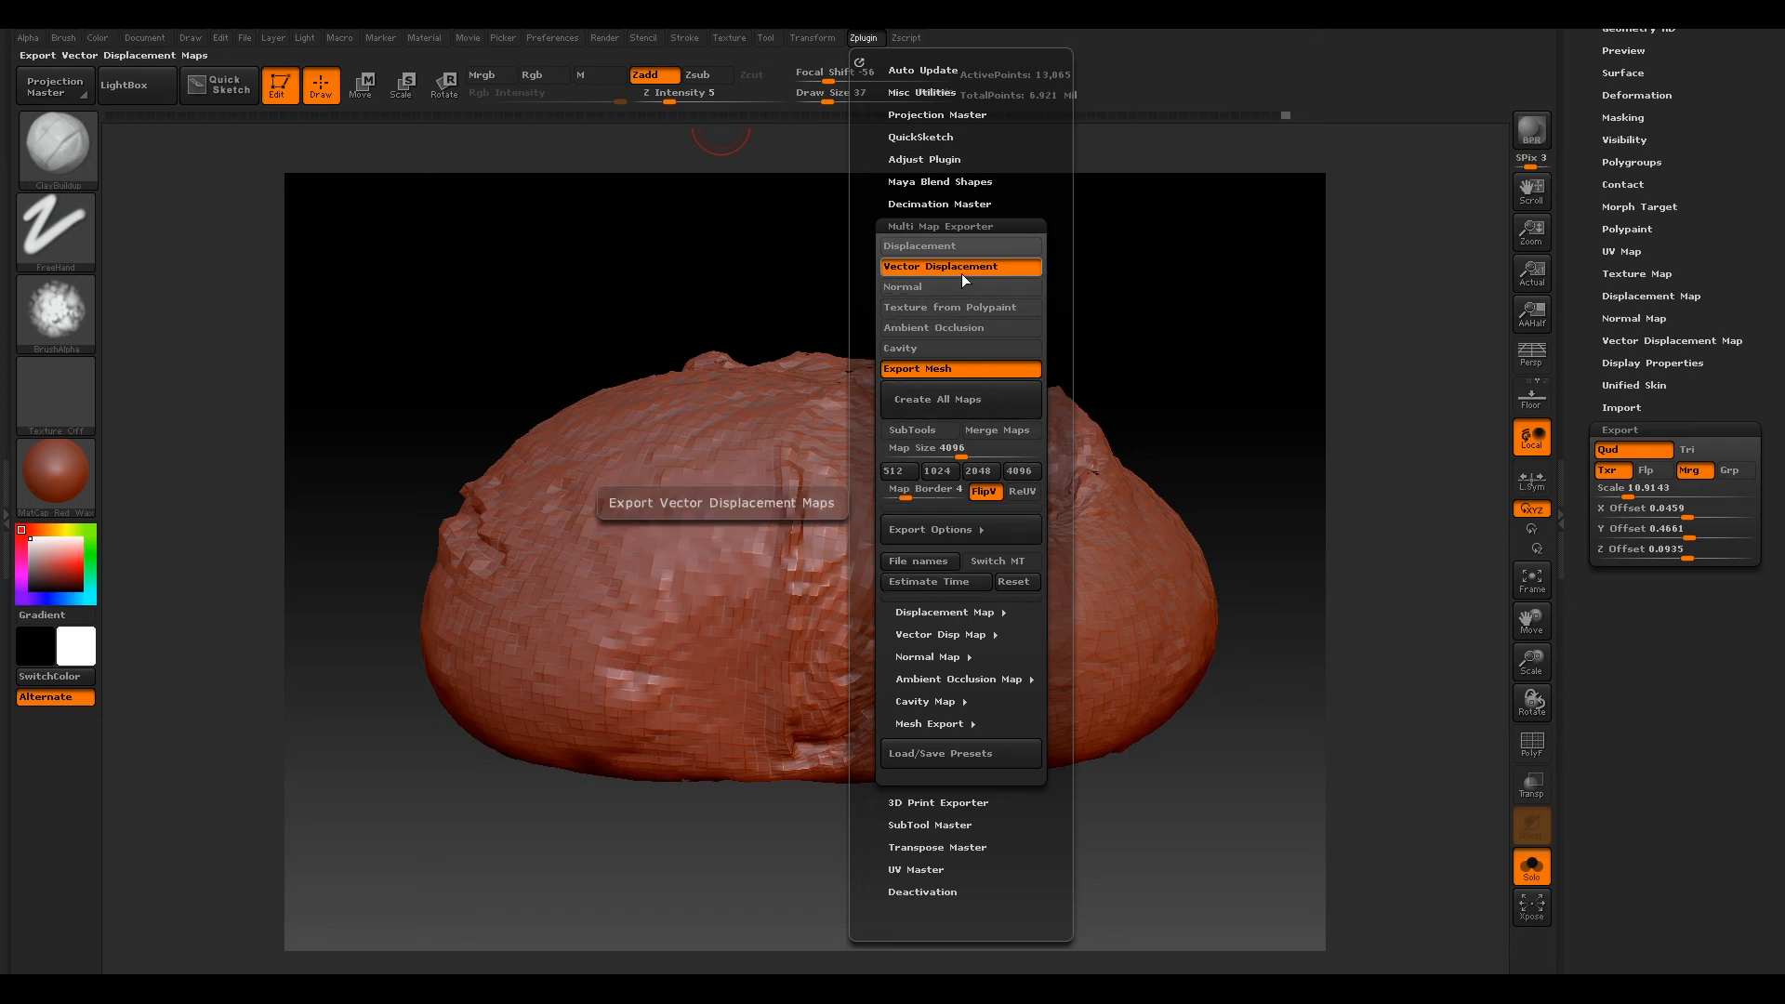
mouse_move(960, 368)
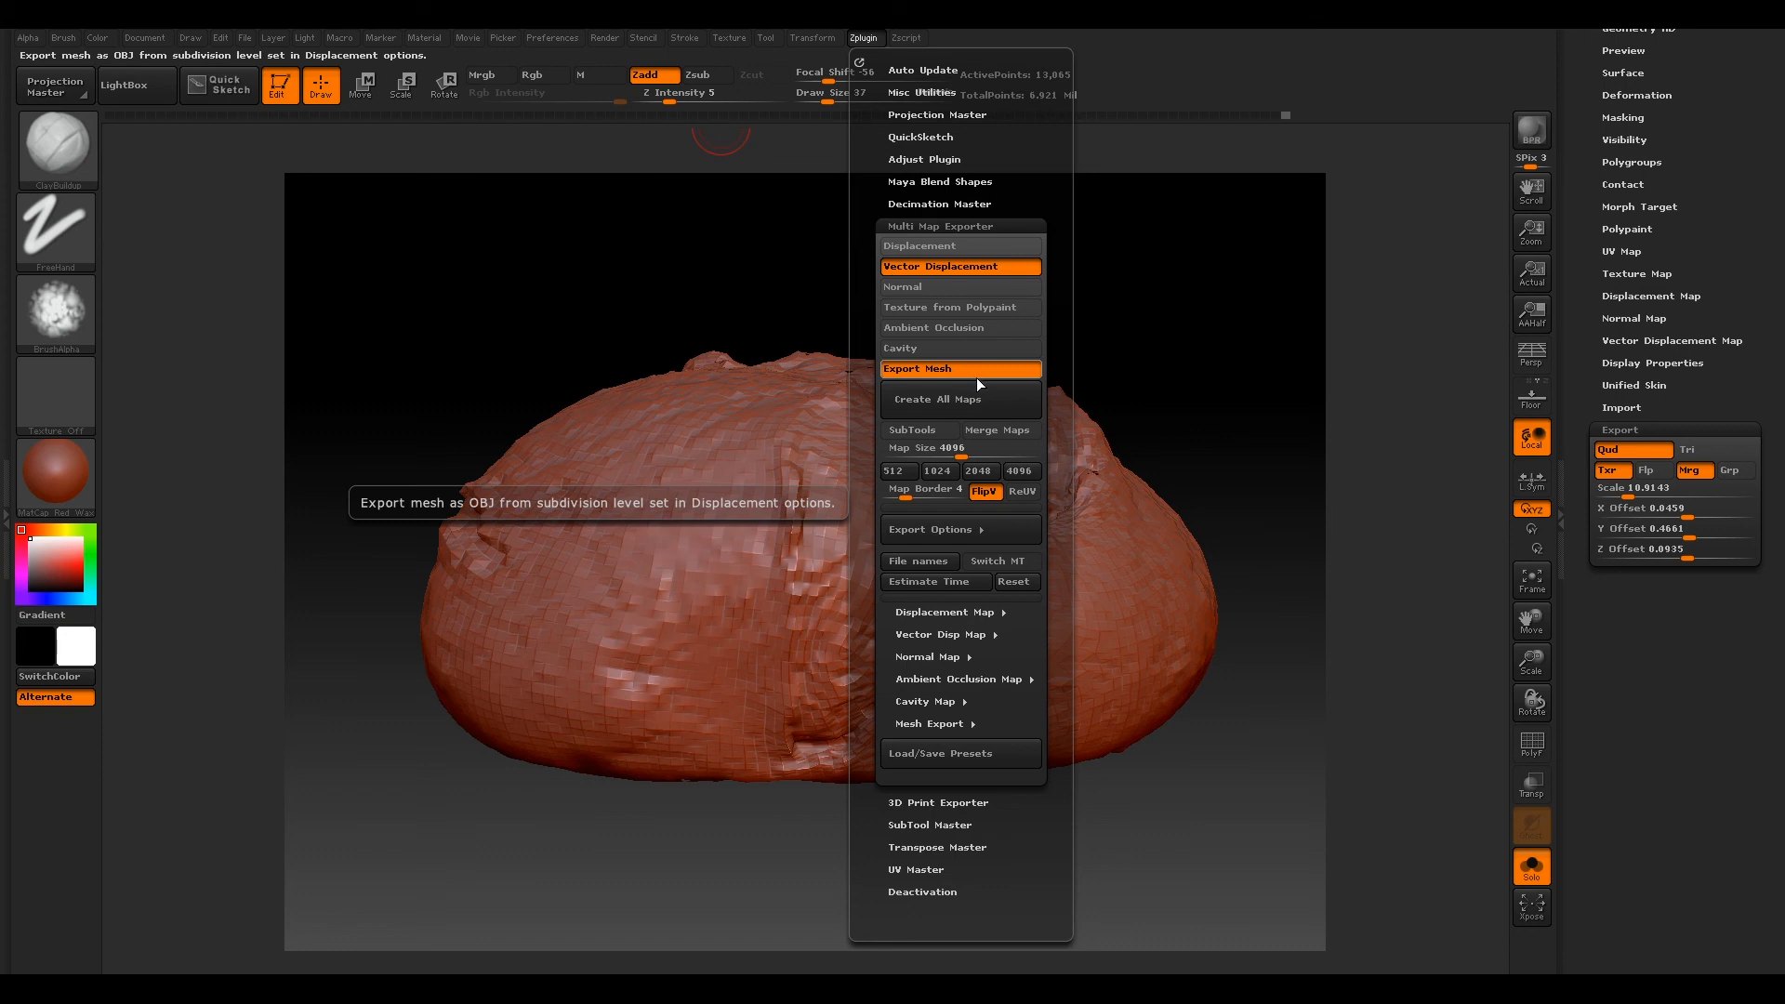
mouse_move(944, 401)
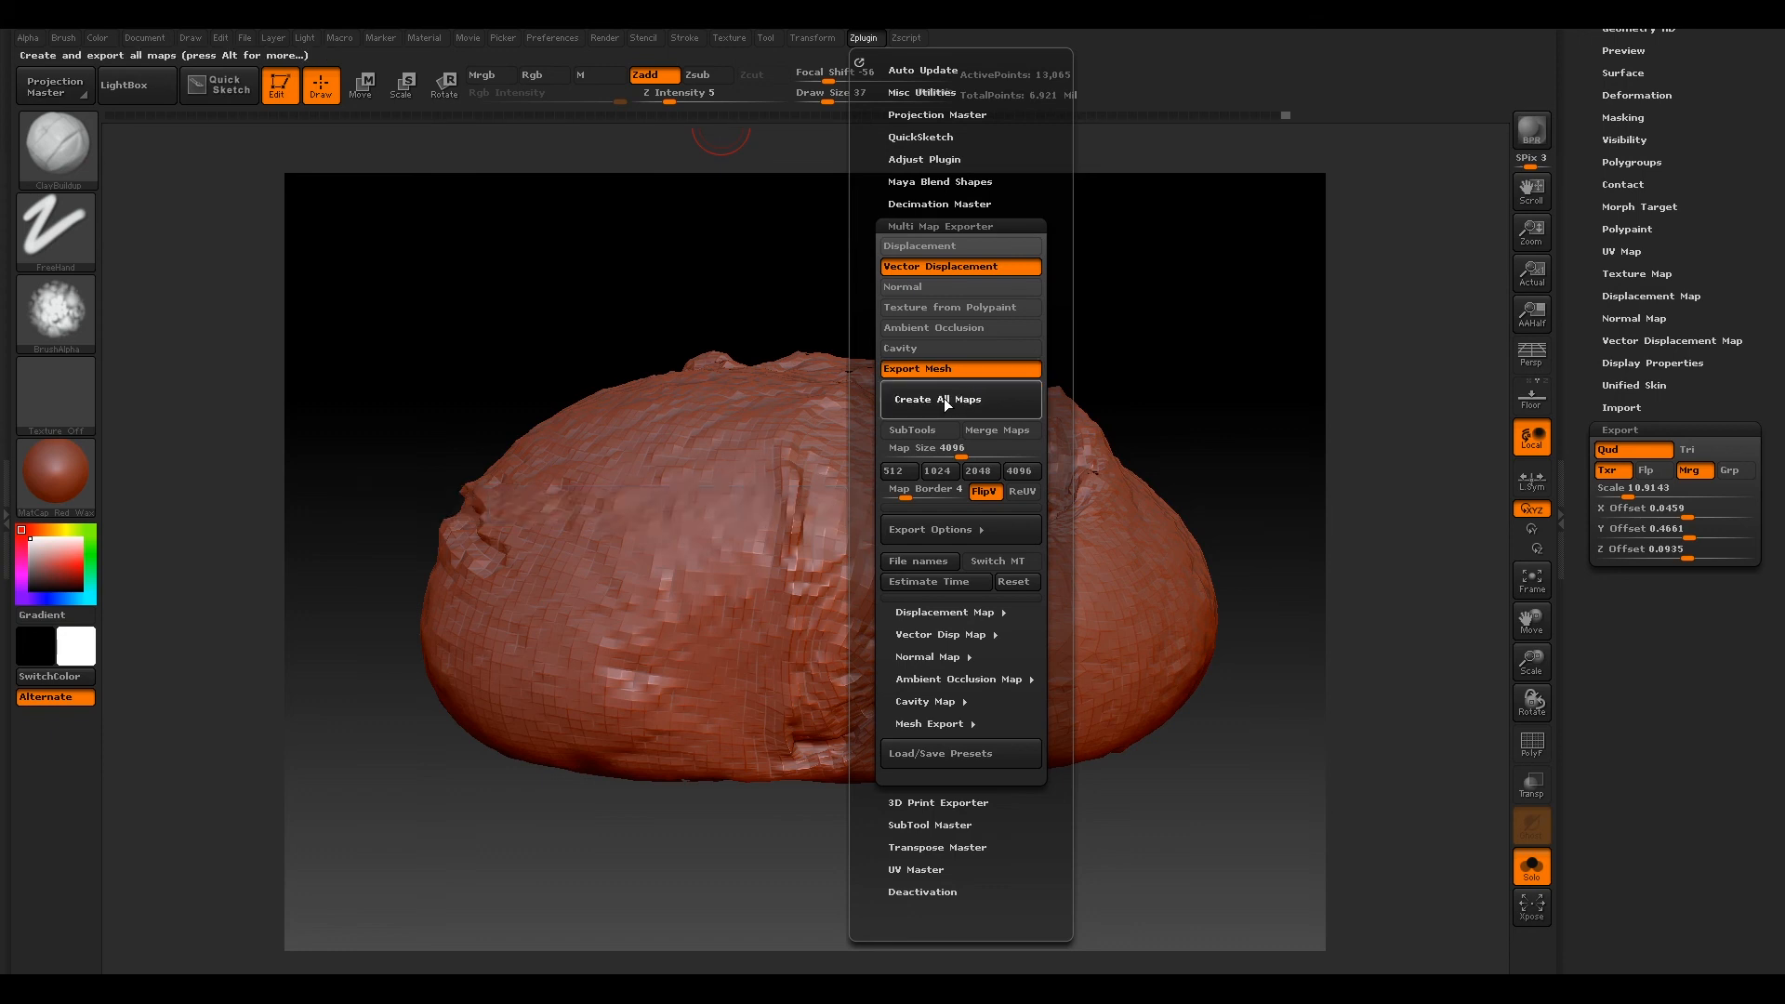
Step: Create All Maps and save the EXR into G:\VFXtutors\Photogrammetry\01_Small_Assets\01_Sour_Dough\Tex
click(959, 368)
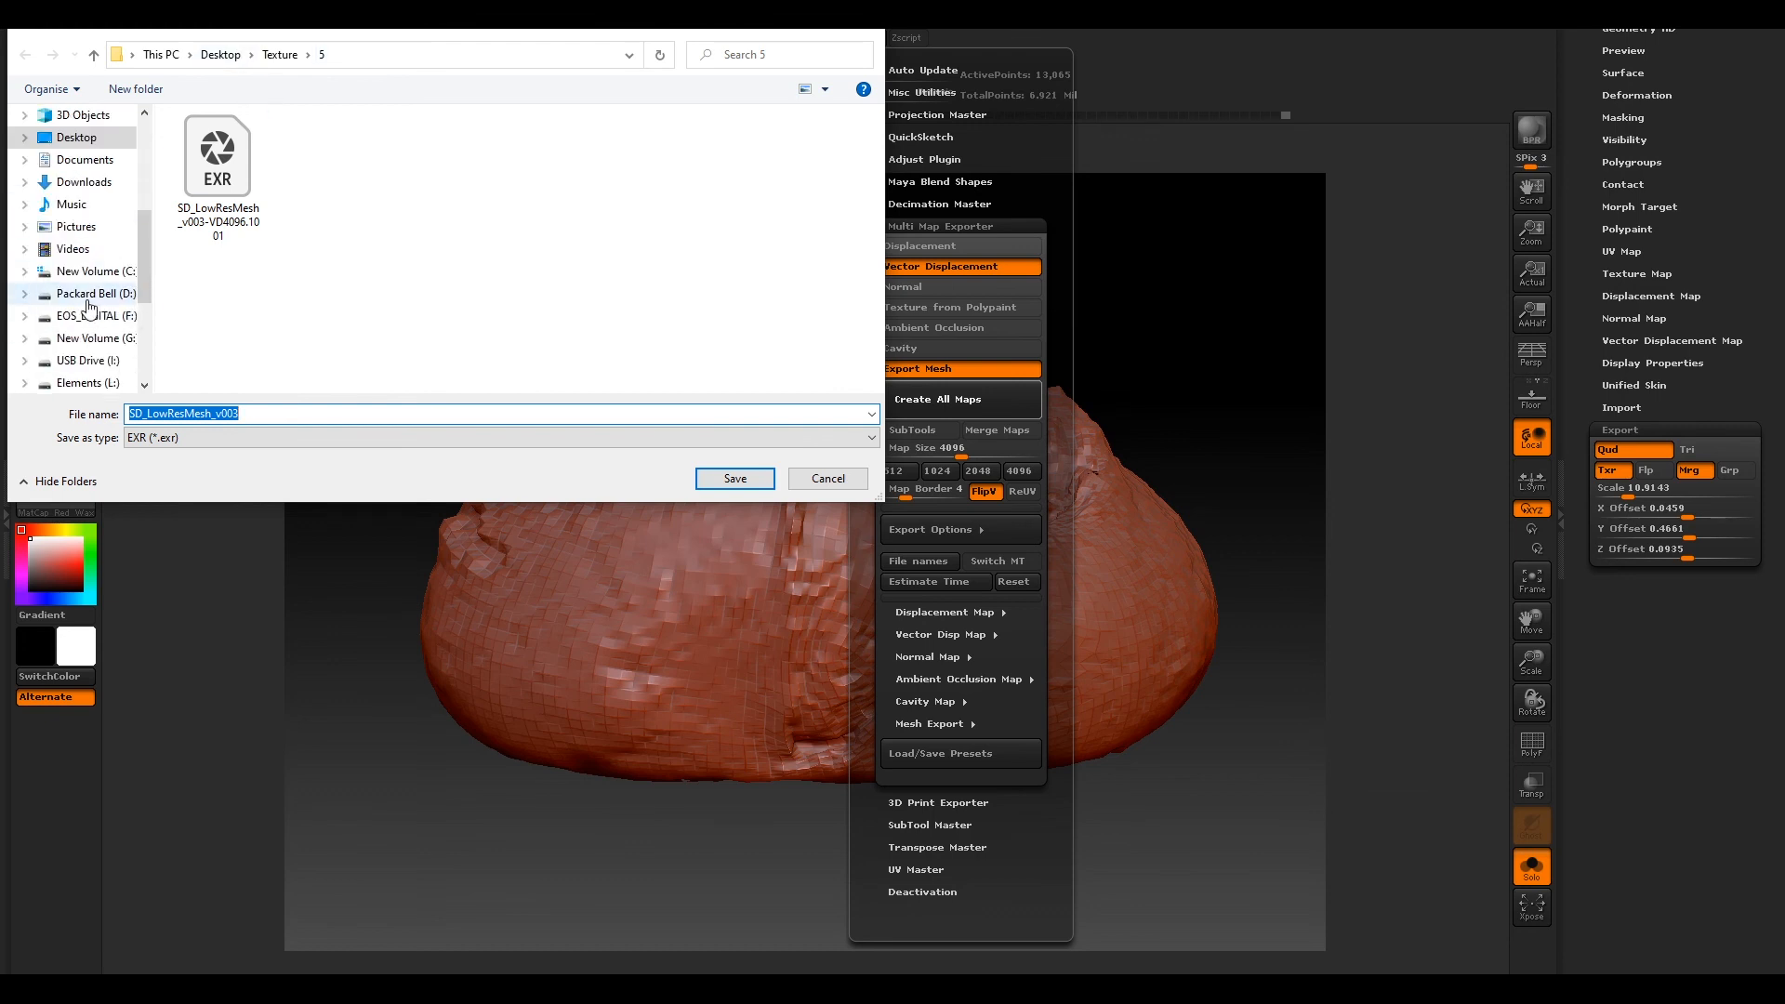
click(90, 338)
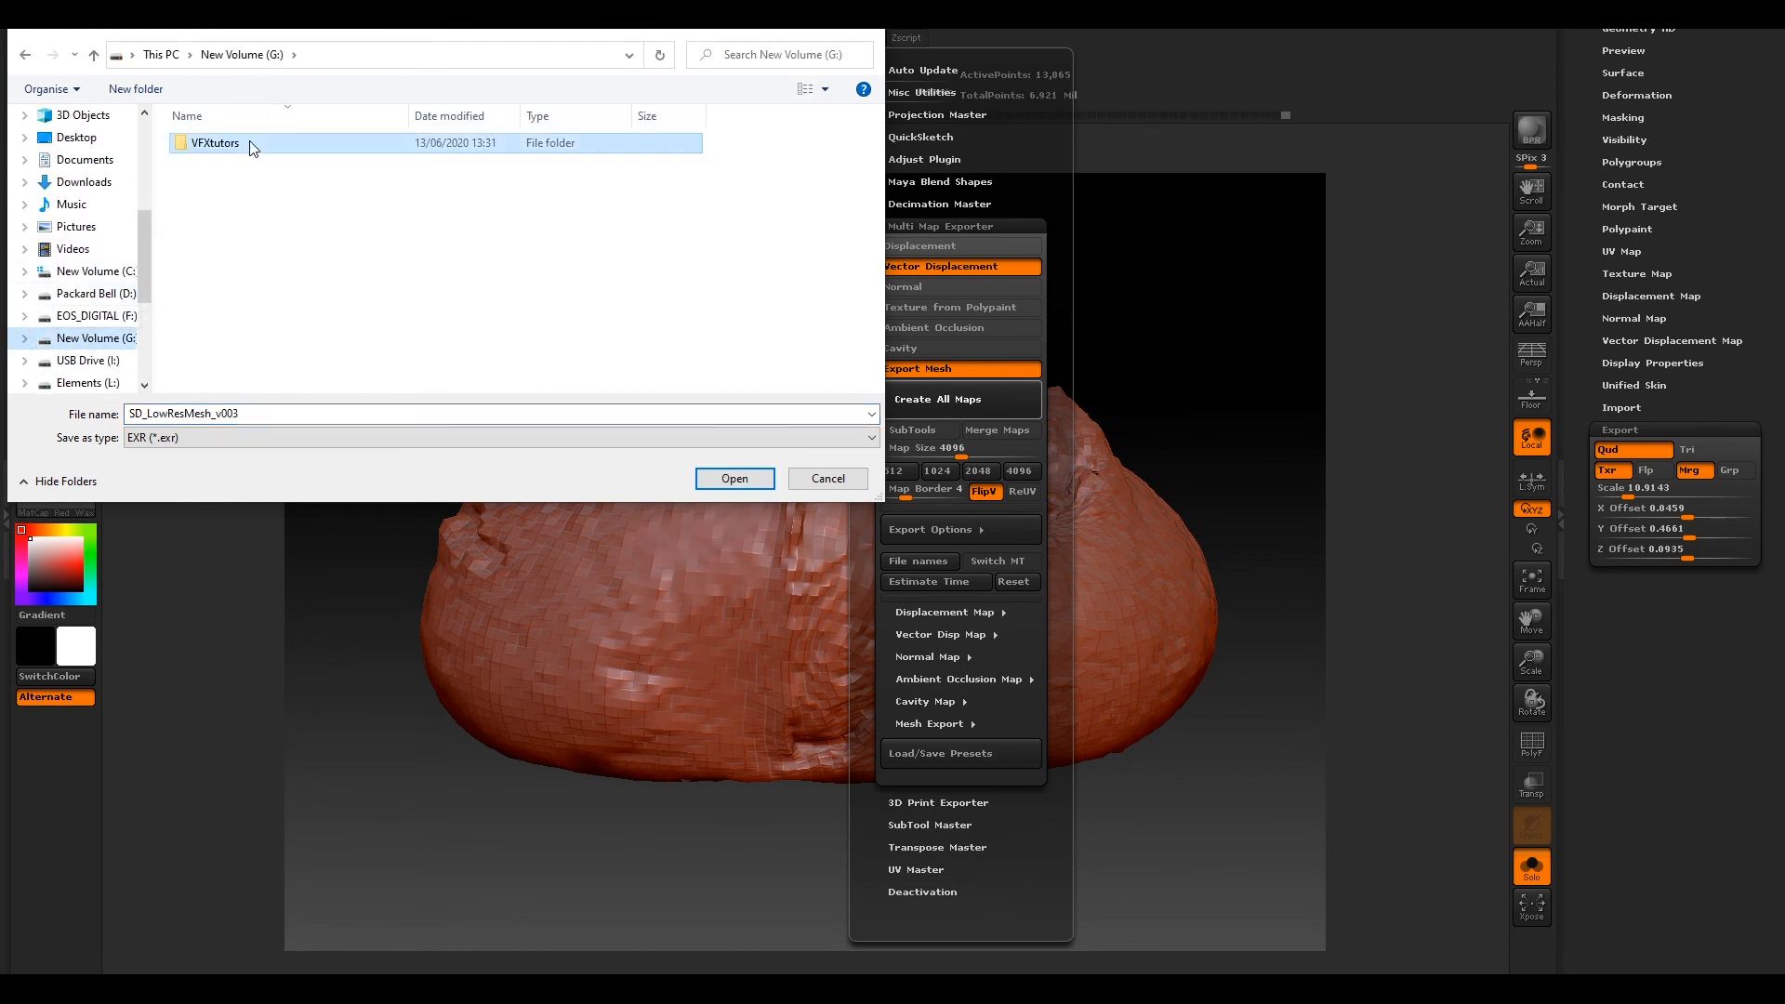
double_click(214, 143)
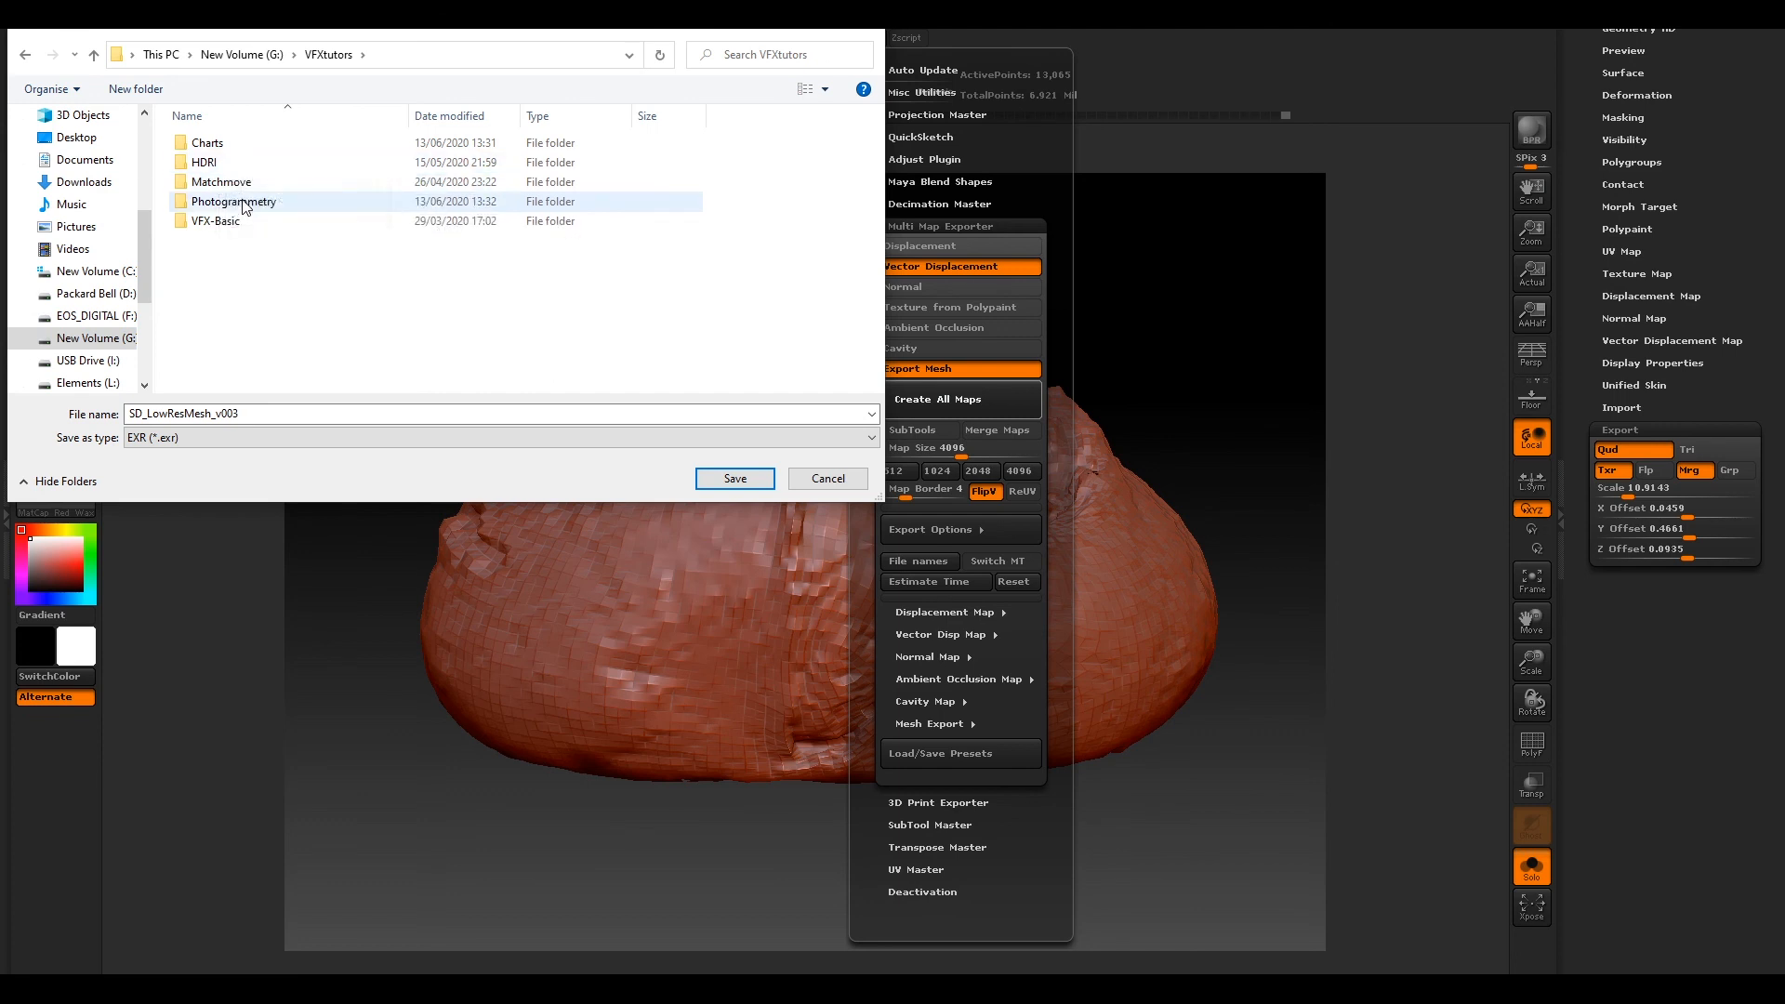
double_click(234, 201)
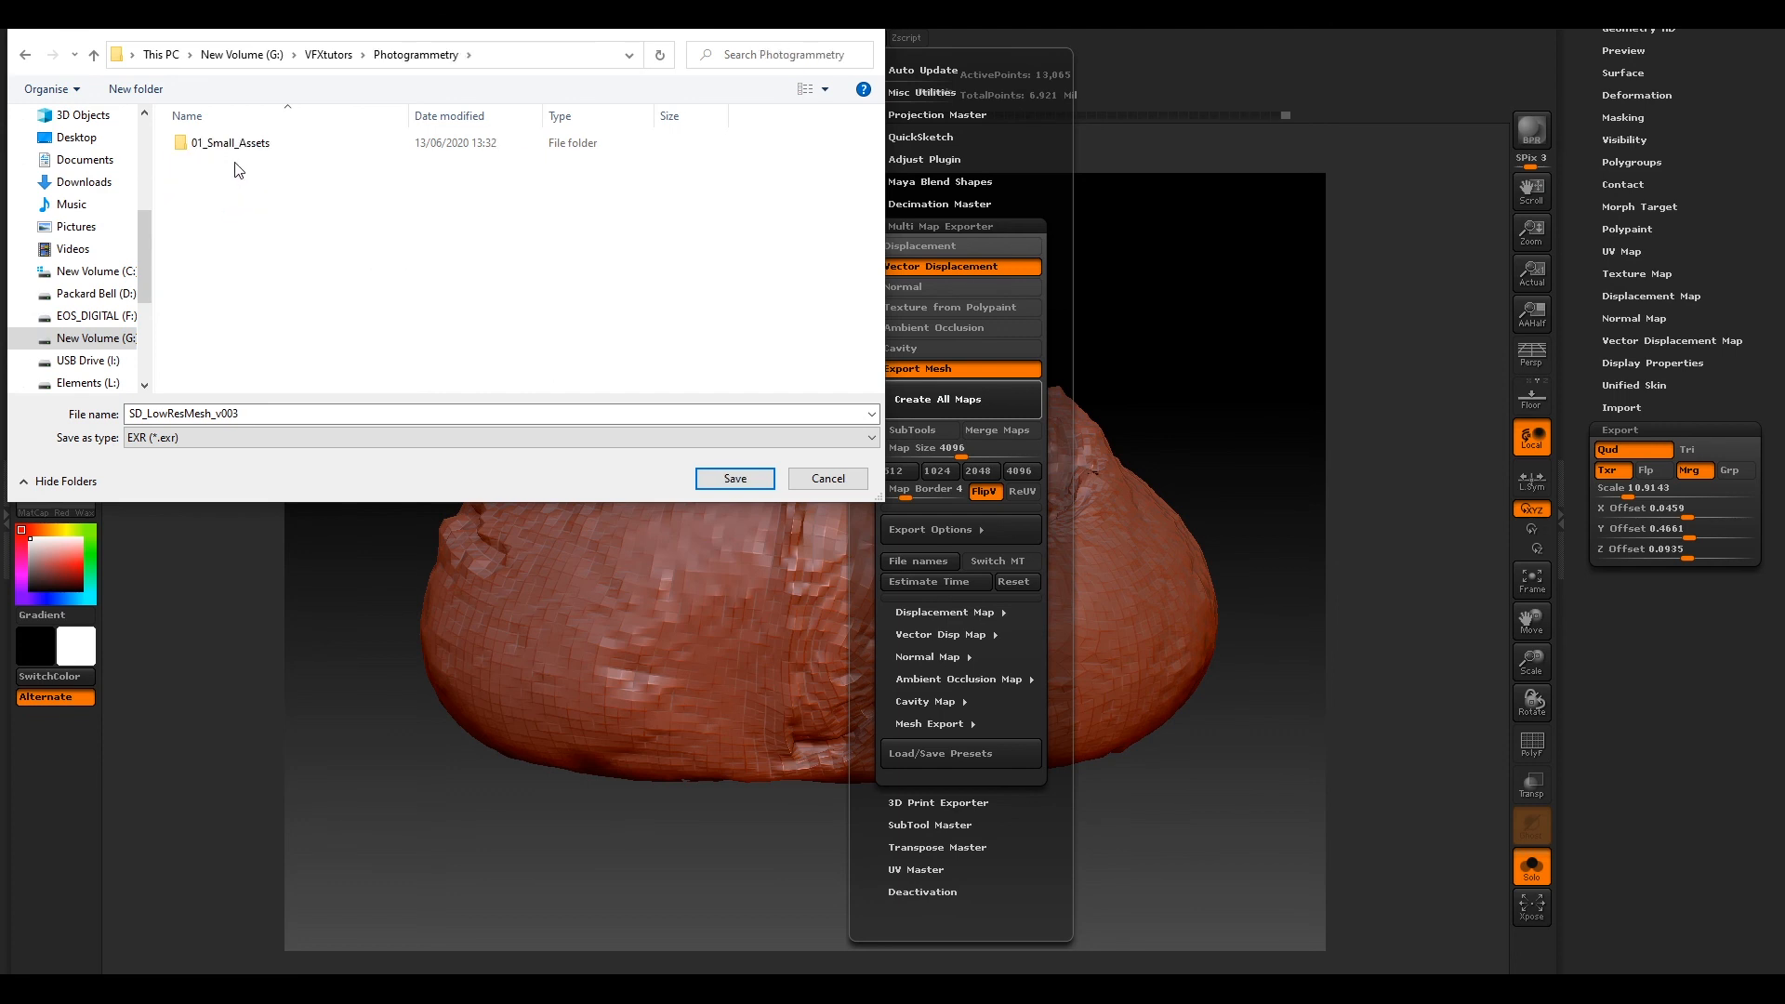
double_click(232, 143)
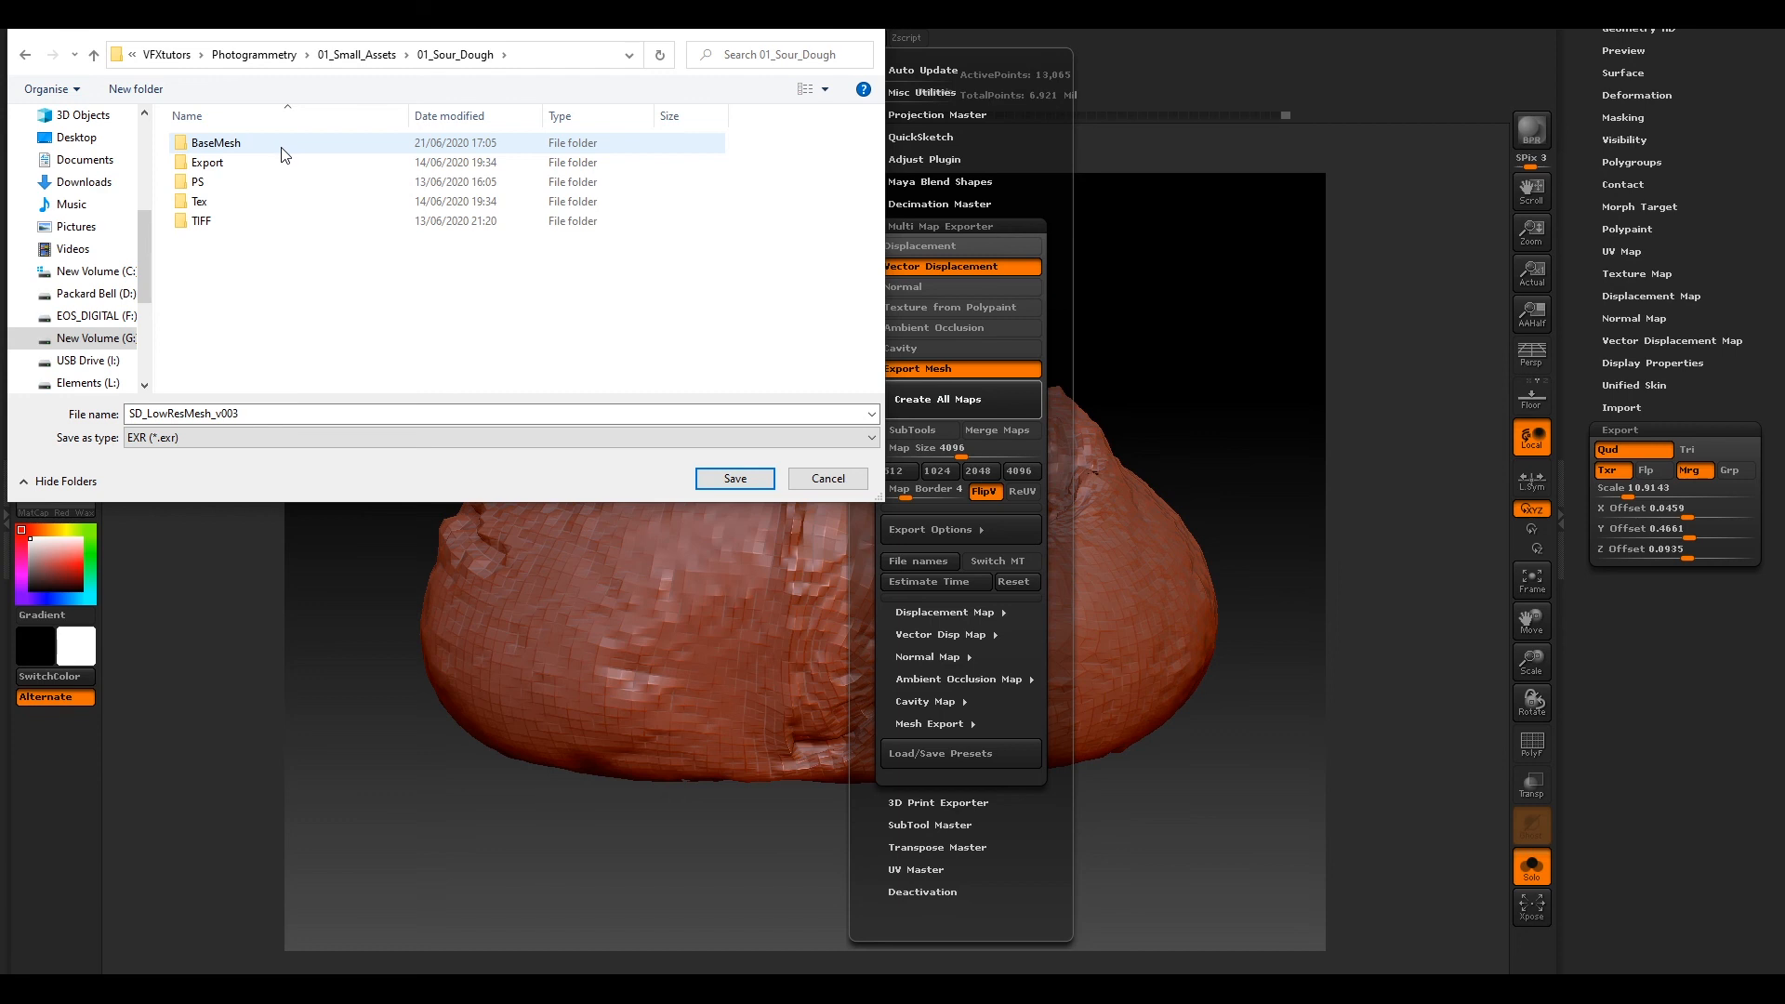
mouse_move(203, 205)
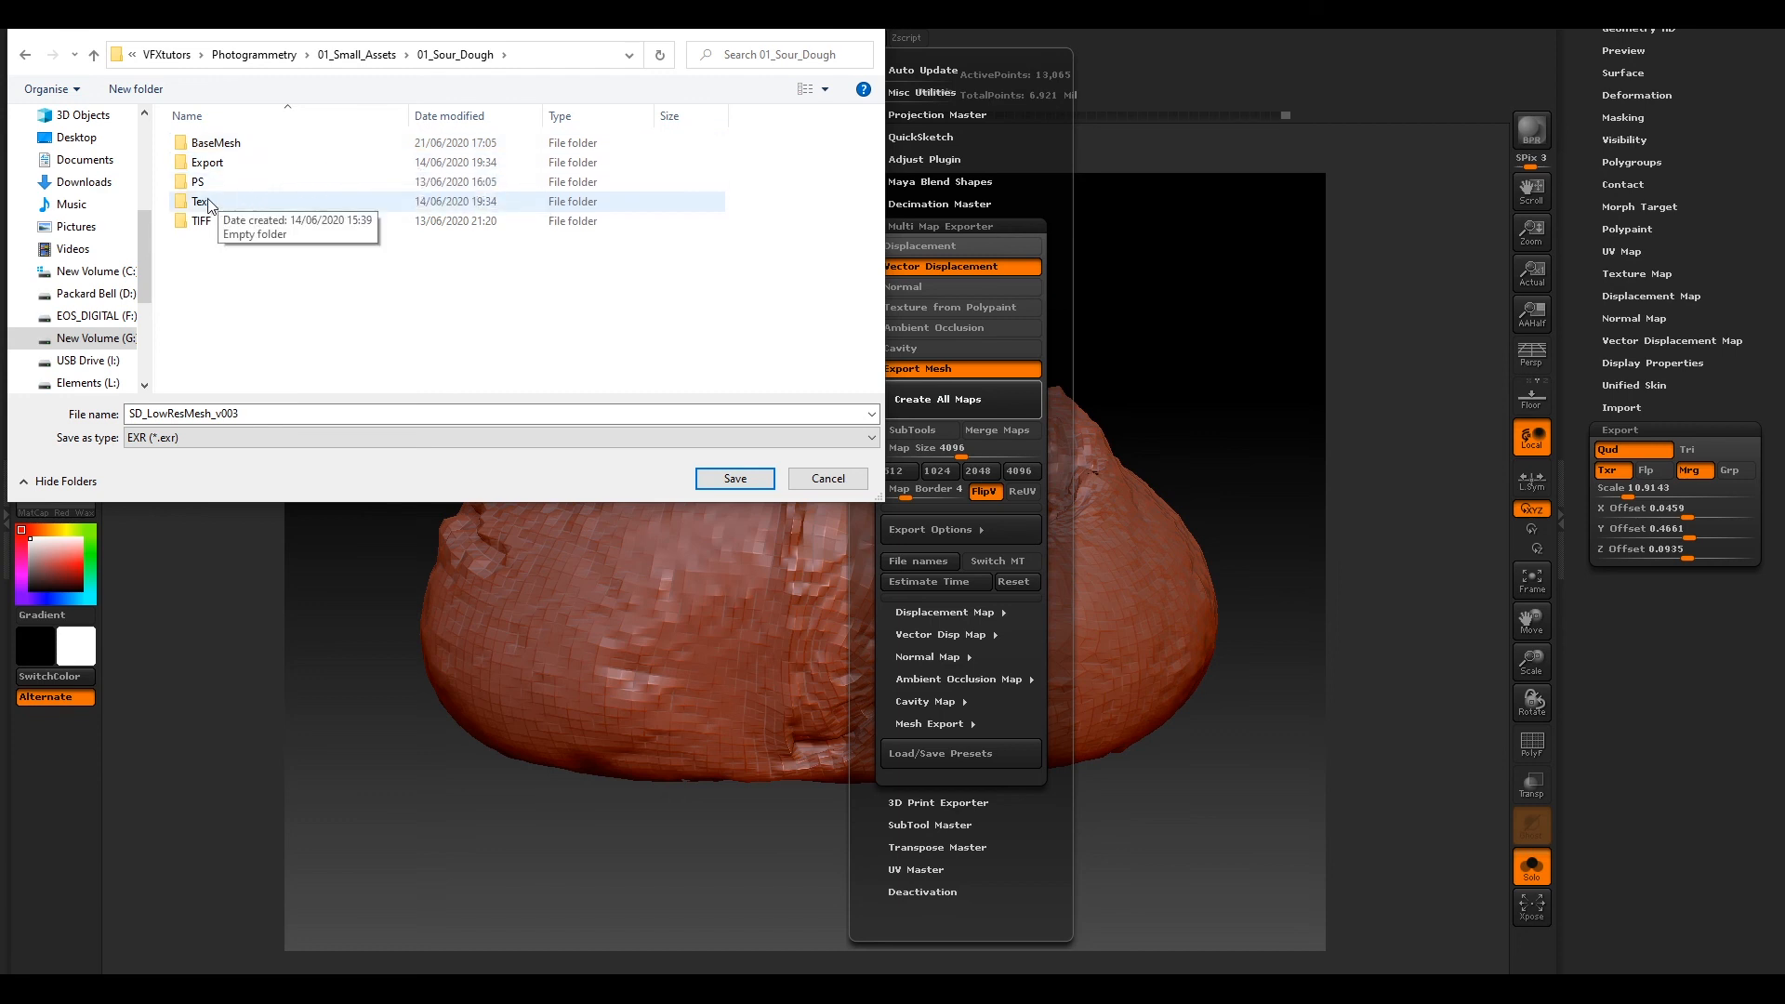
mouse_move(214, 206)
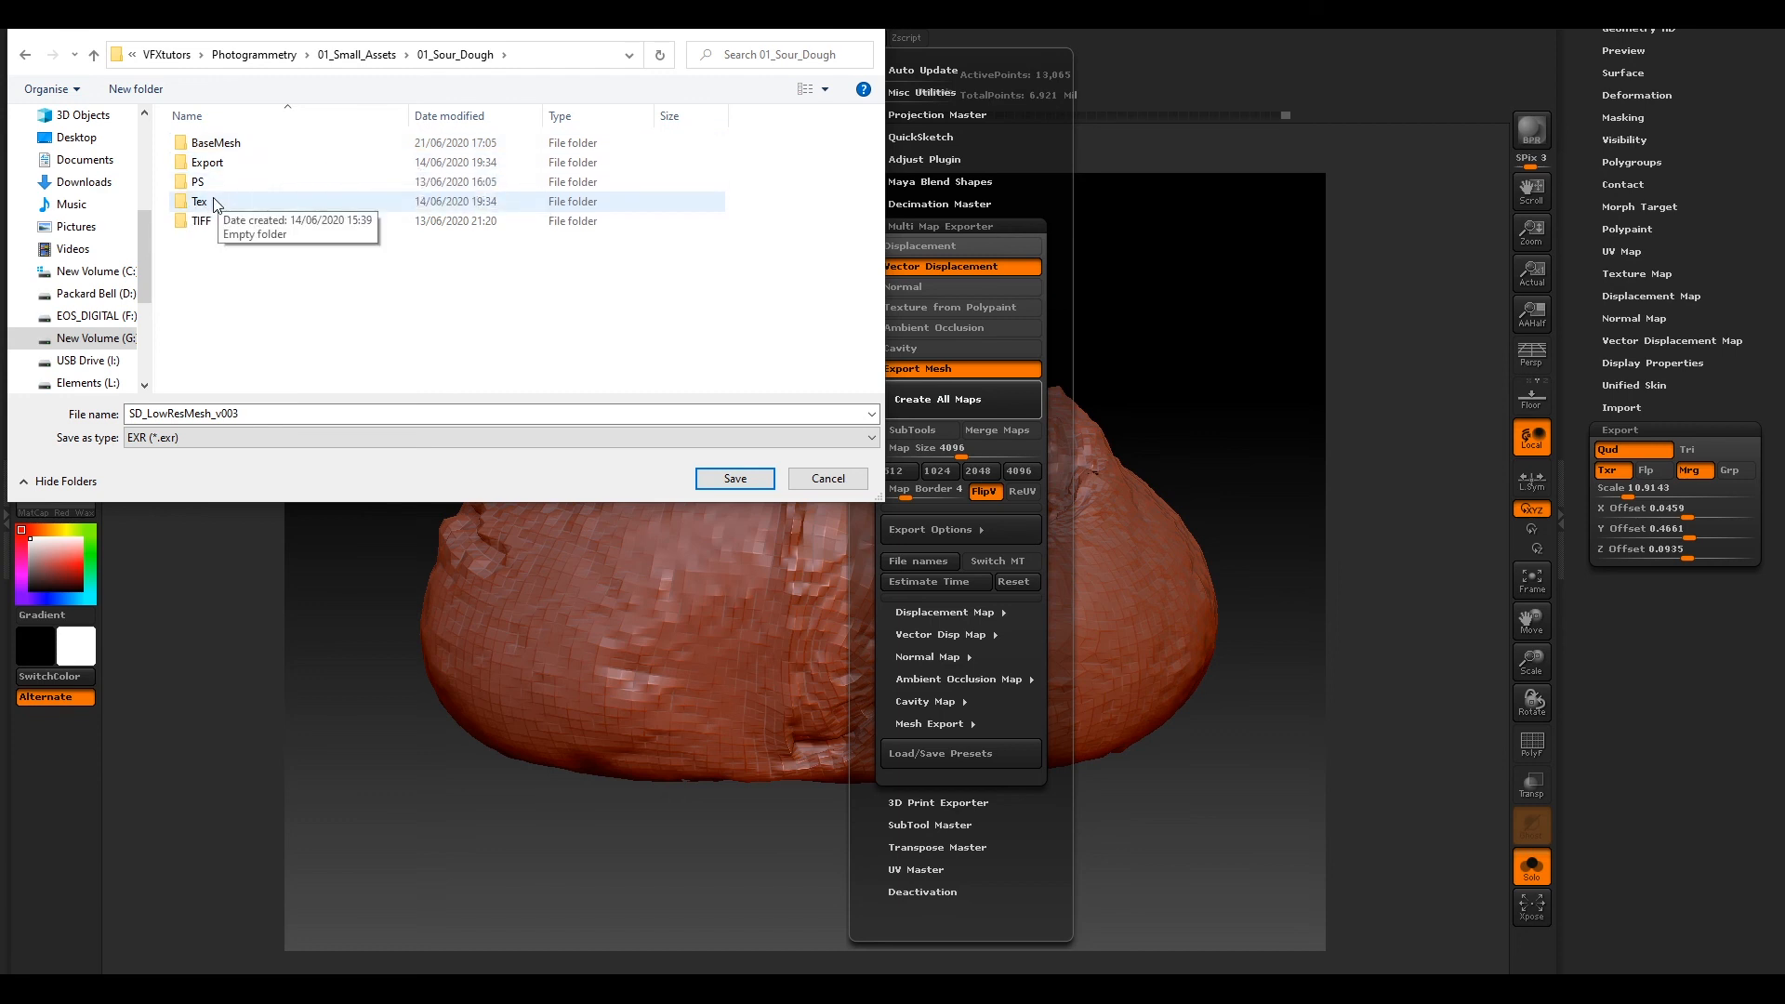
double_click(199, 201)
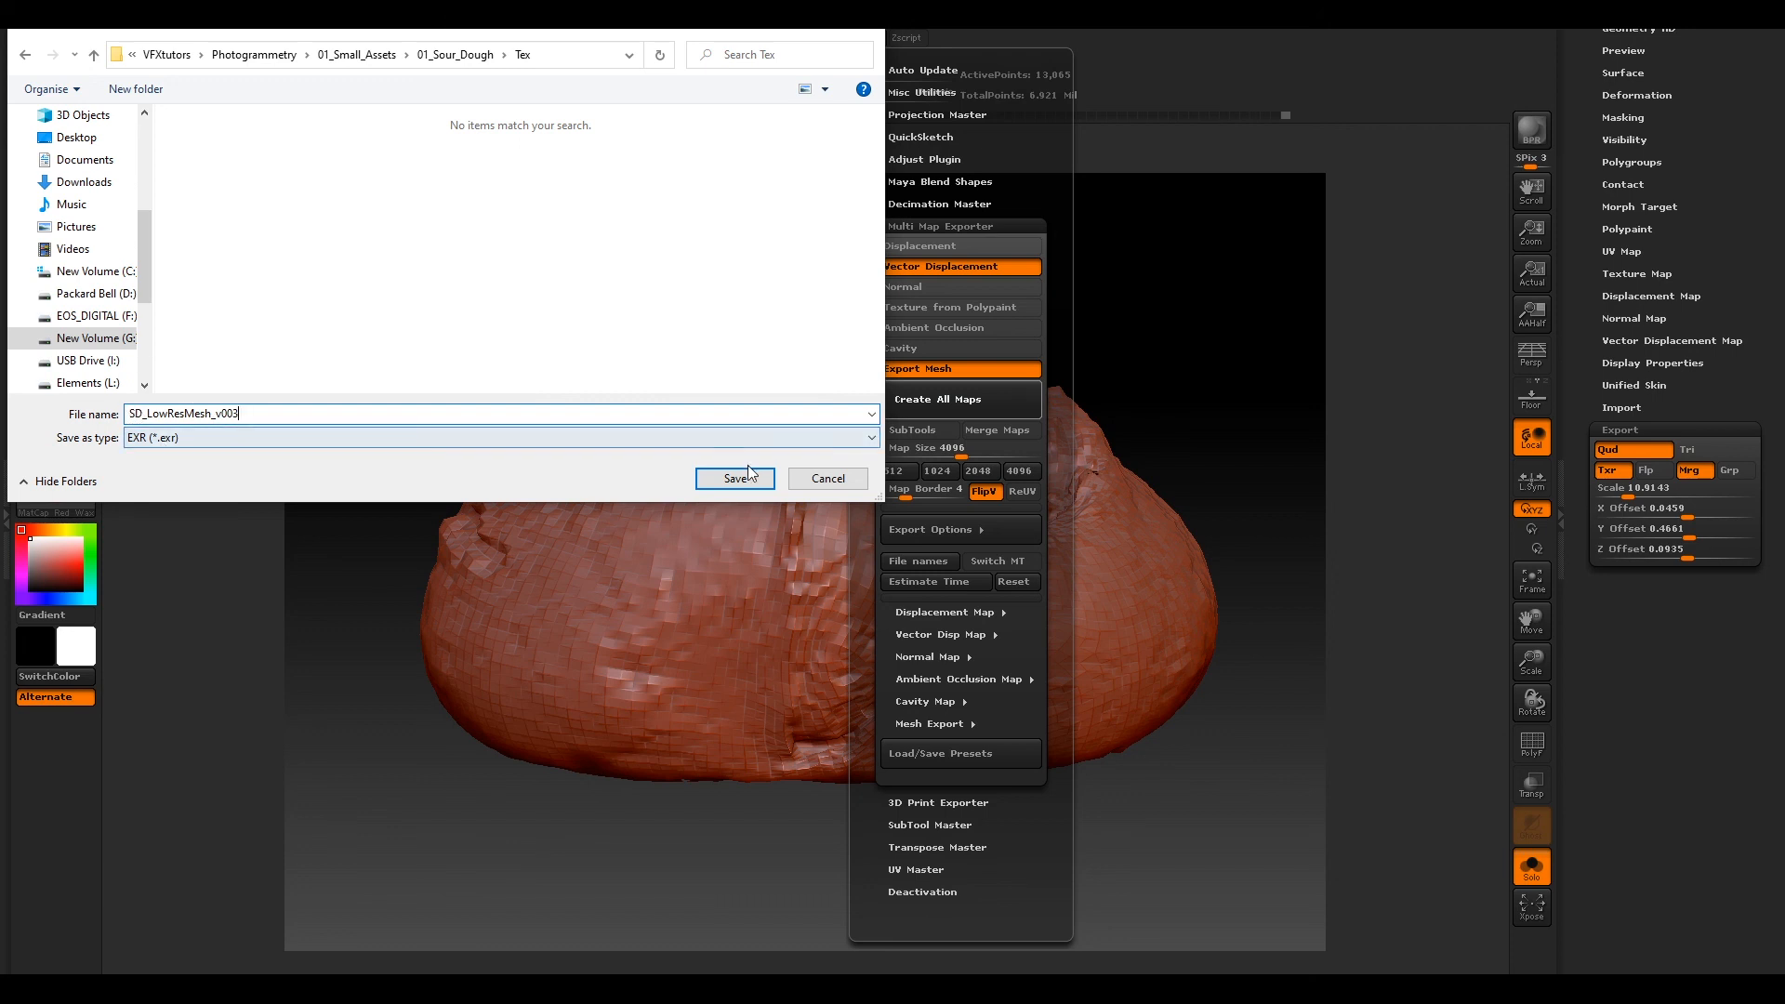
click(735, 478)
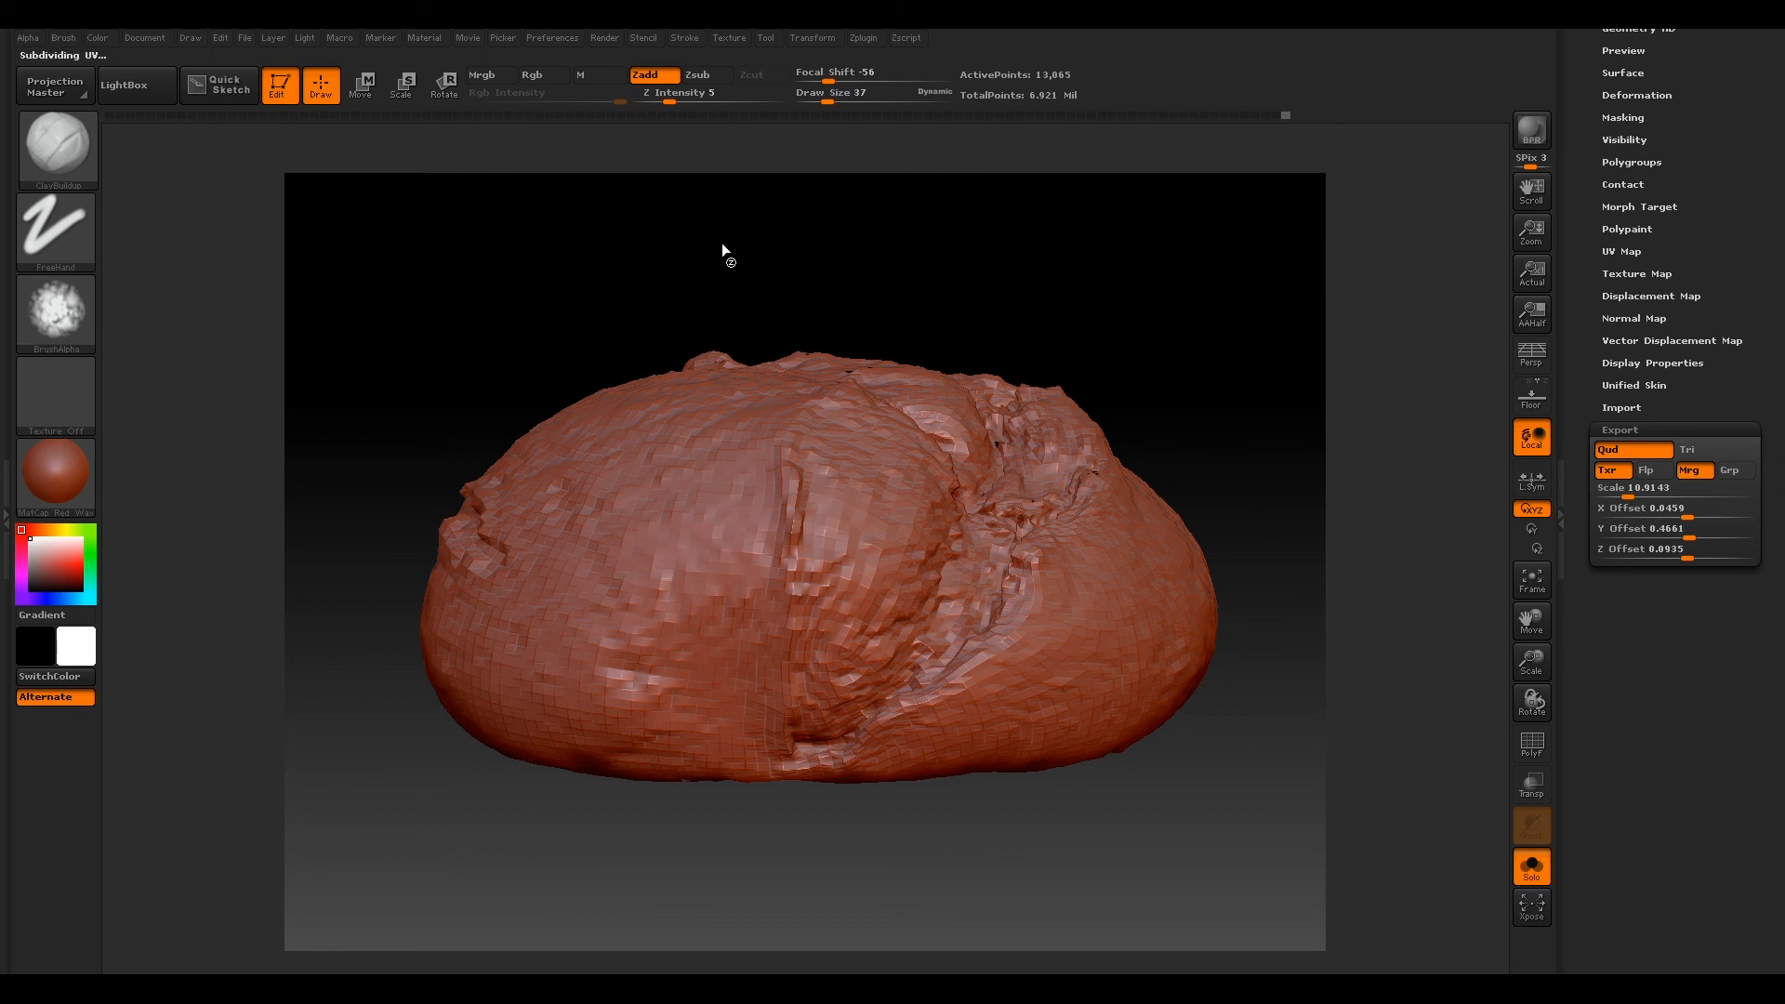
Step: Let ZBrush finish writing the OpenEXR displacement file and the OBJ mesh with polypaint
click(1672, 340)
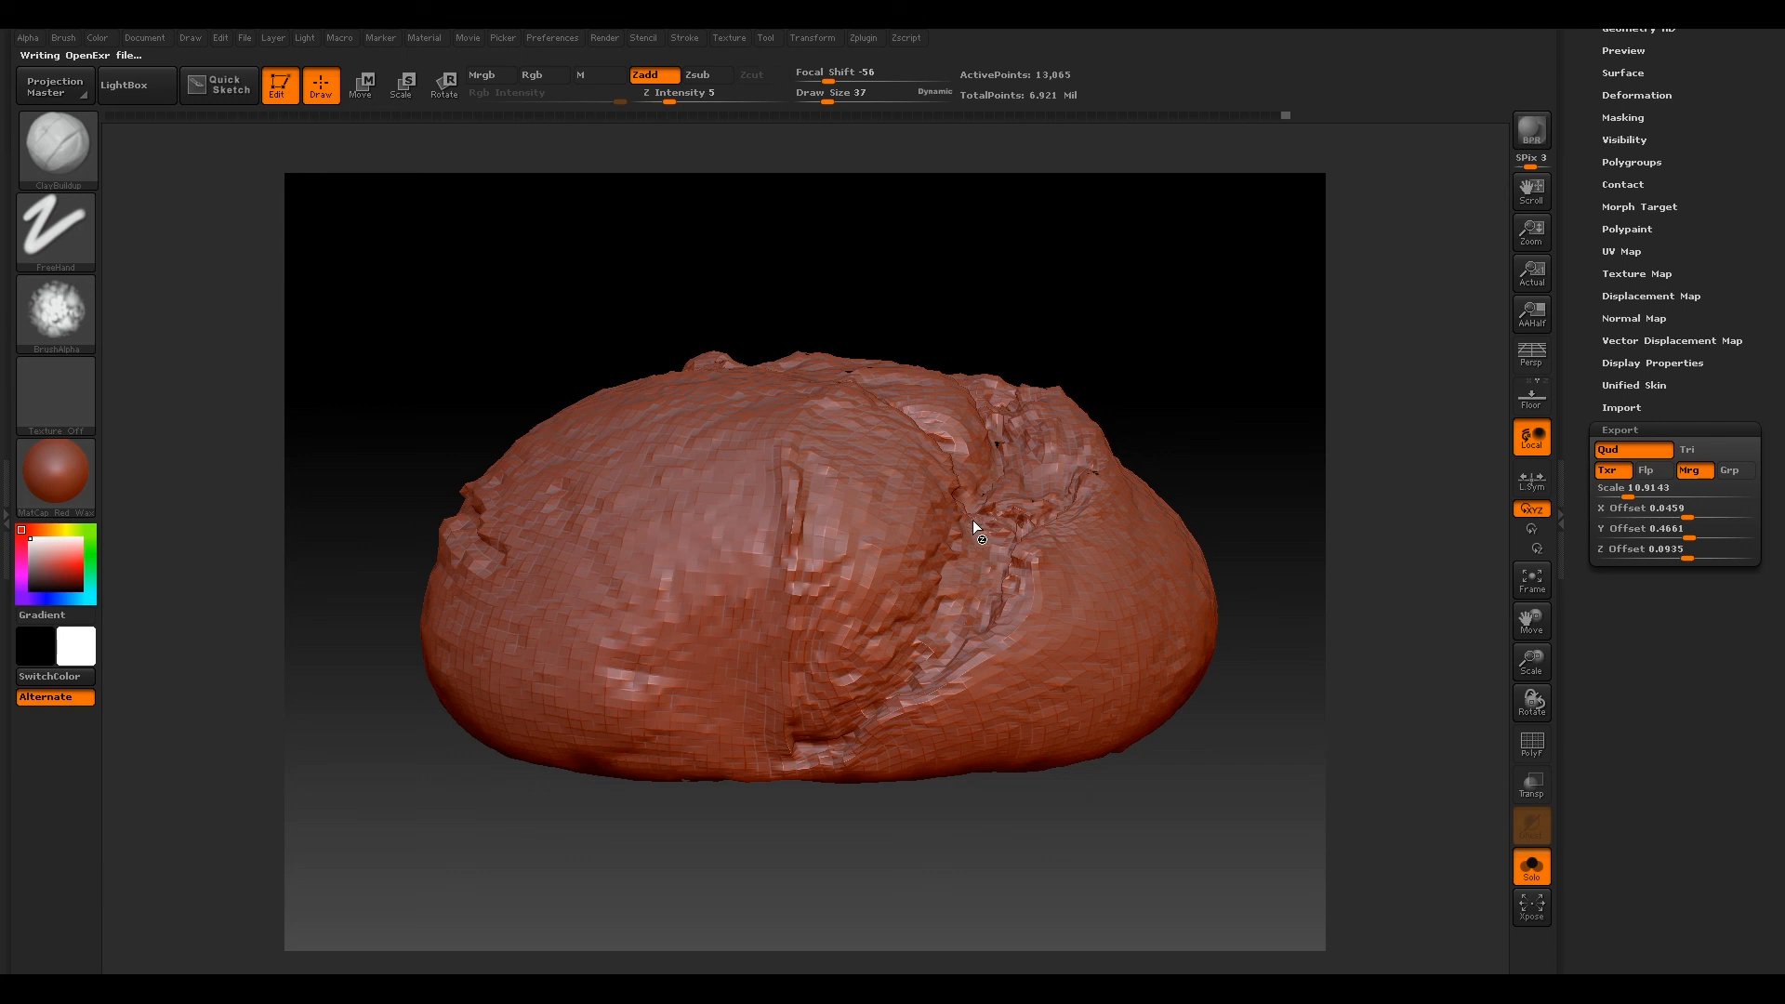
mouse_move(680, 526)
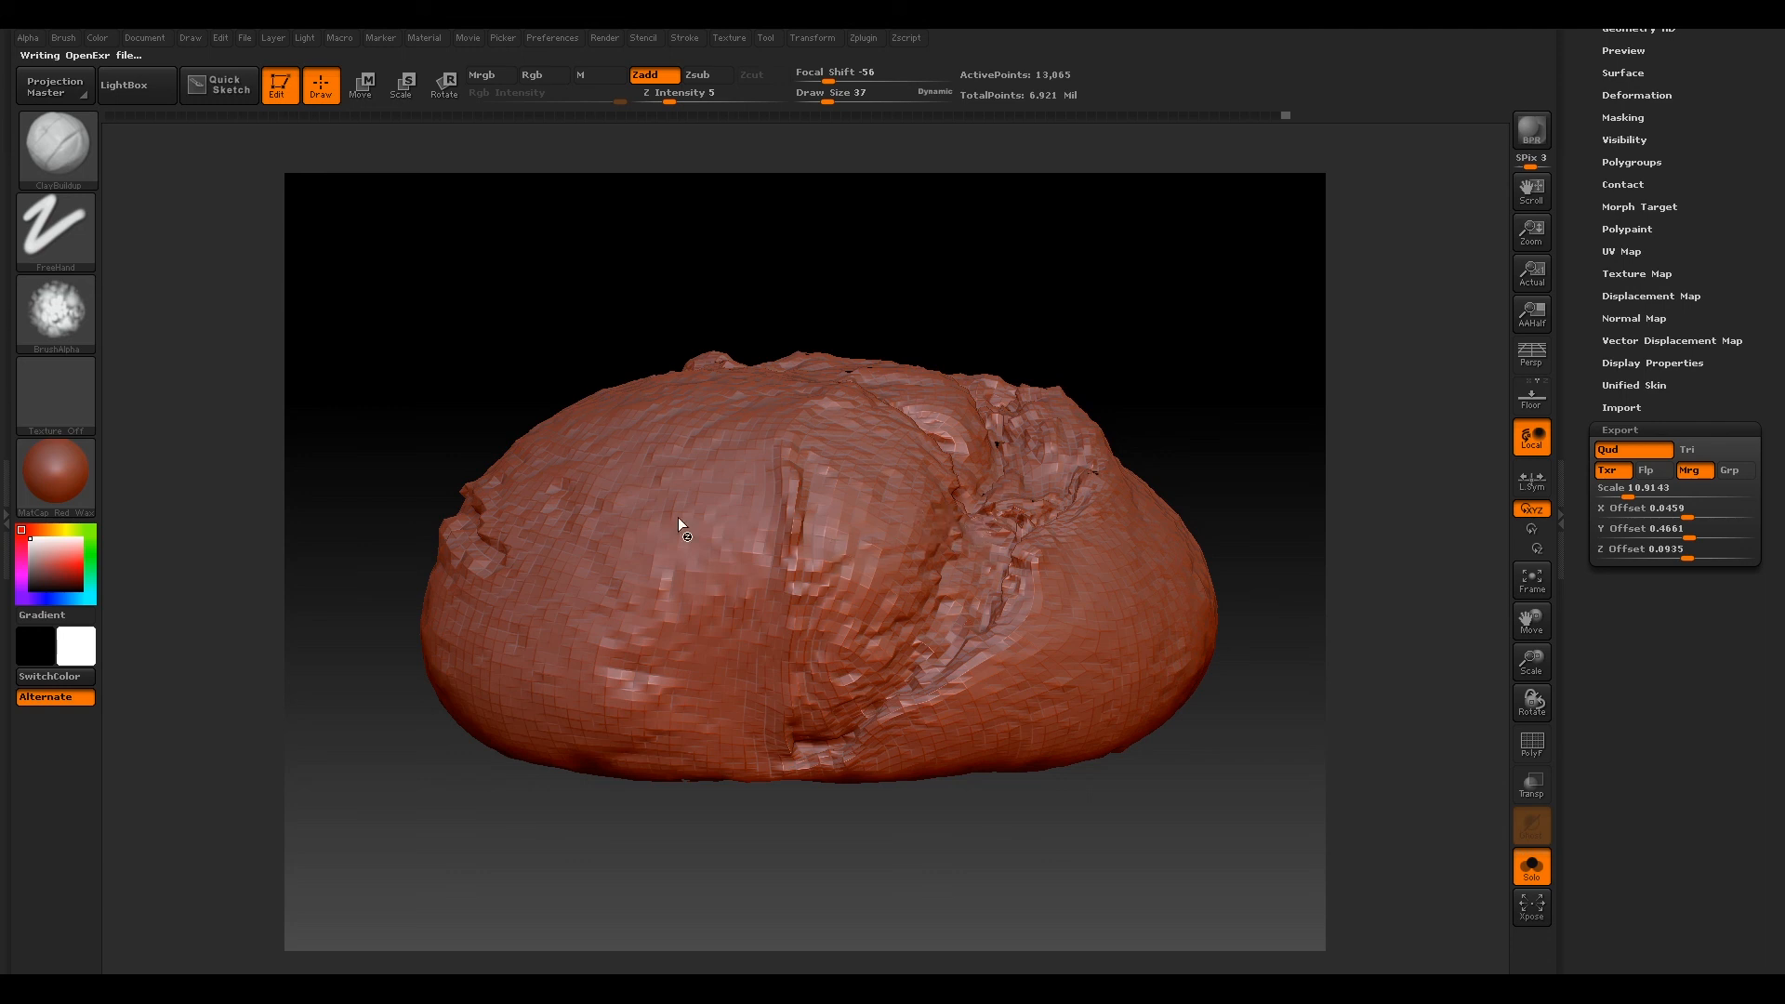
mouse_move(933, 526)
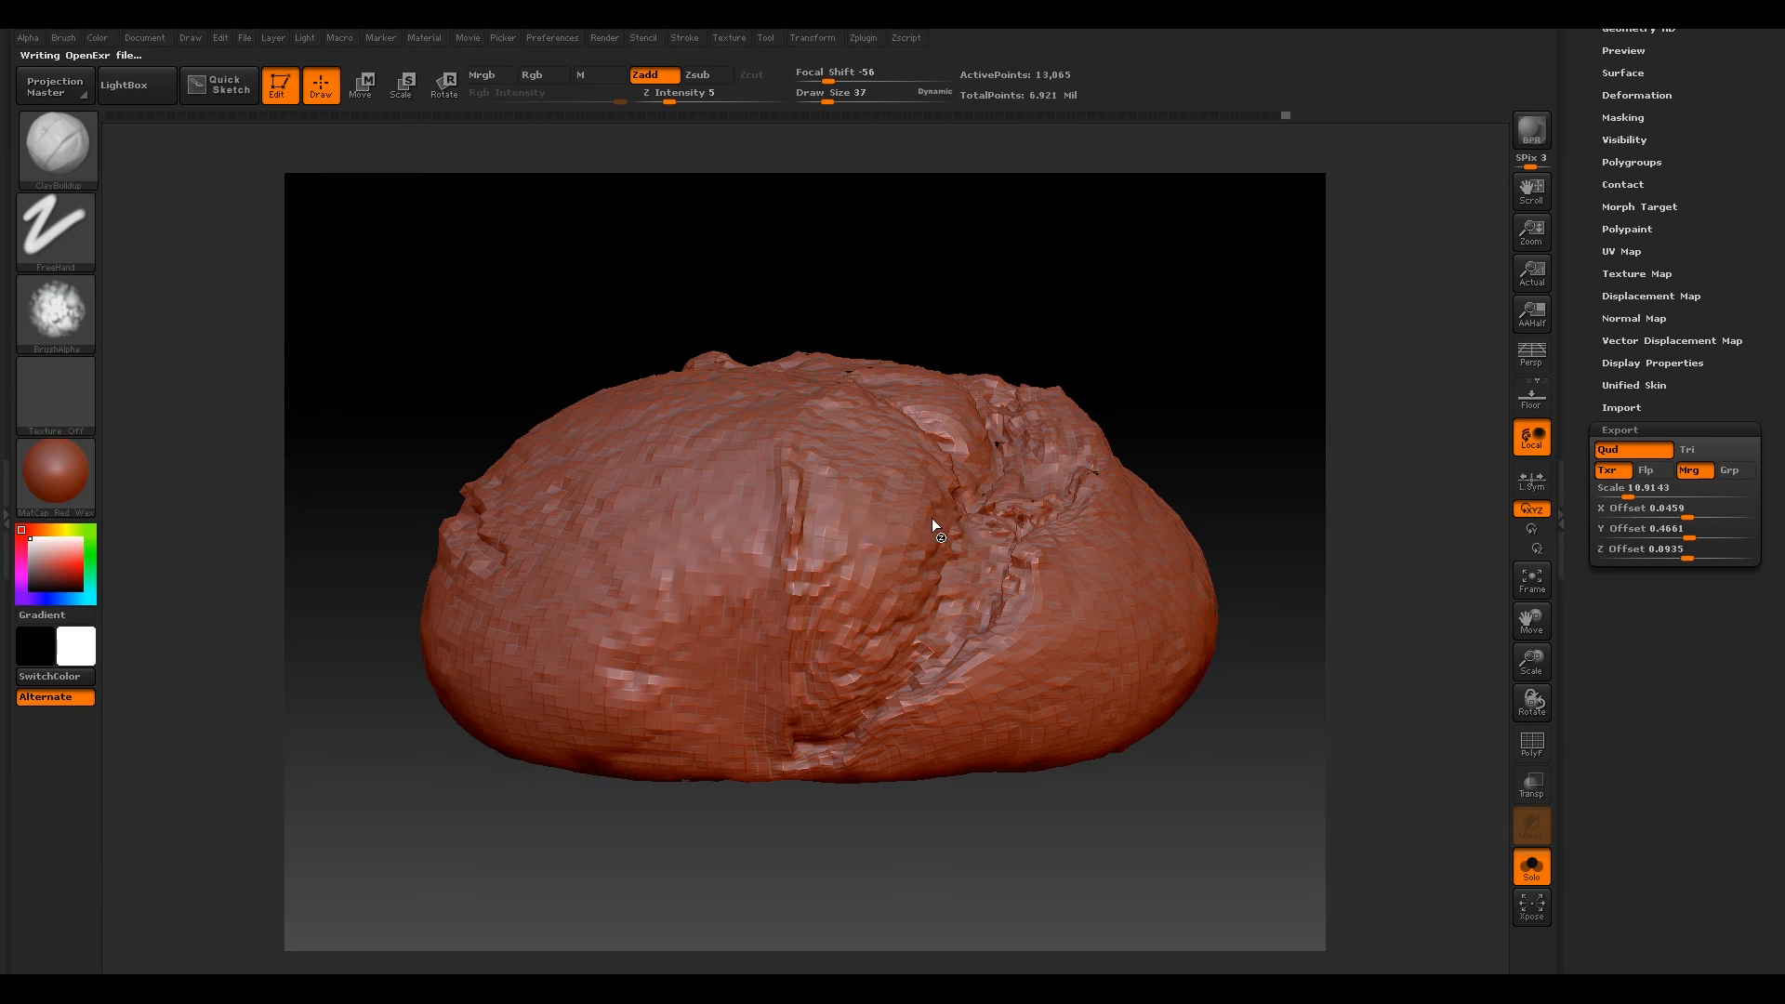
mouse_move(941, 543)
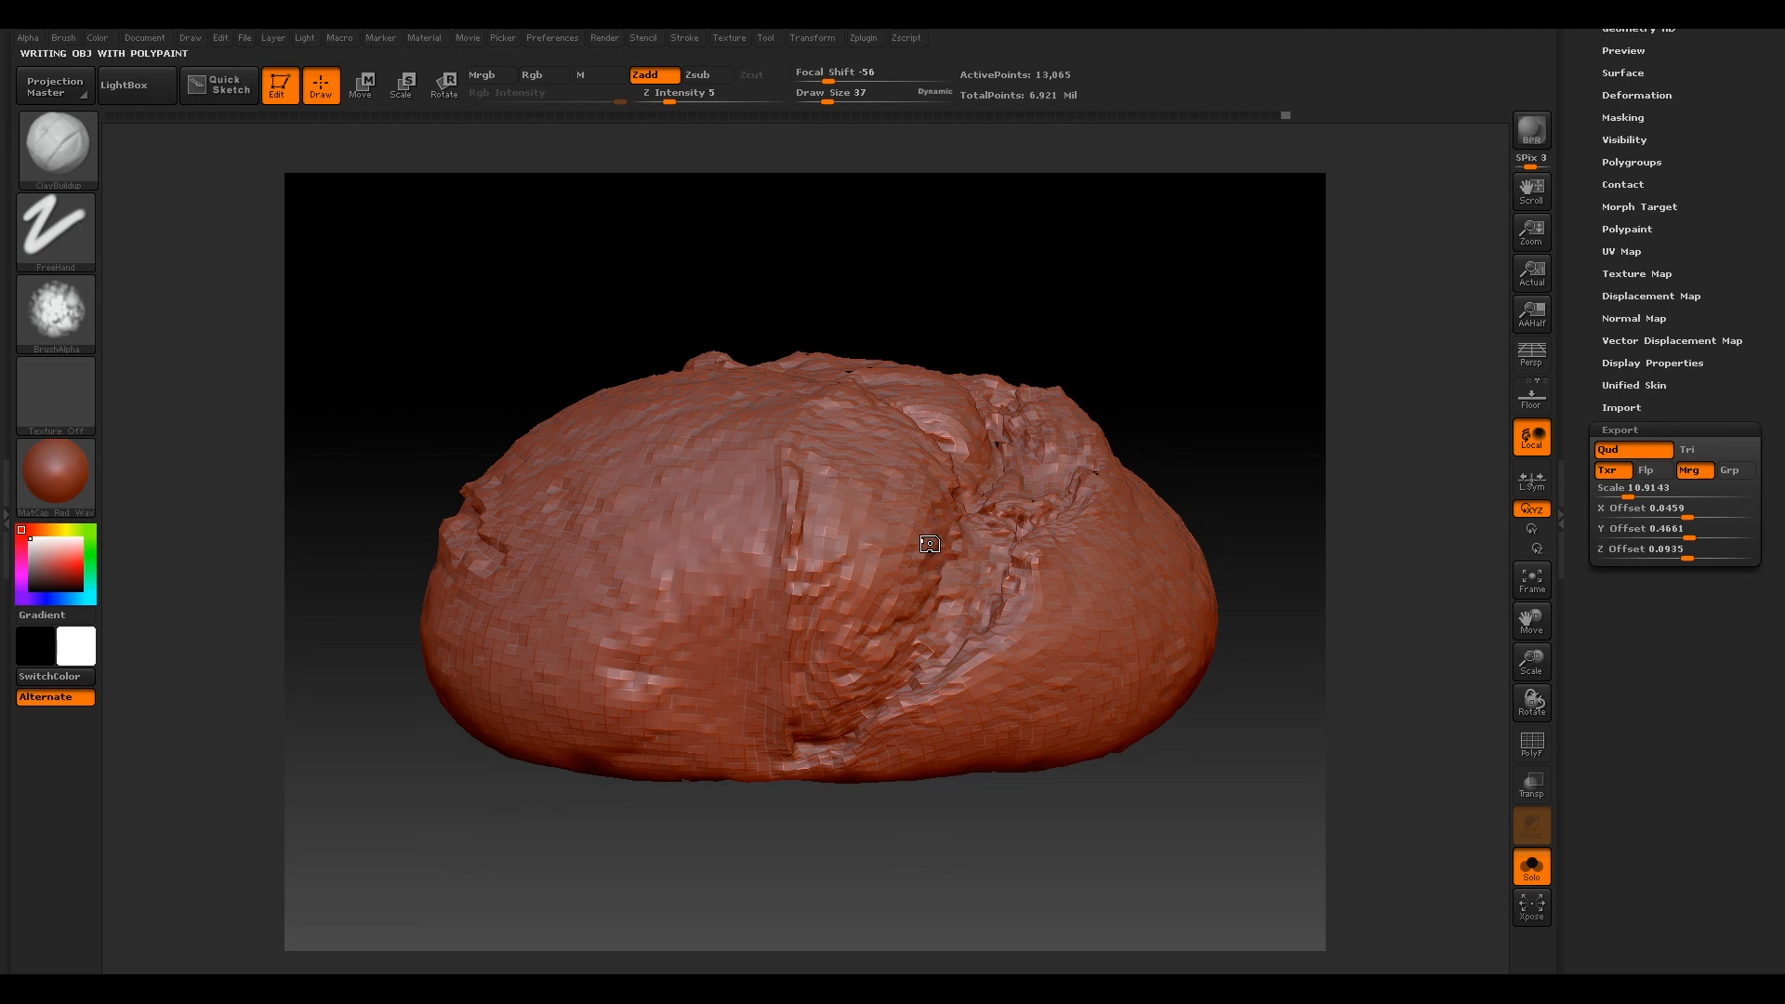
click(1618, 429)
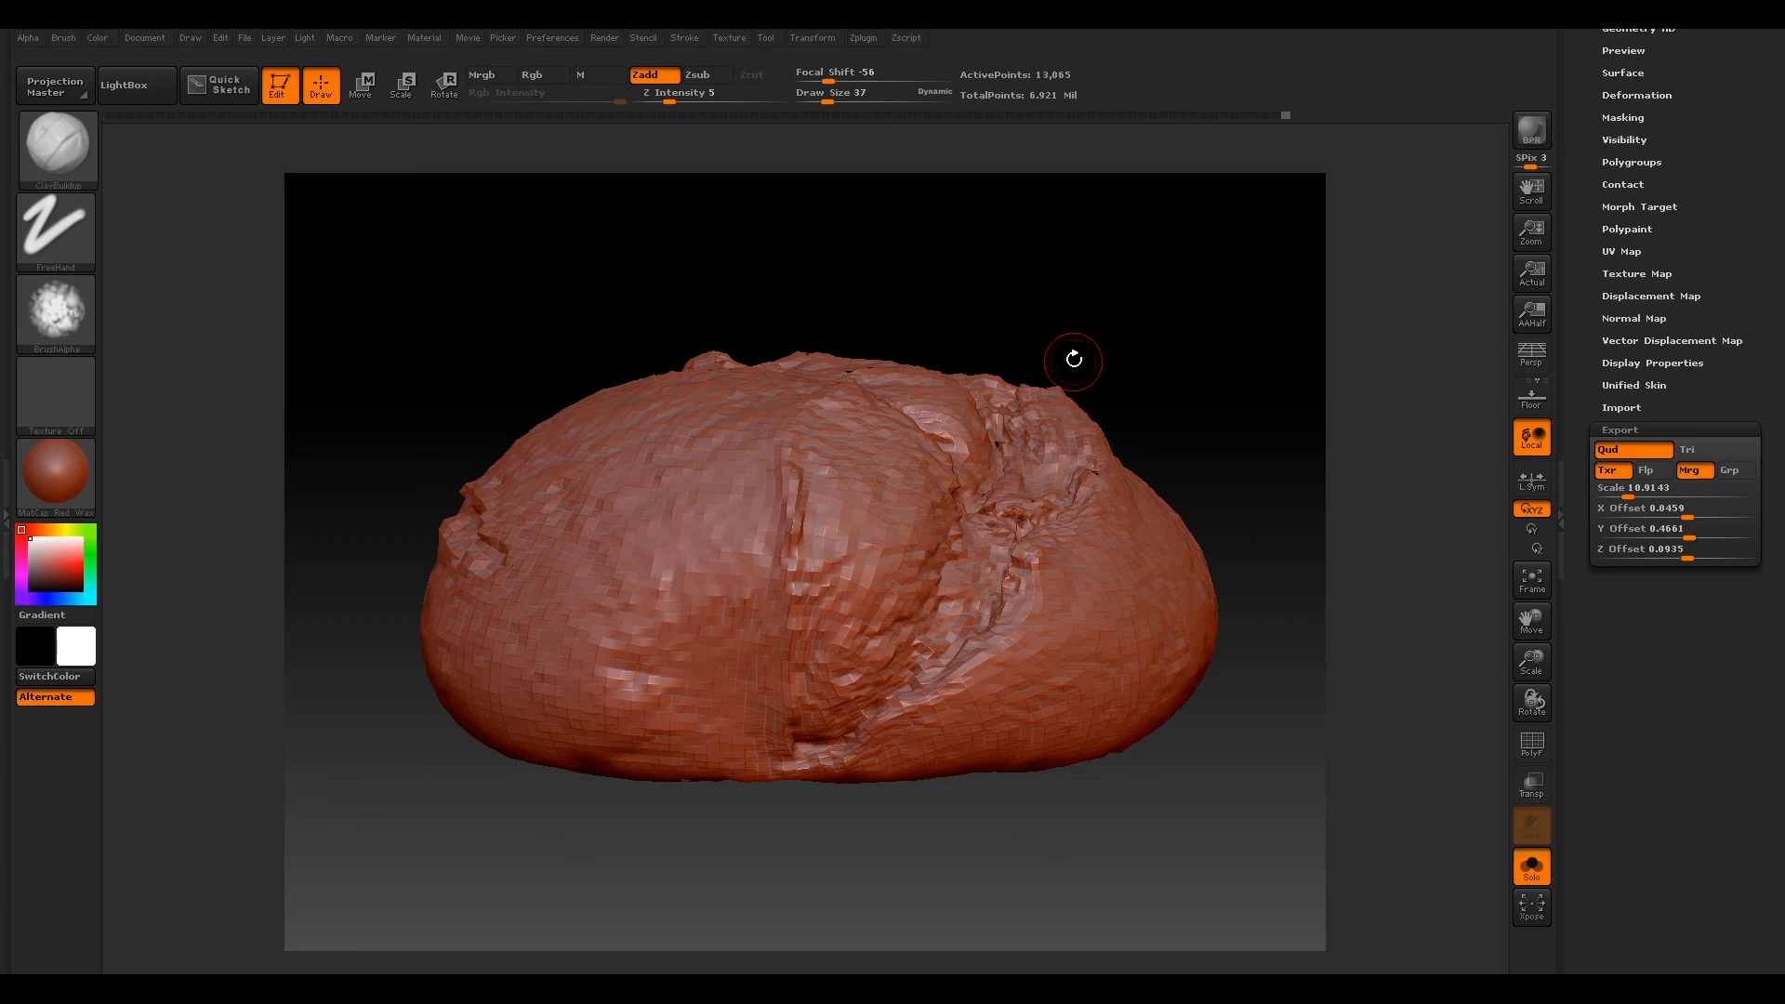
mouse_move(707, 395)
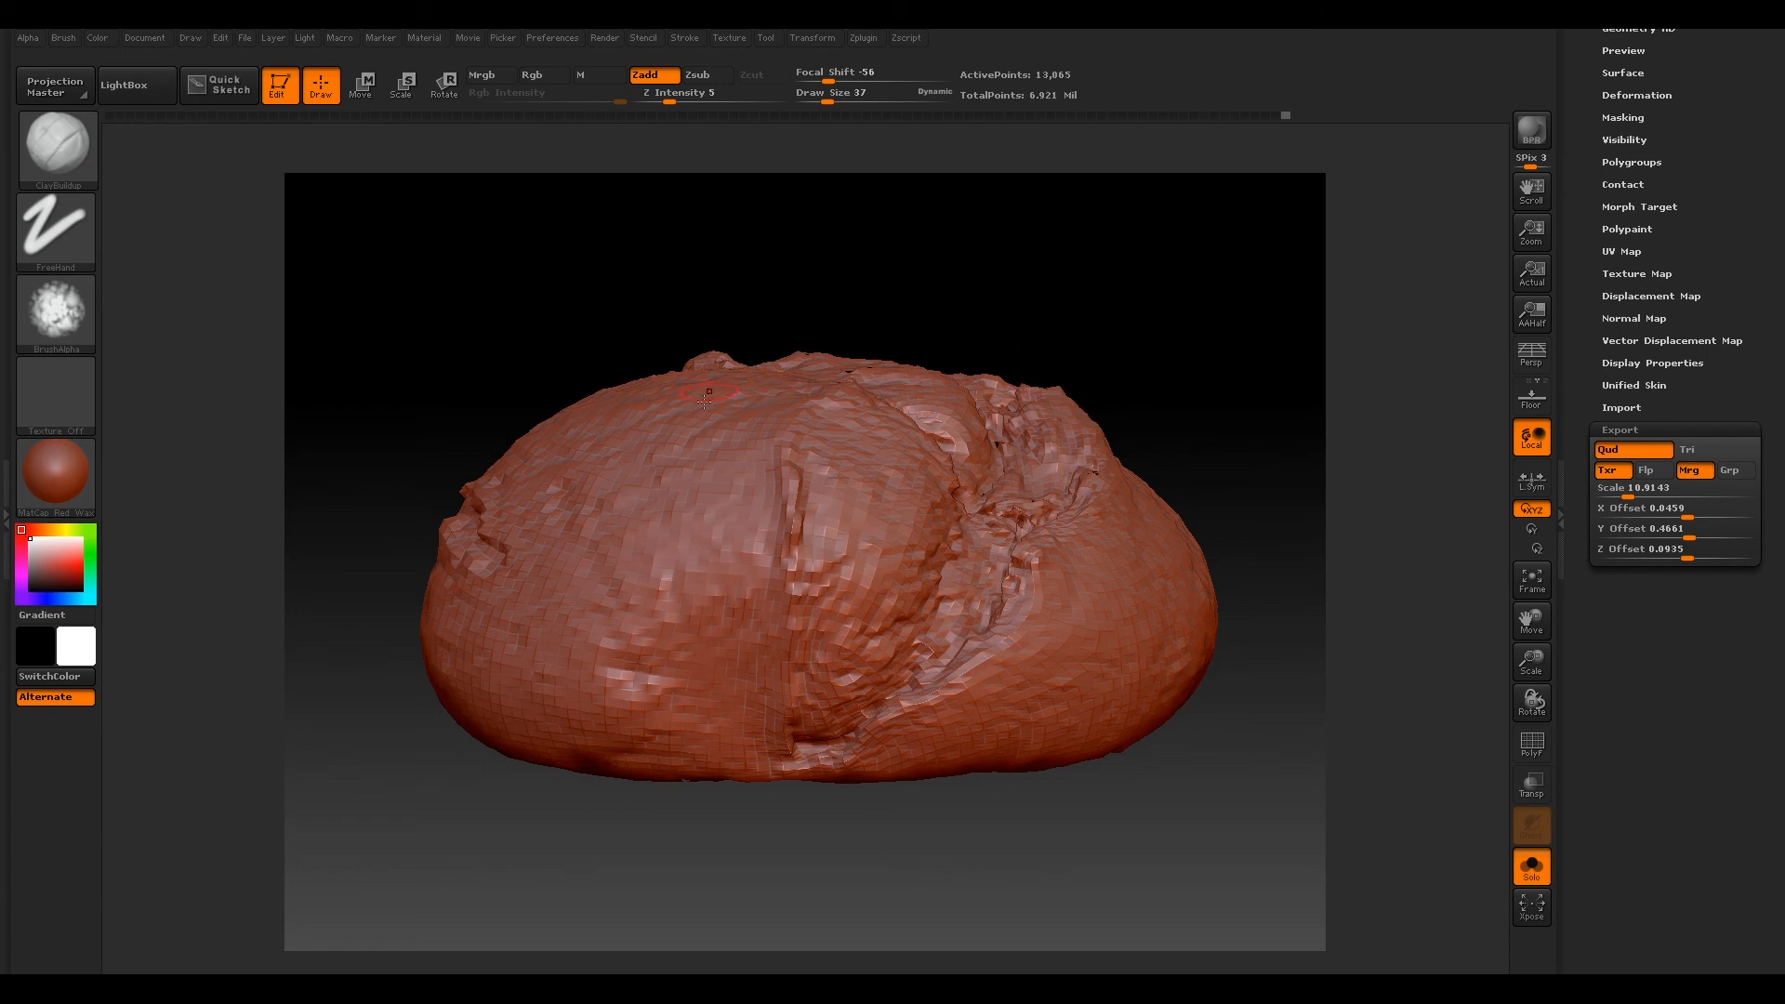
mouse_move(1028, 405)
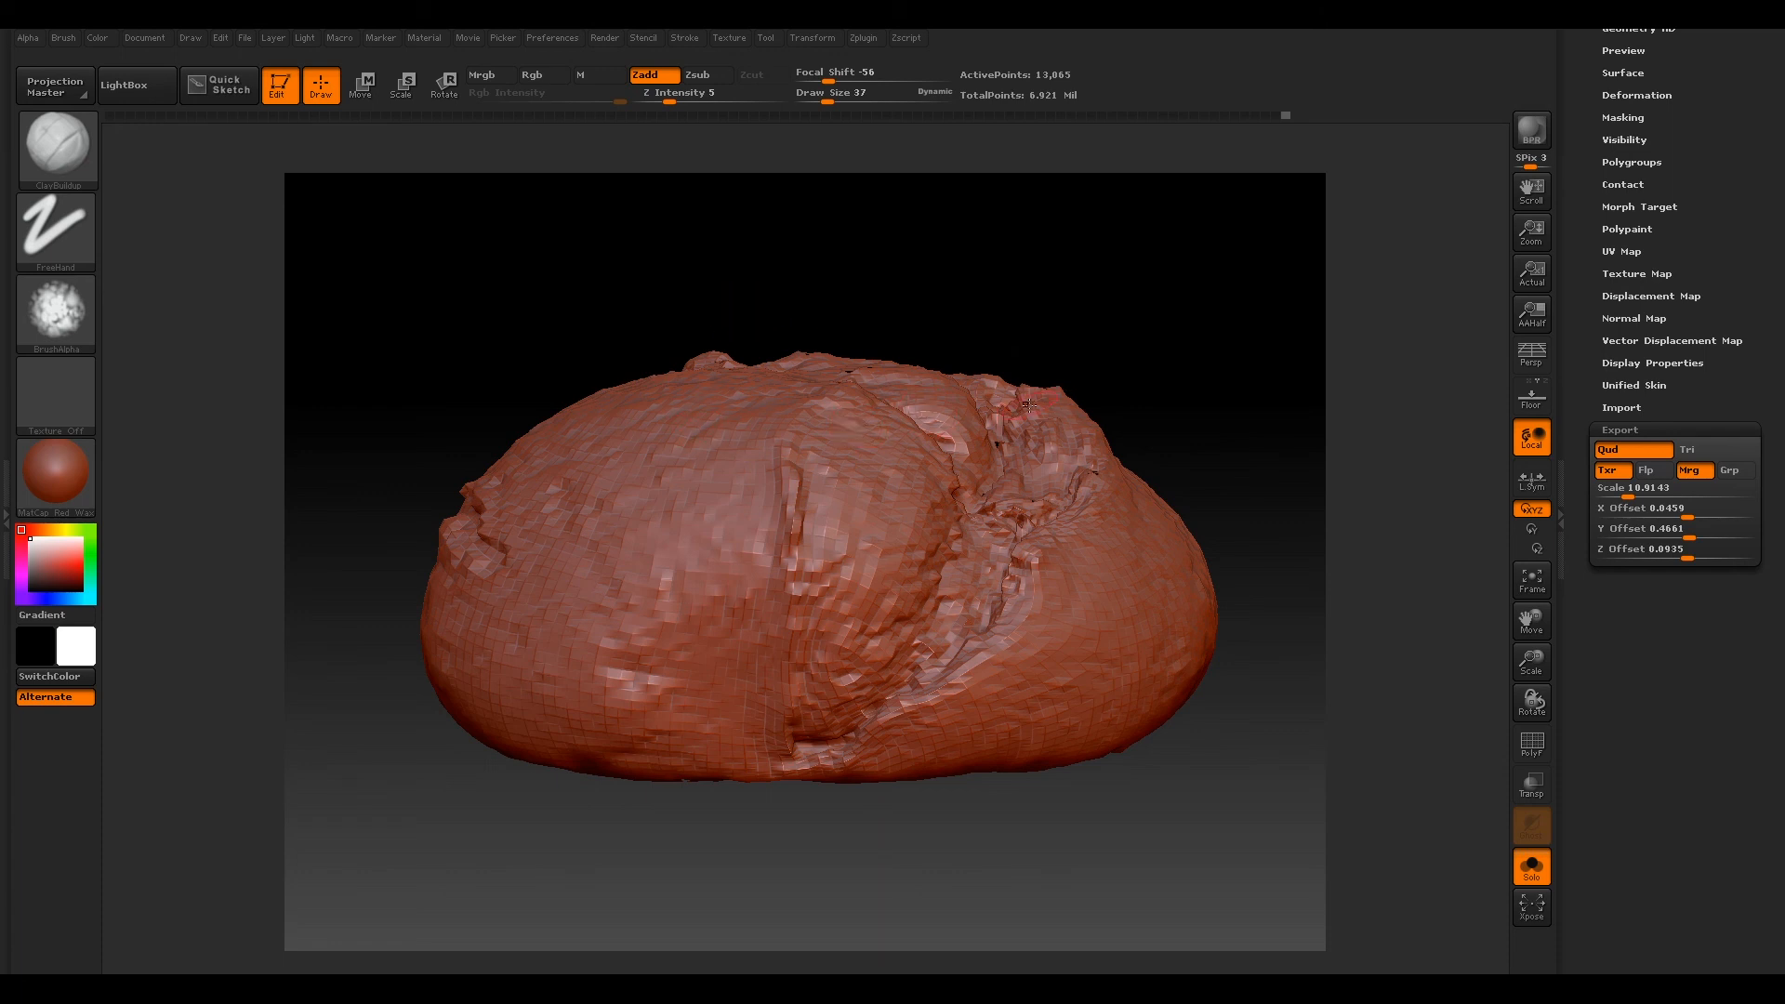